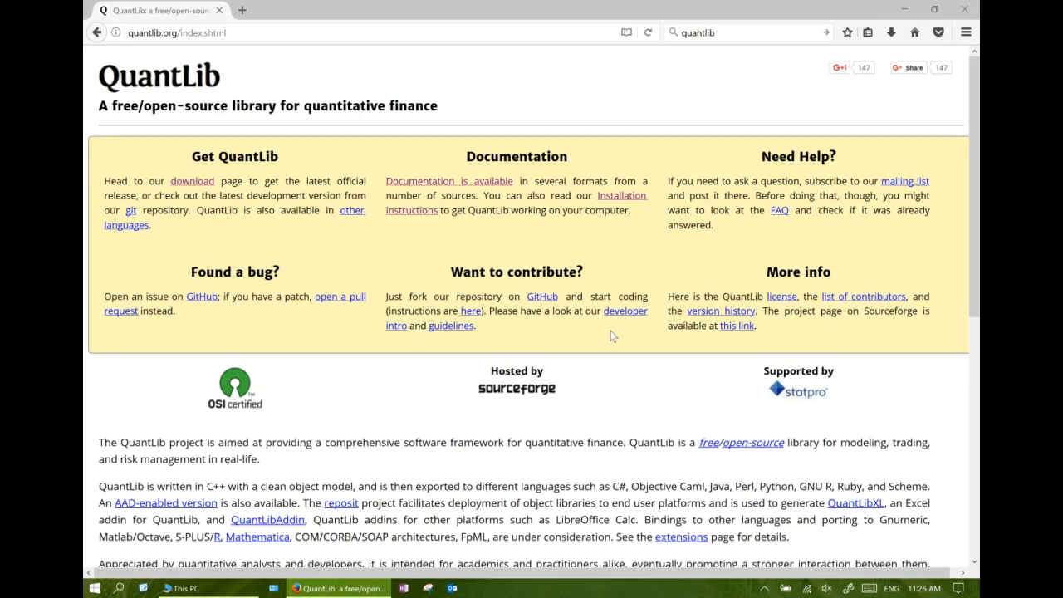
{"action": "mouse_move", "coordinate": [280, 10]}
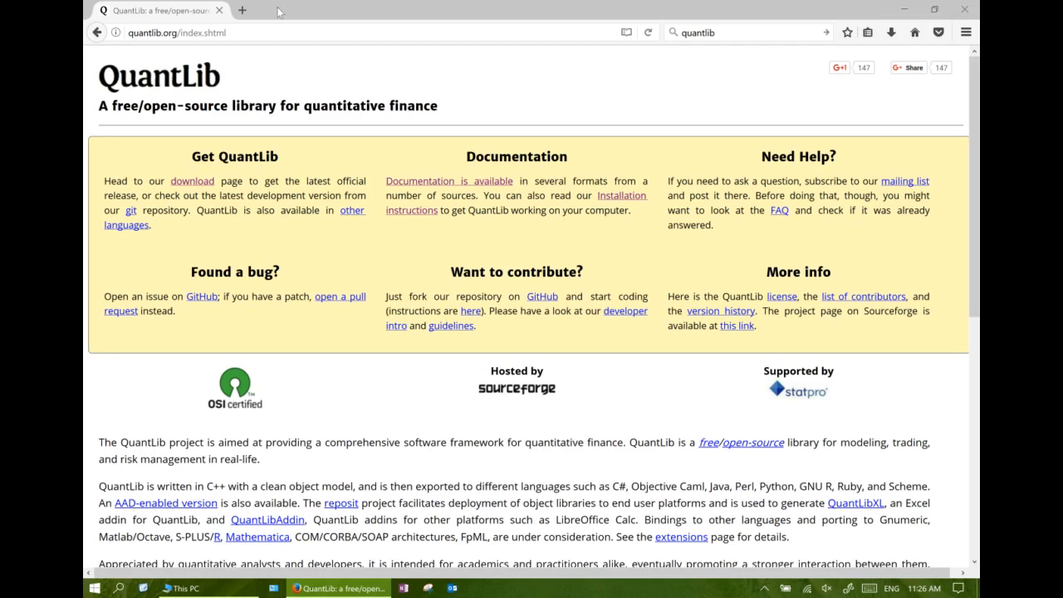
Search Google for visual studio and open visualstudio.com
{"action": "left_click", "coordinate": [250, 9]}
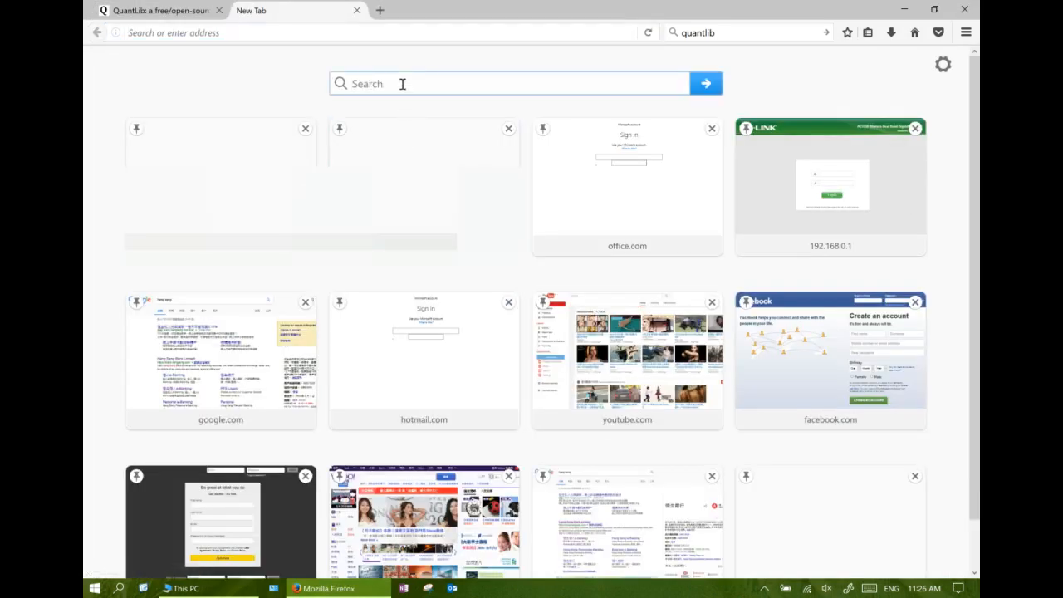
{"action": "type", "text": "visual studio"}
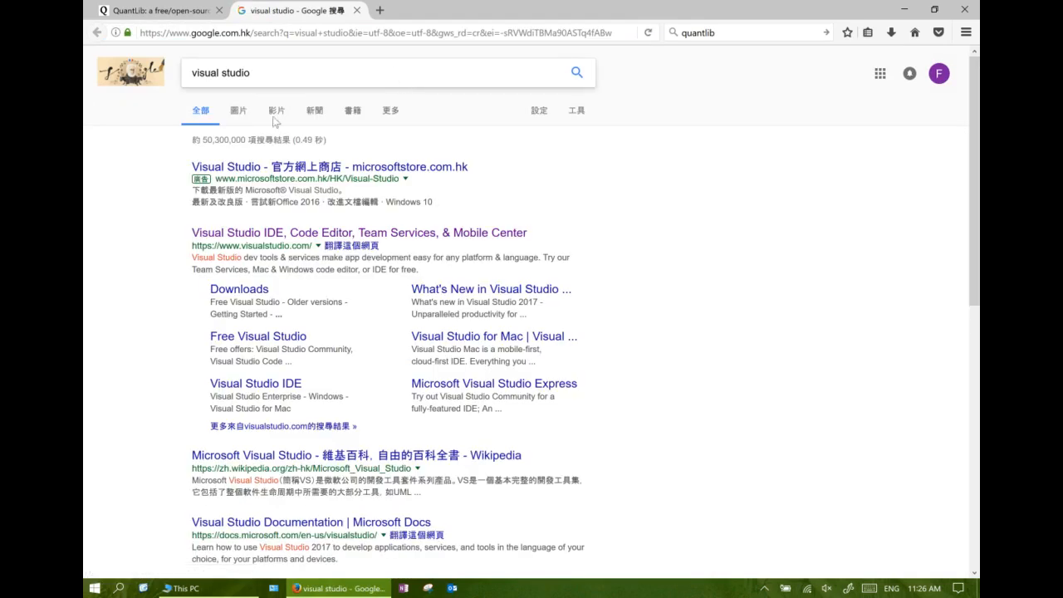
{"action": "left_click", "coordinate": [359, 232]}
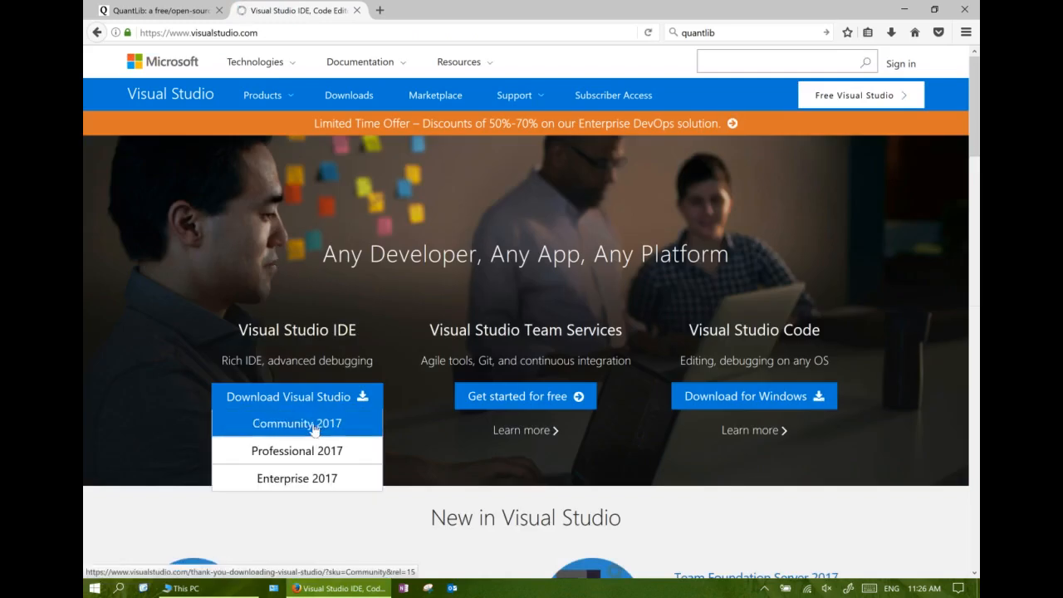
Save the Visual Studio Community 2017 installer and run it from Downloads
{"action": "left_click", "coordinate": [296, 422]}
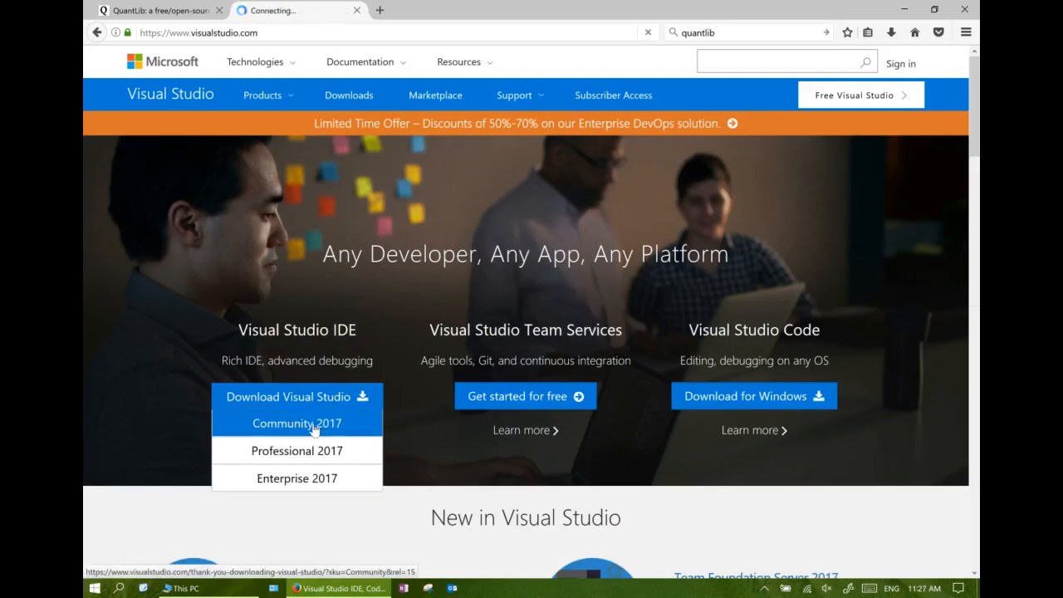
{"action": "left_click", "coordinate": [297, 424]}
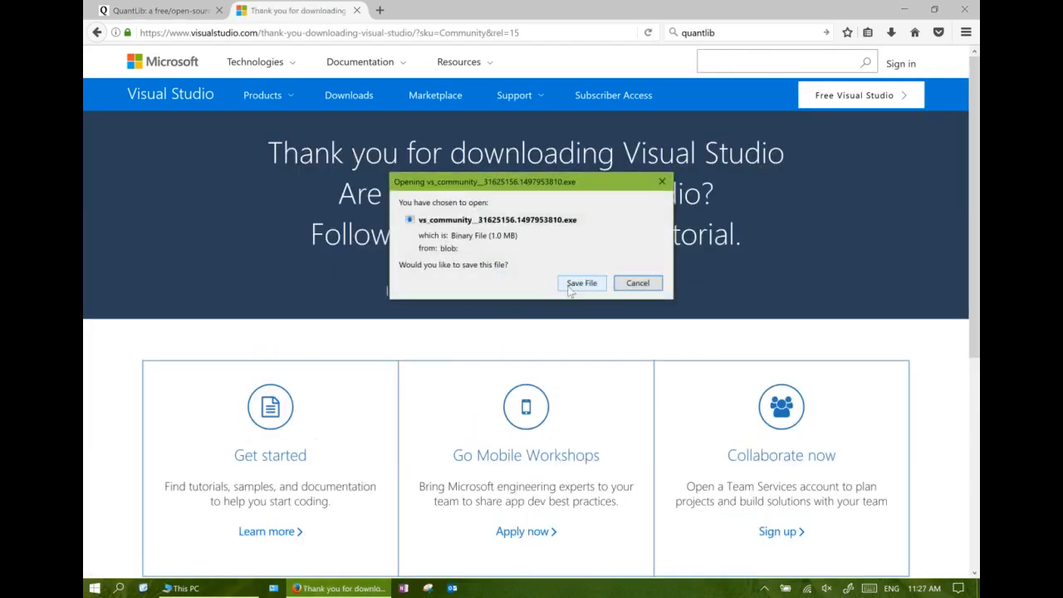
{"action": "left_click", "coordinate": [581, 282]}
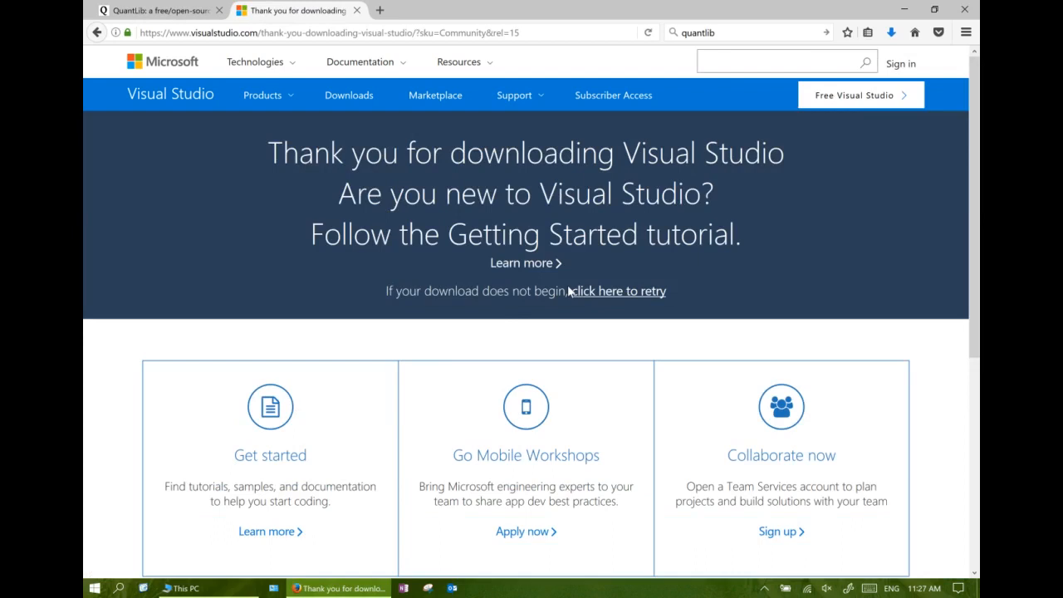
{"action": "left_click", "coordinate": [886, 28]}
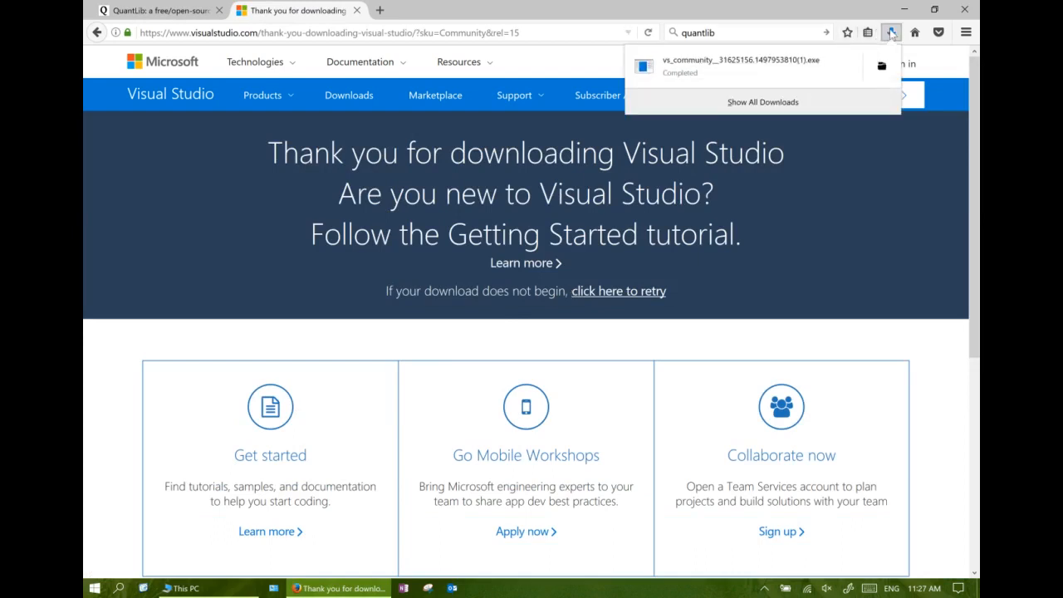
{"action": "left_click", "coordinate": [893, 31]}
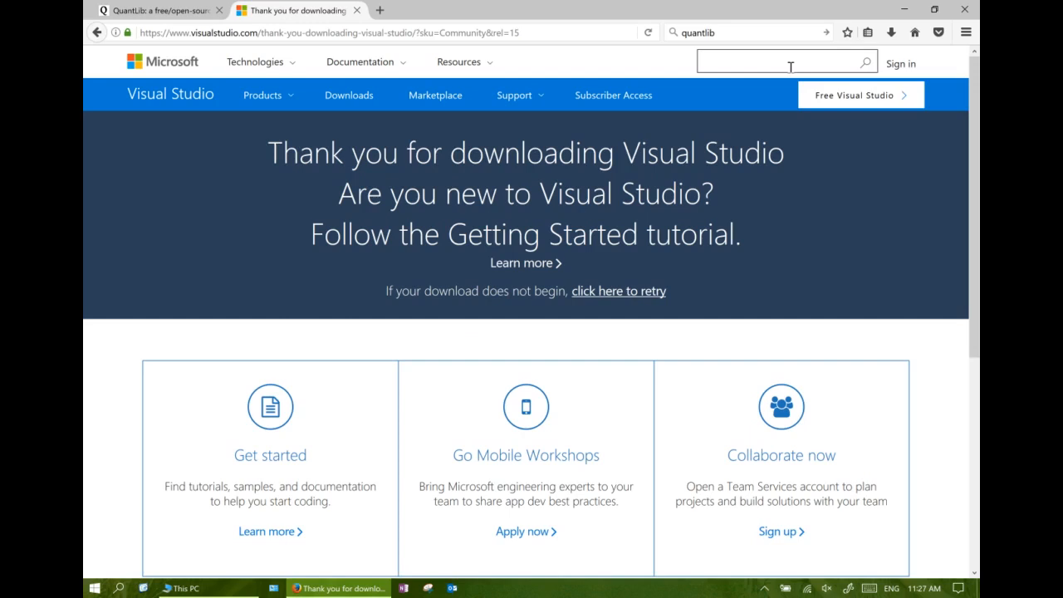
{"action": "mouse_move", "coordinate": [507, 392]}
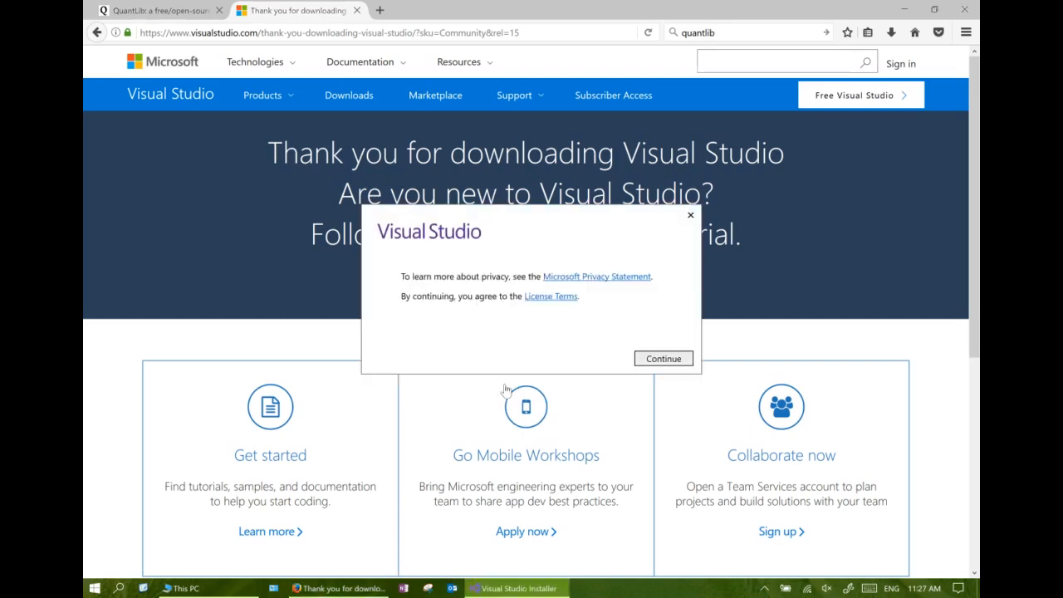
{"action": "mouse_move", "coordinate": [545, 371]}
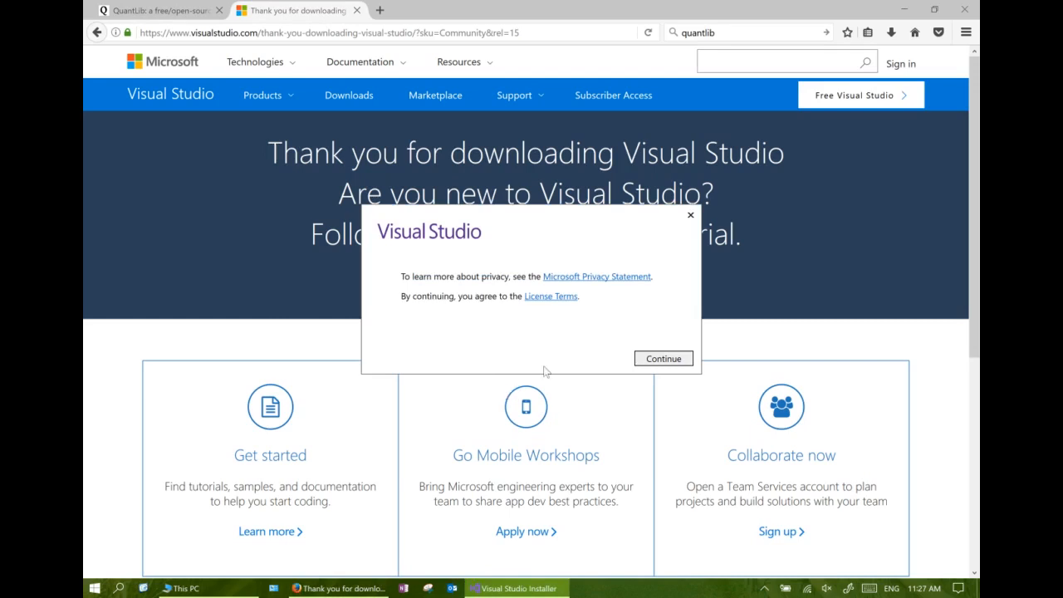
Accept the terms, tick Desktop development with C++, and install
{"action": "left_click", "coordinate": [663, 358]}
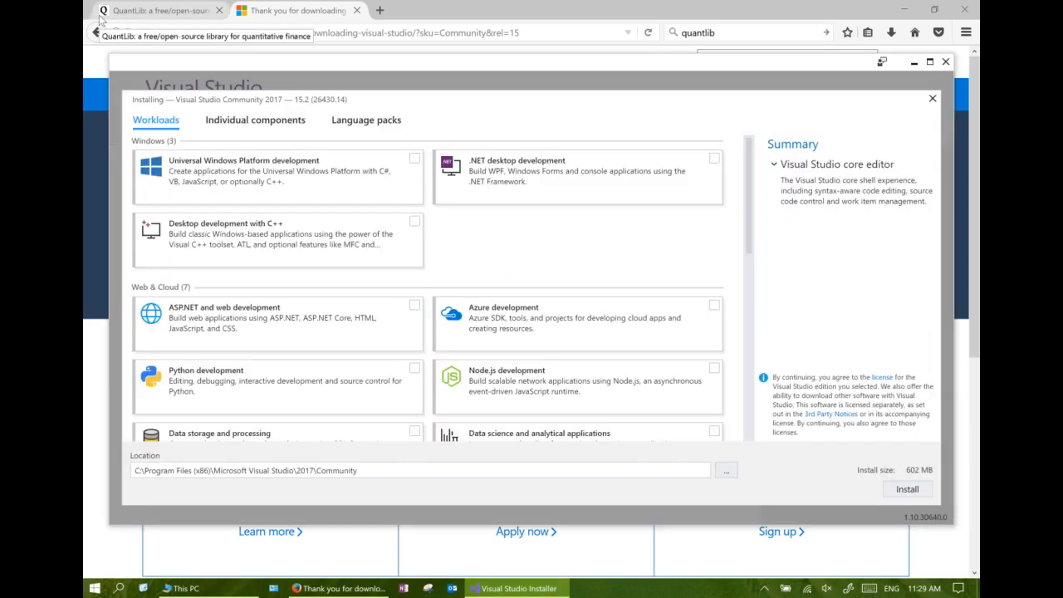
{"action": "mouse_move", "coordinate": [415, 230]}
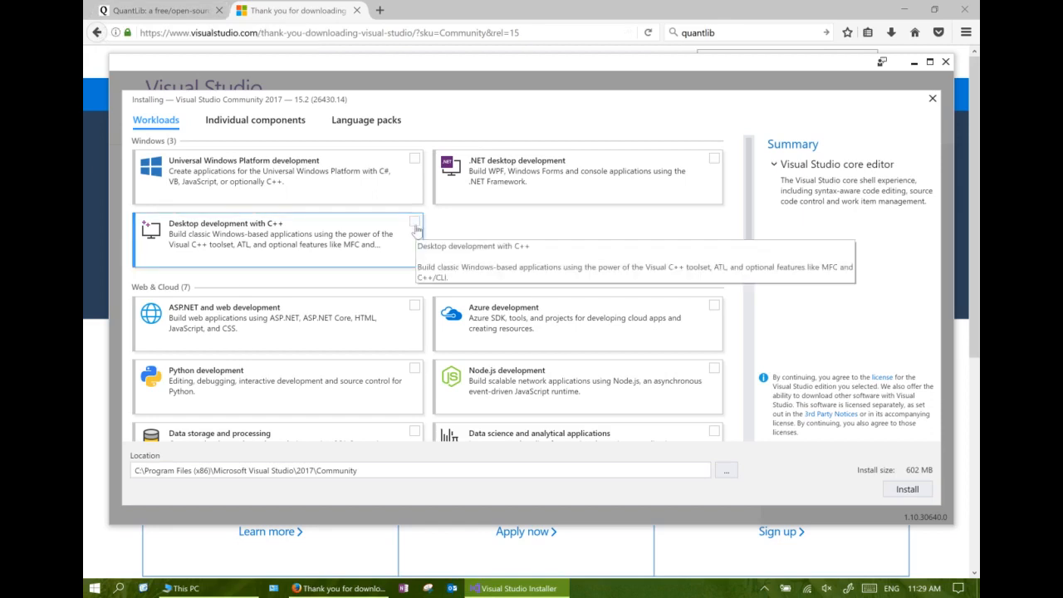
{"action": "left_click", "coordinate": [415, 221]}
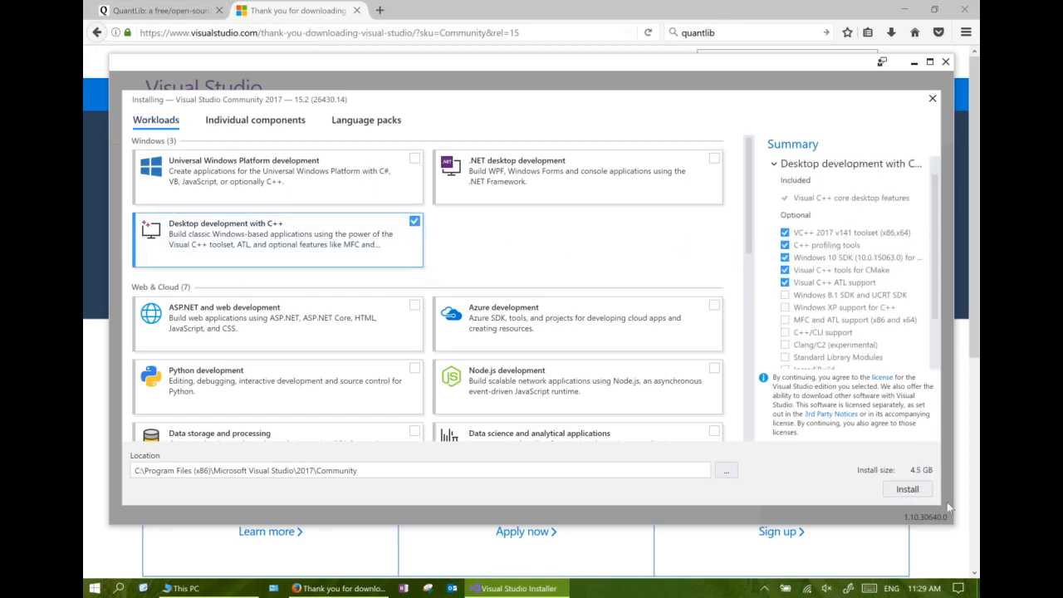
{"action": "left_click", "coordinate": [907, 490]}
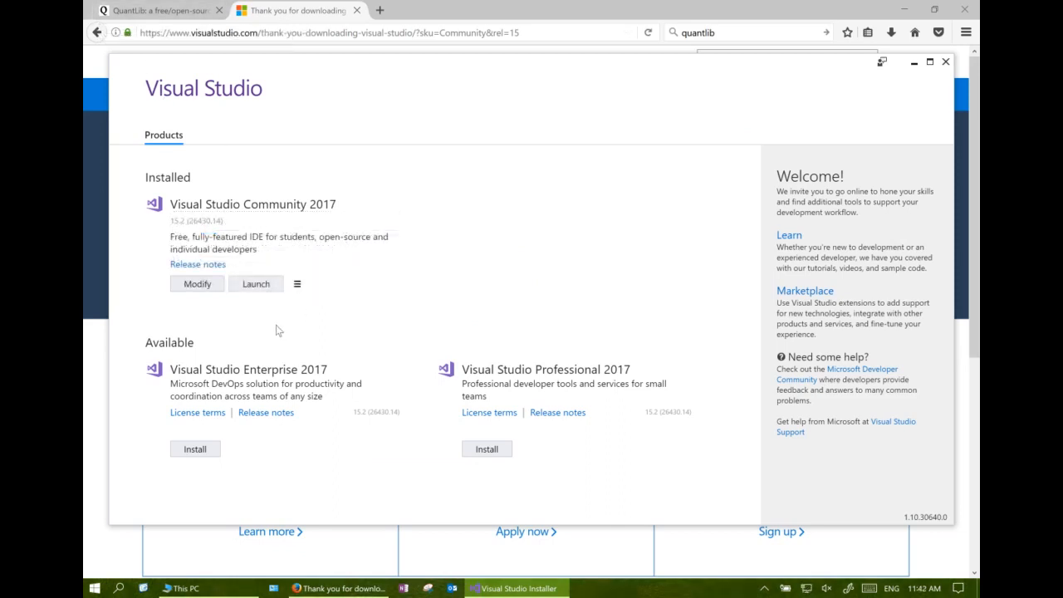
{"action": "mouse_move", "coordinate": [267, 316]}
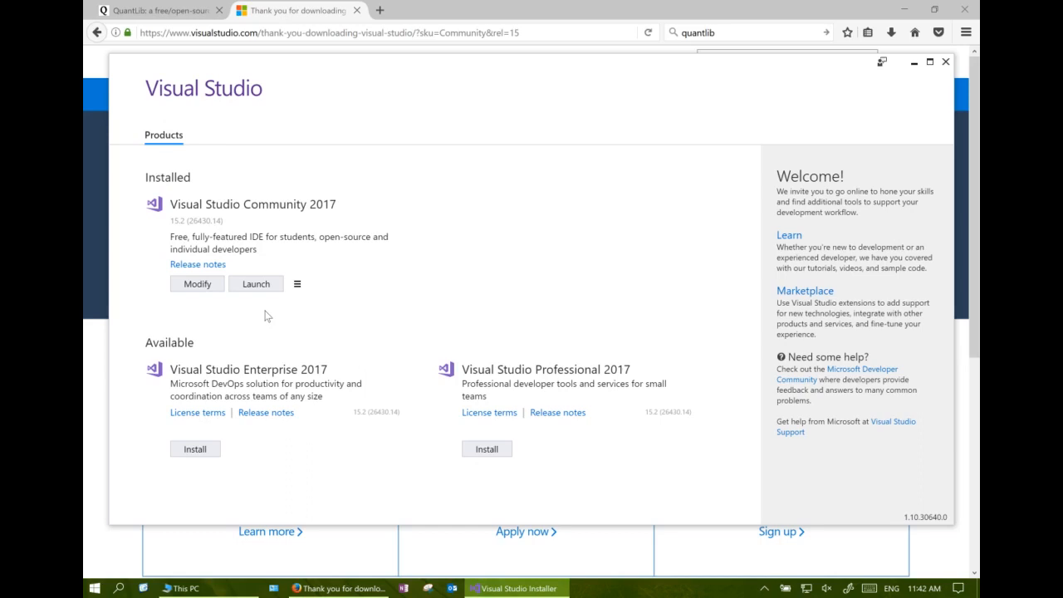
{"action": "mouse_move", "coordinate": [260, 307]}
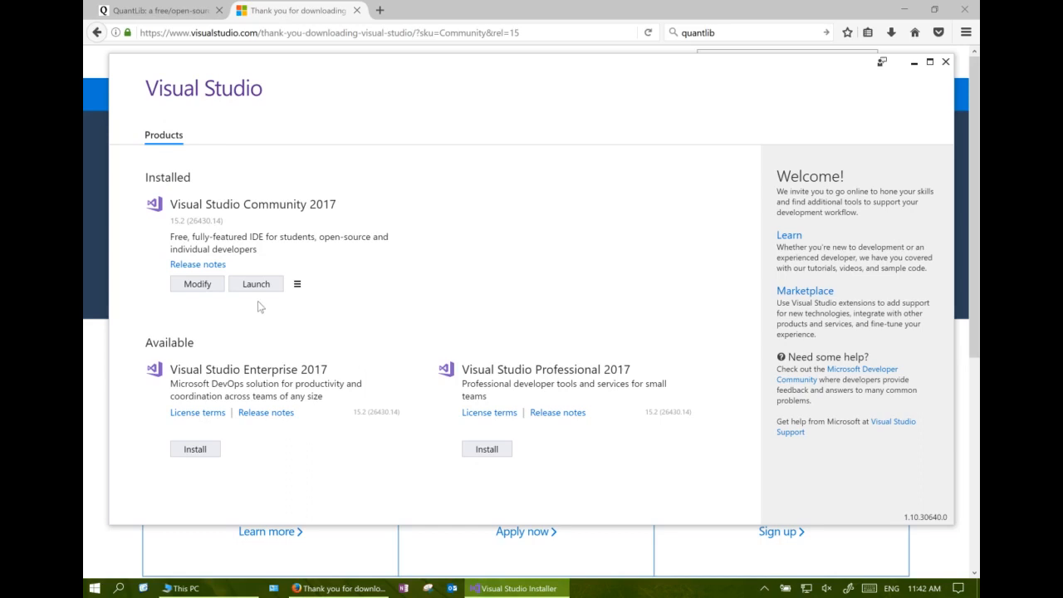
Launch Visual Studio Community 2017 from the Installed list
{"action": "left_click", "coordinate": [256, 283]}
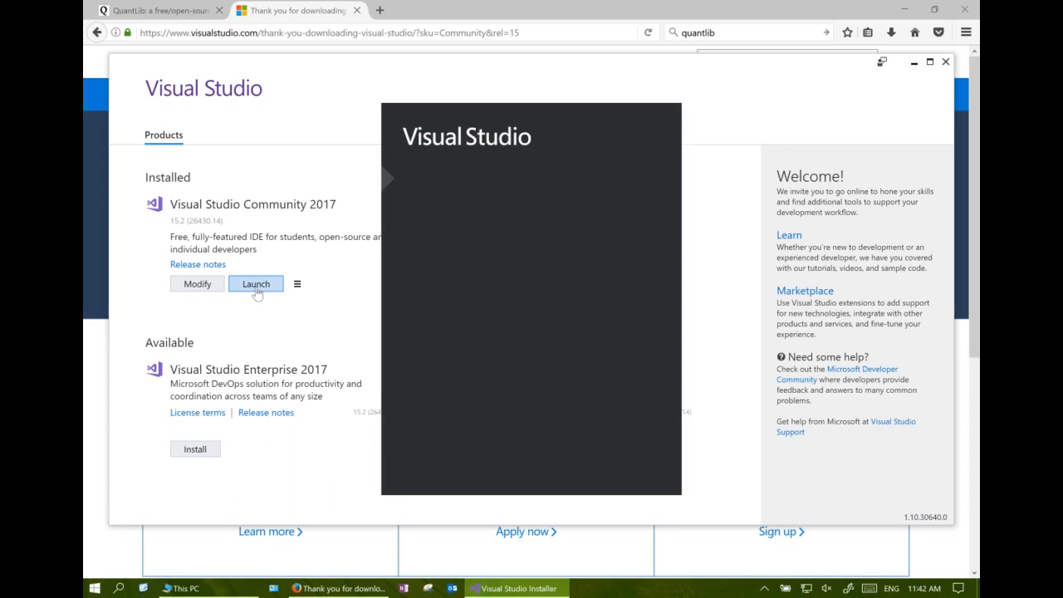
{"action": "left_click", "coordinate": [256, 283]}
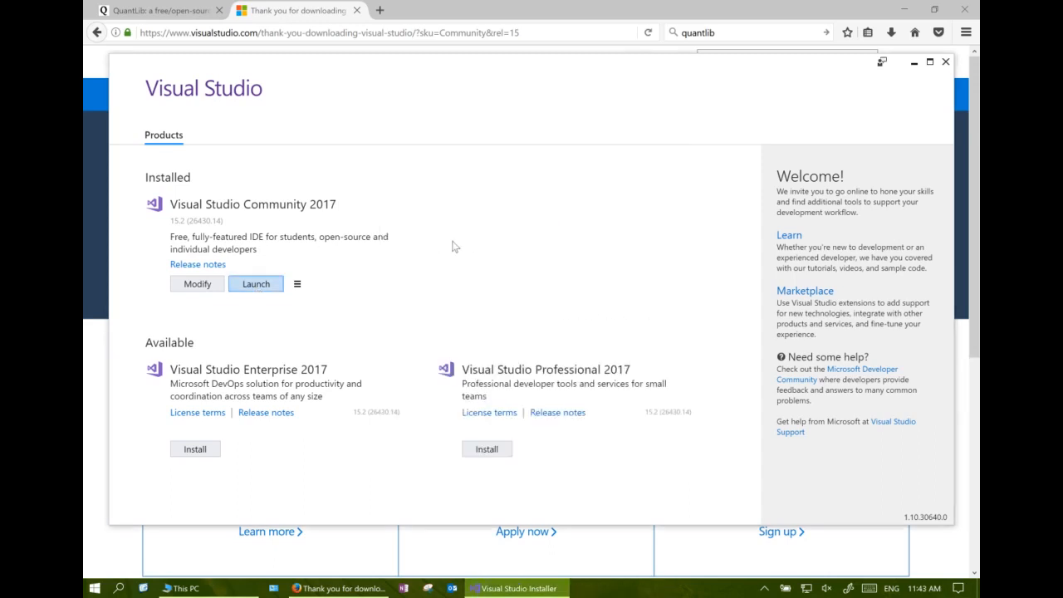
{"action": "left_click", "coordinate": [256, 283]}
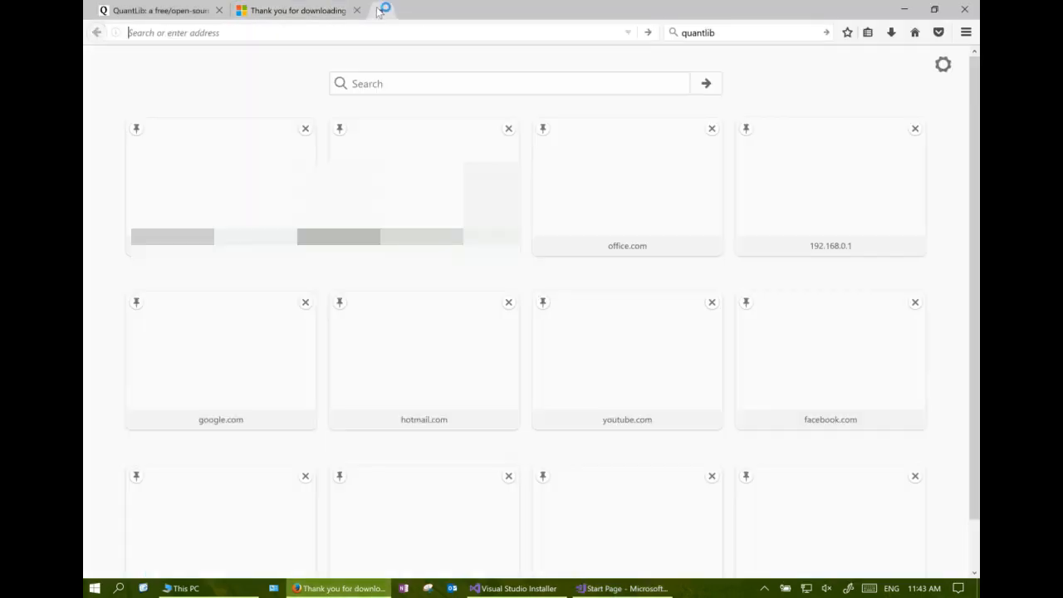
Search boost, open Boost C++ Libraries, and go to More Downloads > Prebuilt windows binaries
{"action": "left_click", "coordinate": [383, 10]}
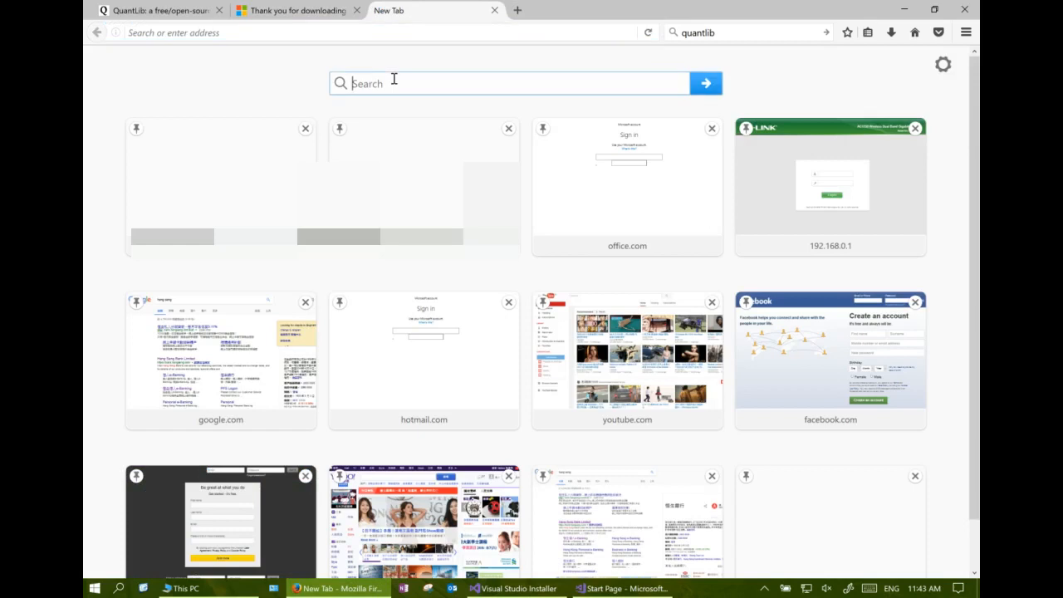
{"action": "type", "text": "boostlib"}
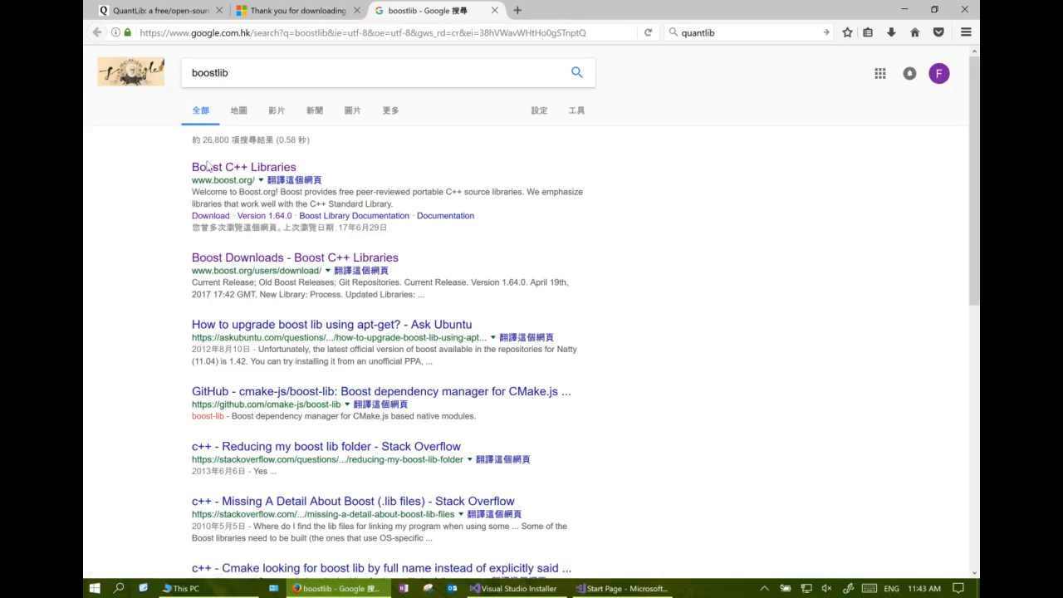
{"action": "left_click", "coordinate": [243, 167]}
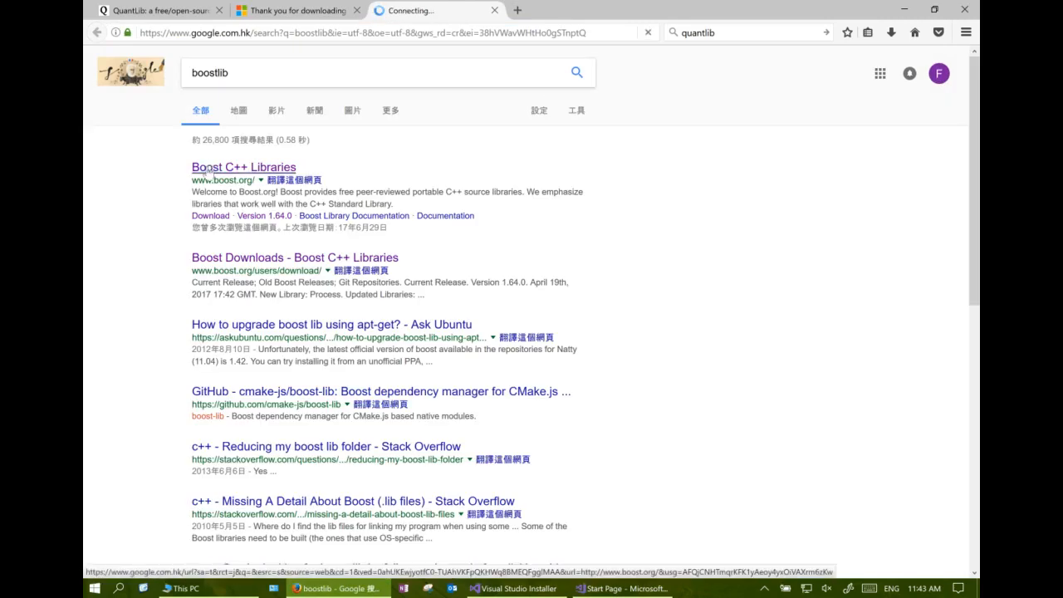
{"action": "left_click", "coordinate": [243, 167]}
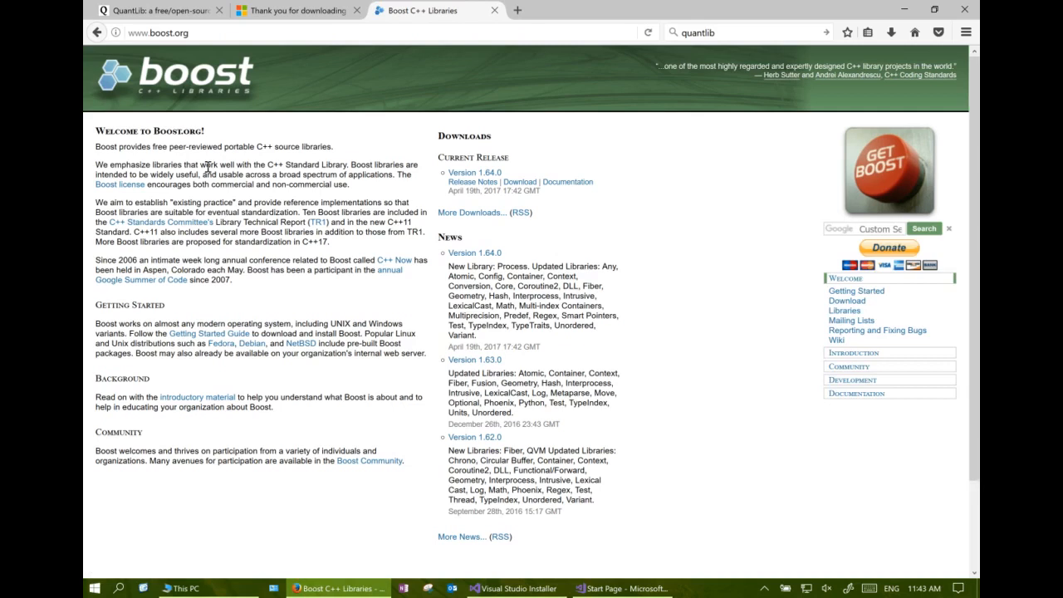
{"action": "mouse_move", "coordinate": [213, 161]}
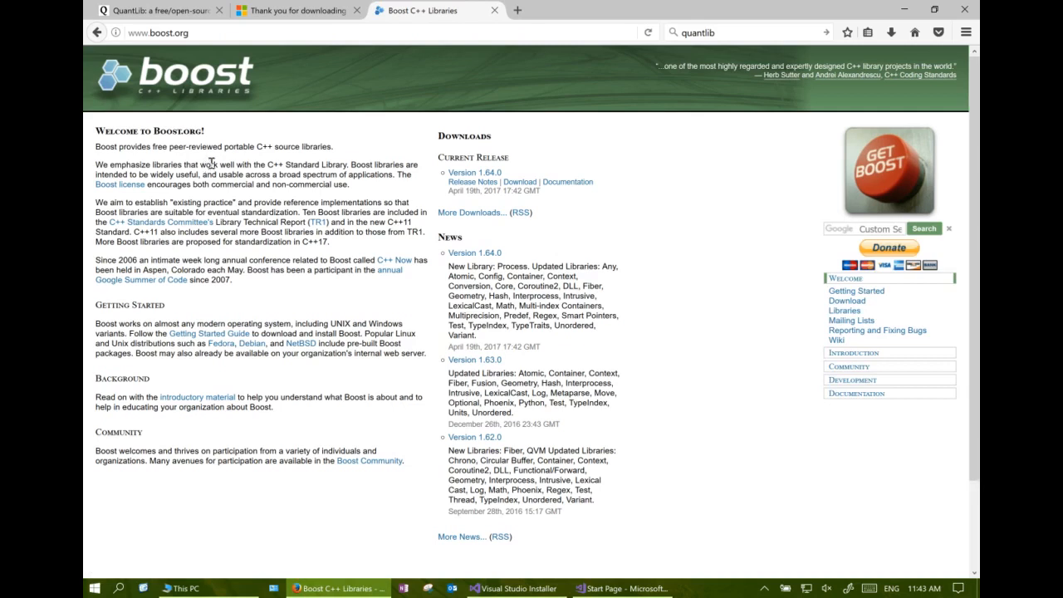
{"action": "mouse_move", "coordinate": [457, 216]}
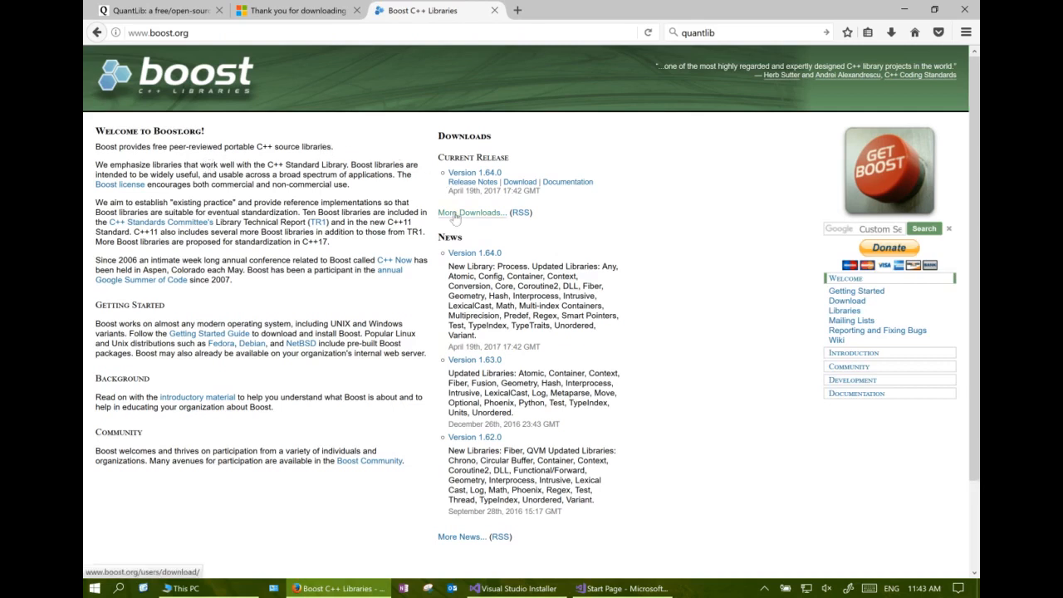
{"action": "left_click", "coordinate": [472, 212]}
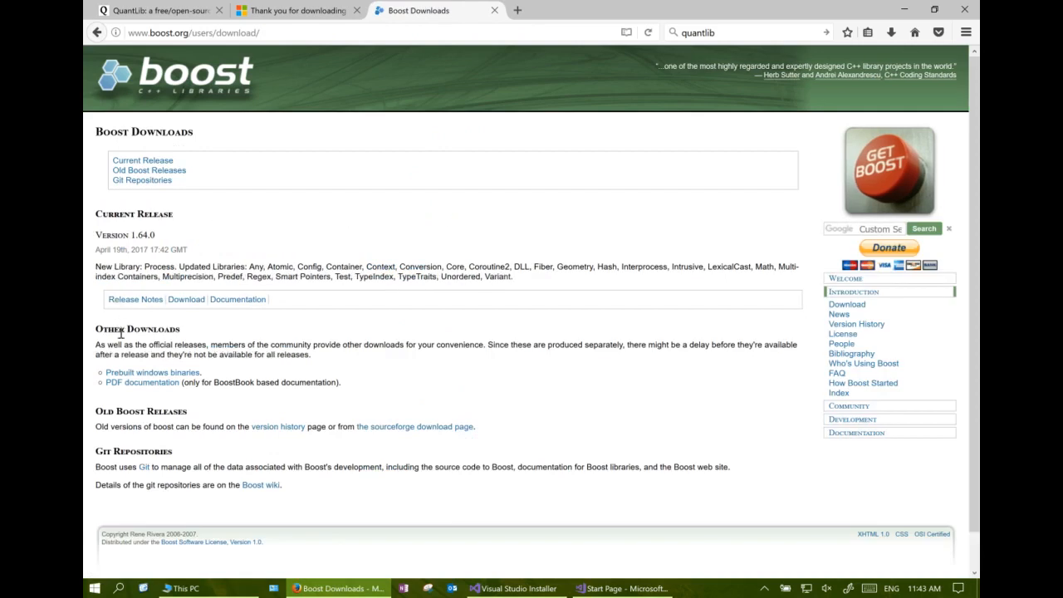
{"action": "mouse_move", "coordinate": [150, 388]}
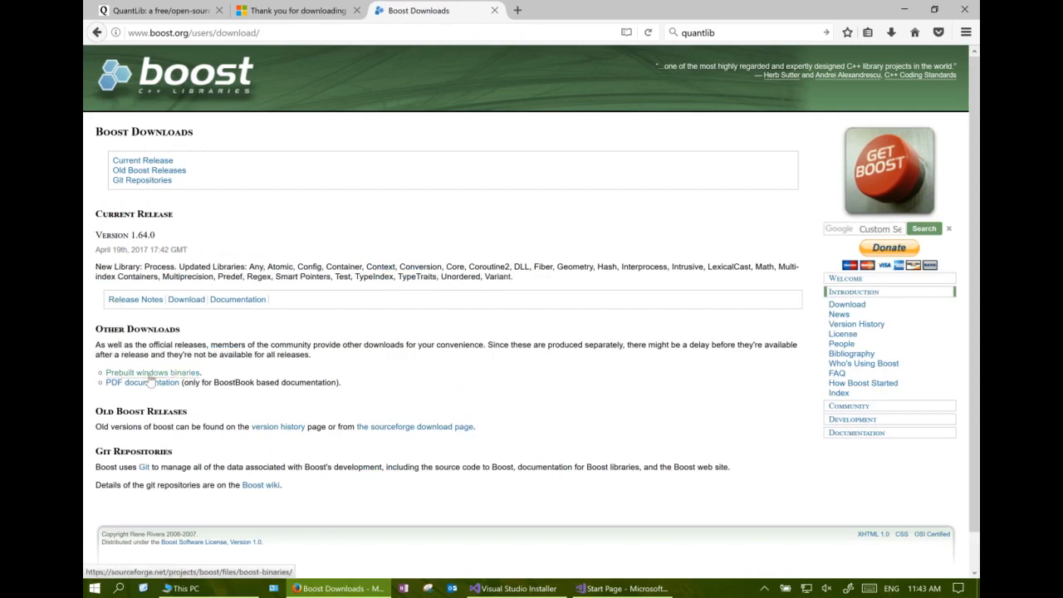
{"action": "left_click", "coordinate": [151, 372]}
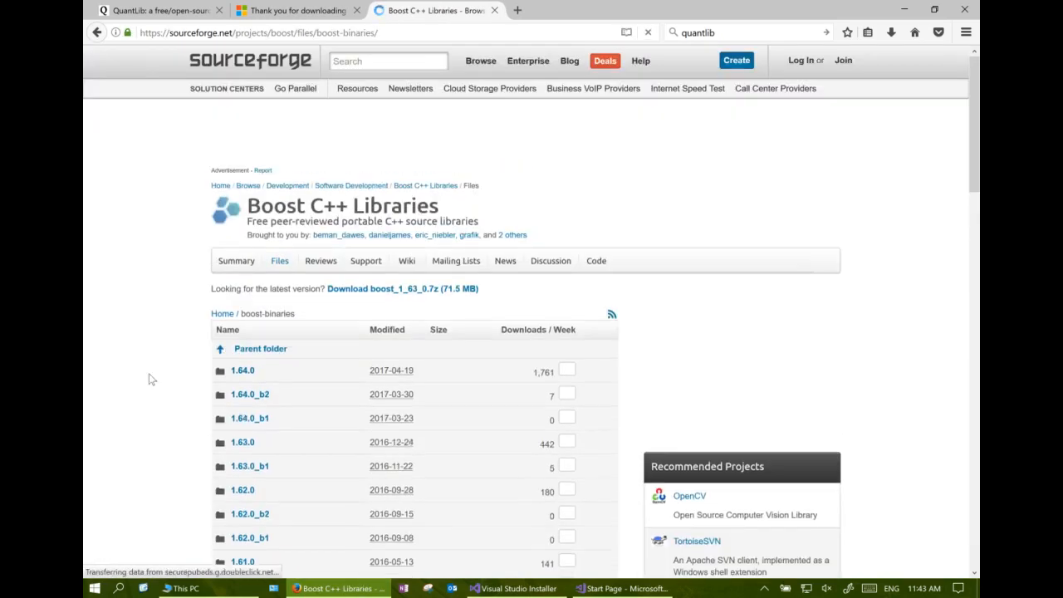
Save boost_1_64_0-msvc-14.1-32.exe from the 1.64.0 folder and launch it
{"action": "left_click", "coordinate": [242, 372]}
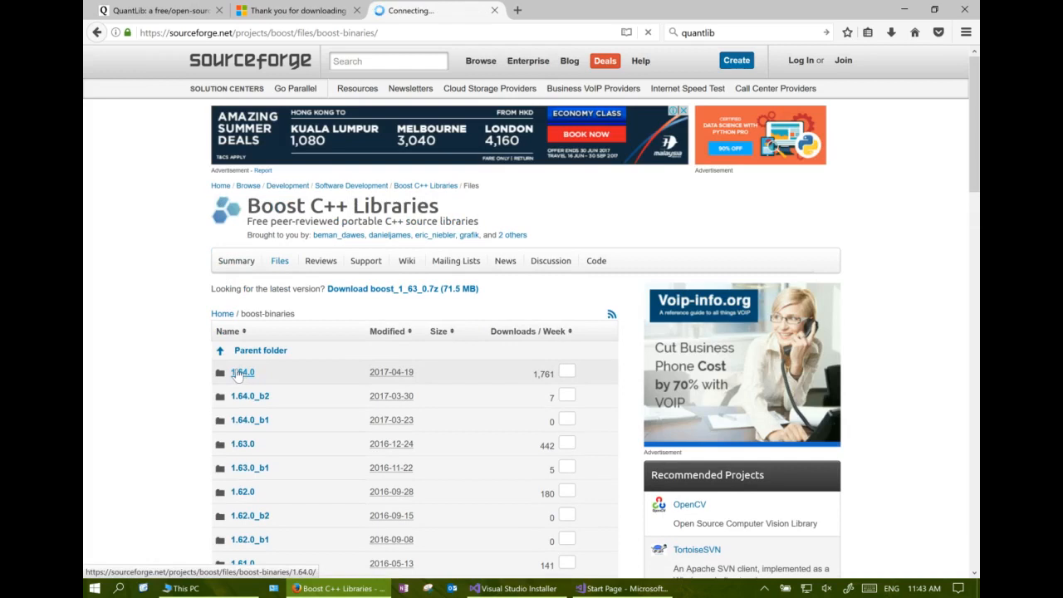
{"action": "left_click", "coordinate": [241, 372]}
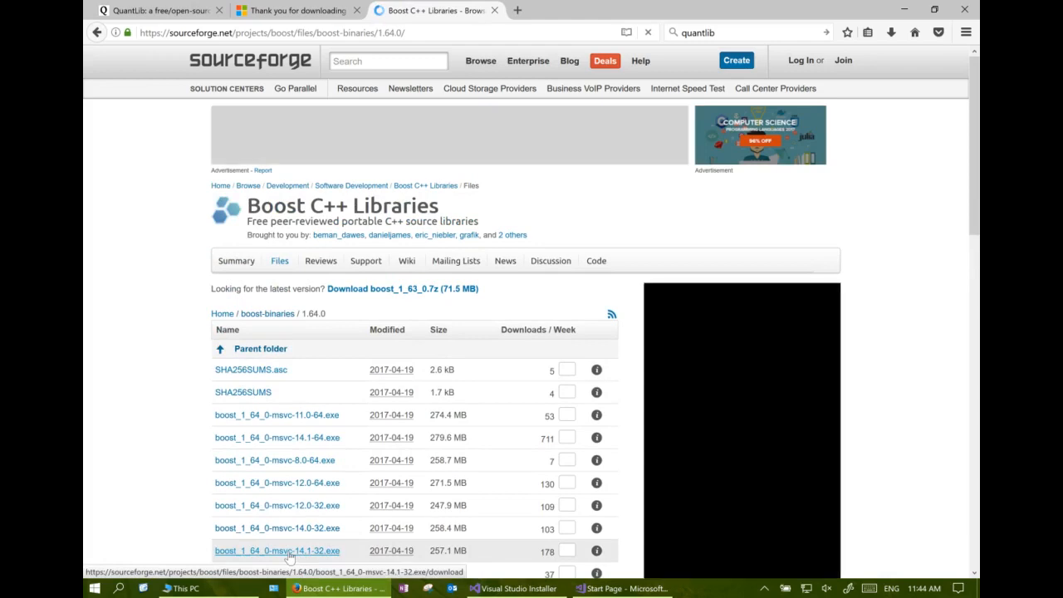
{"action": "left_click", "coordinate": [276, 551]}
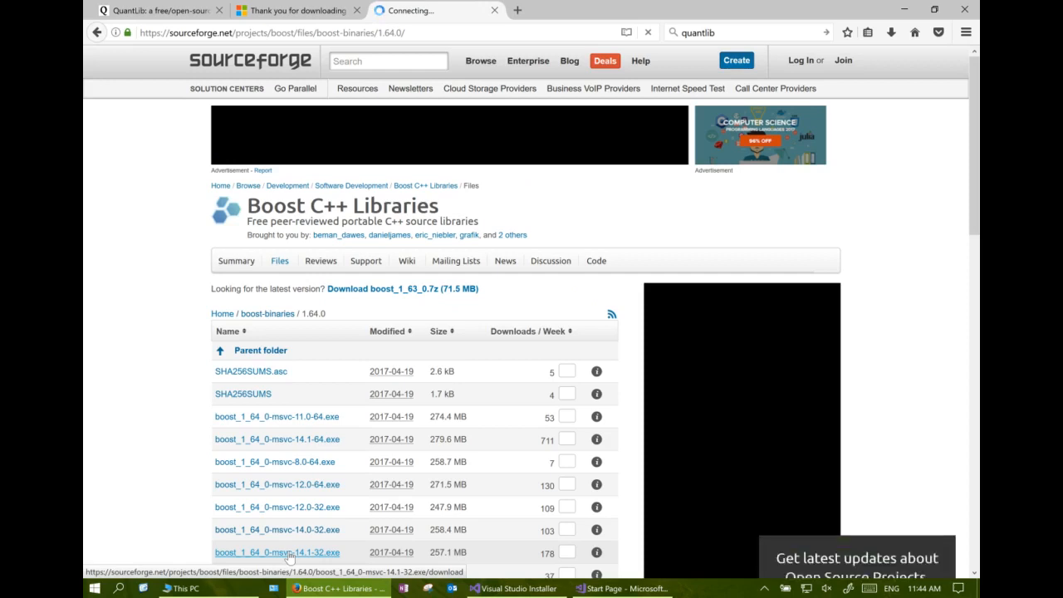
{"action": "left_click", "coordinate": [268, 552]}
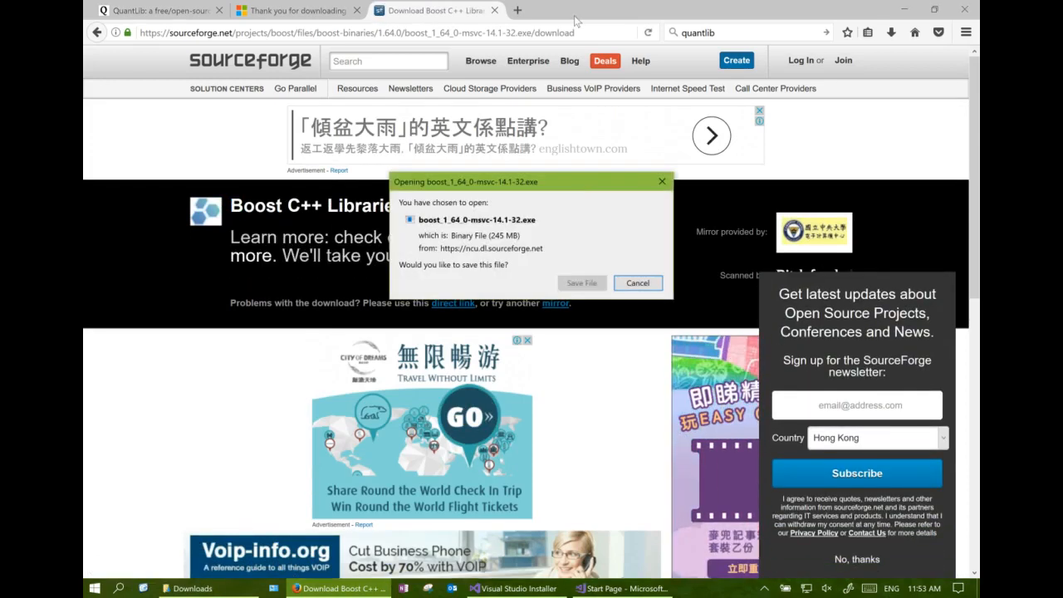
{"action": "left_click", "coordinate": [638, 282]}
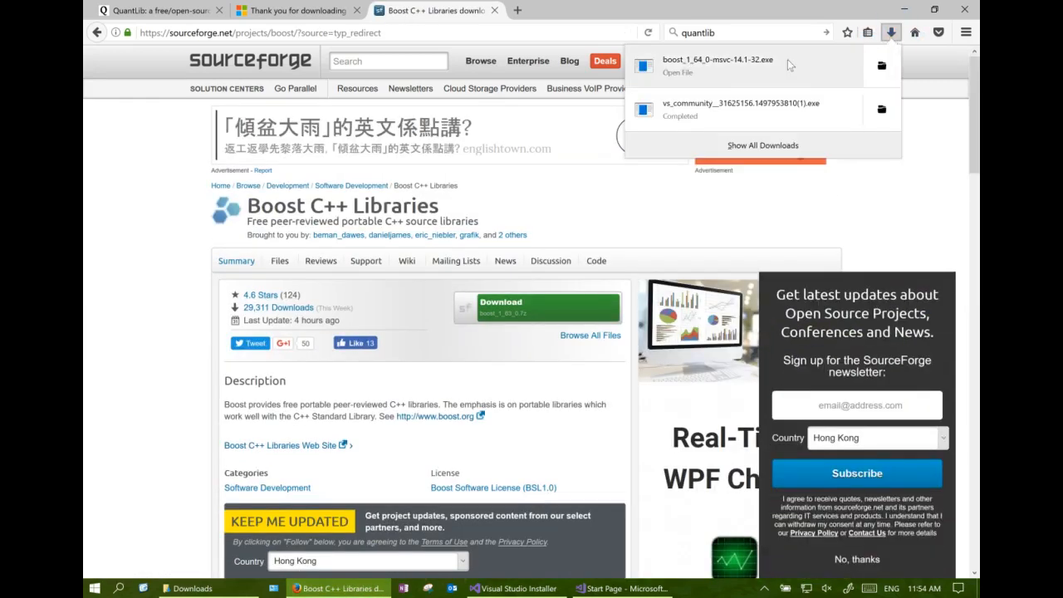
{"action": "left_click", "coordinate": [630, 184]}
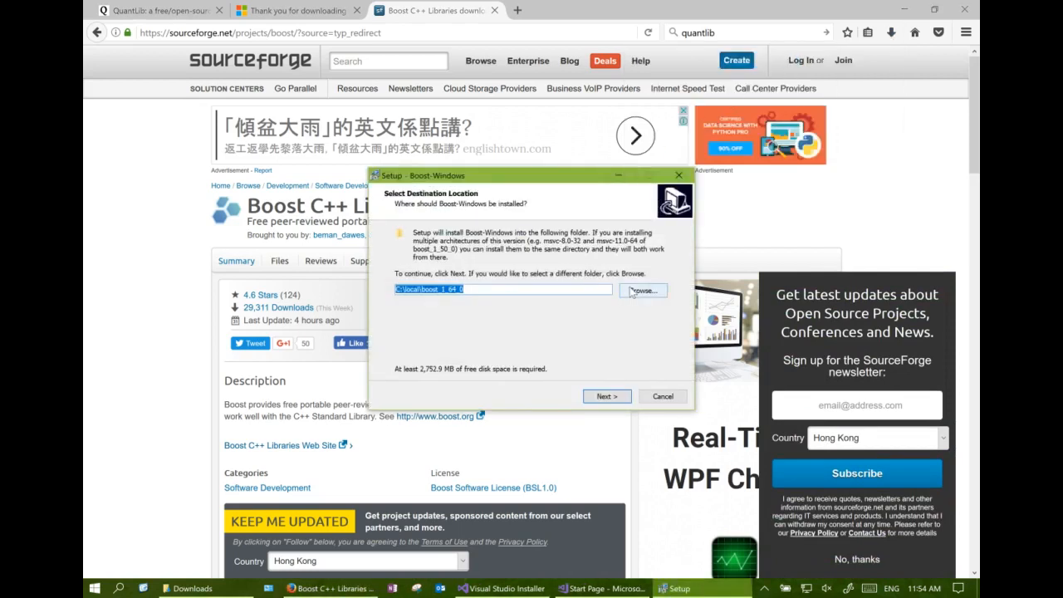
Install Boost into Desktop\lib\boost_1_64_0, finish setup, and open the installed folder
{"action": "left_click", "coordinate": [642, 291]}
{"action": "type", "text": "C:\\Users\\eefel\\Desktop\\lib\\boost_1_64_0"}
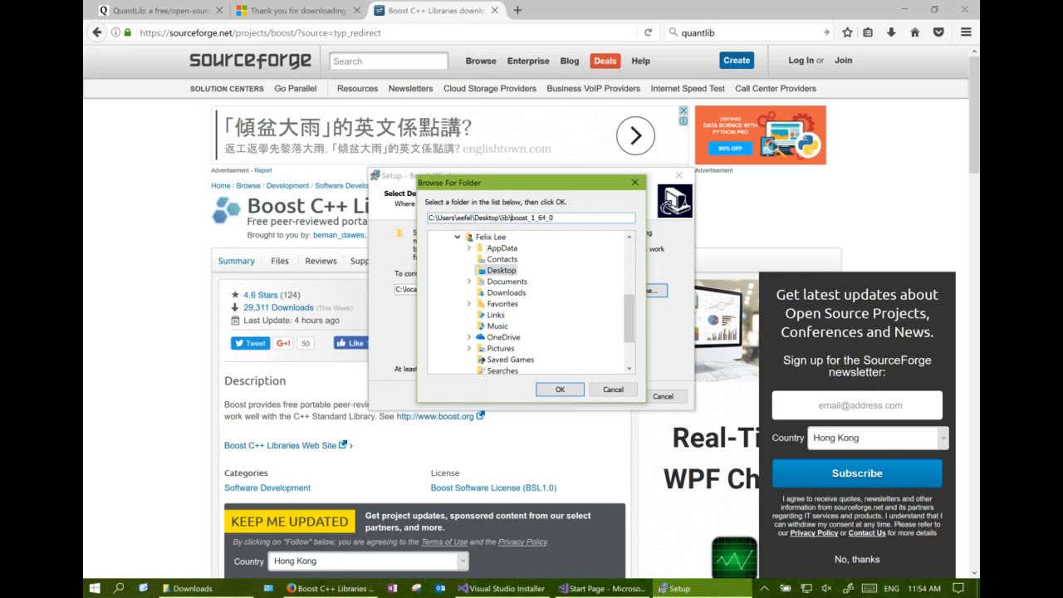
{"action": "left_click", "coordinate": [561, 388]}
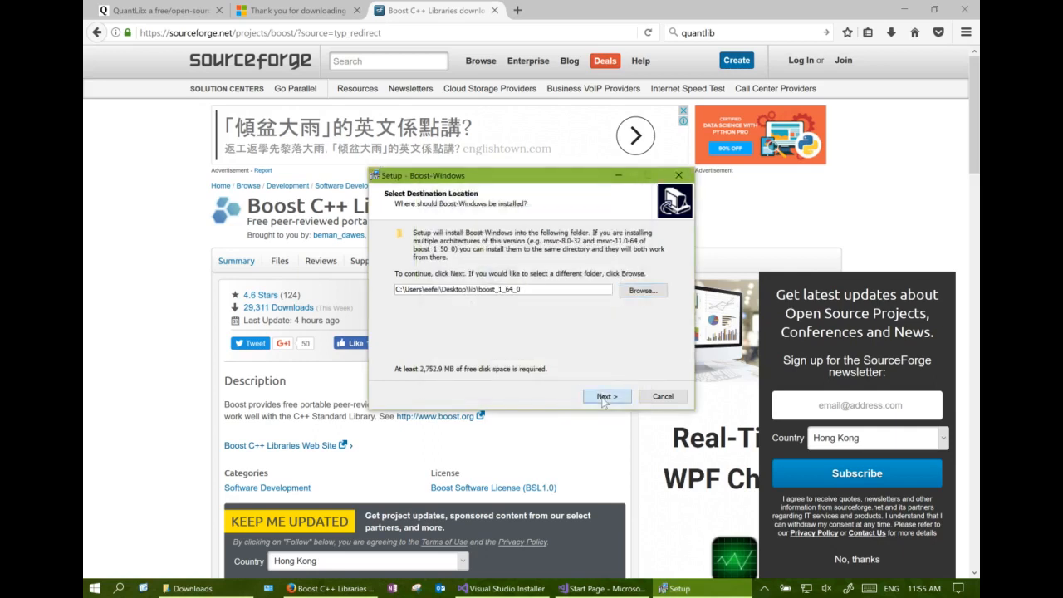
{"action": "left_click", "coordinate": [606, 397]}
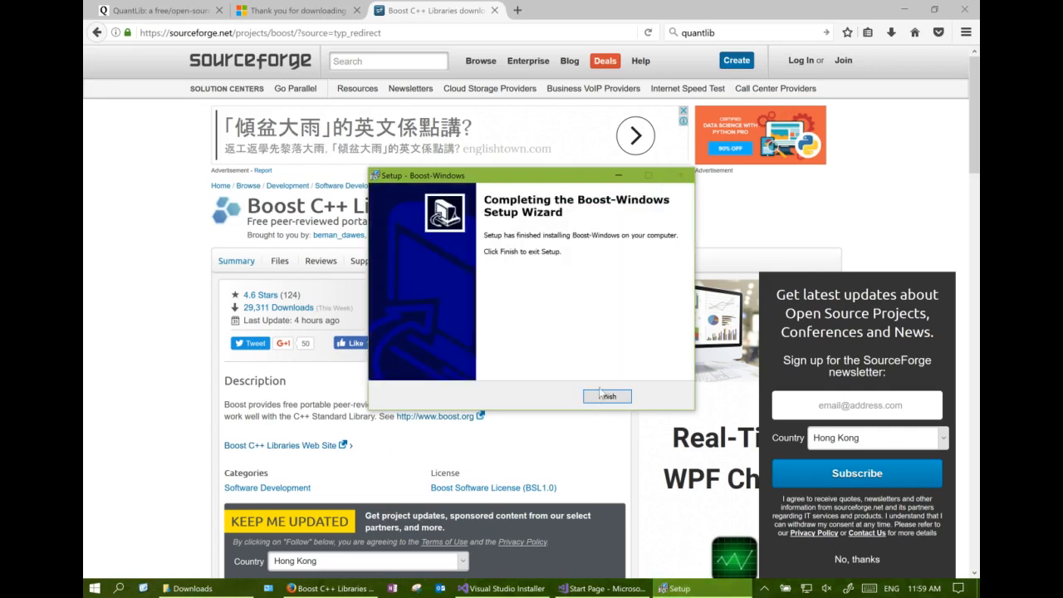
{"action": "left_click", "coordinate": [607, 396]}
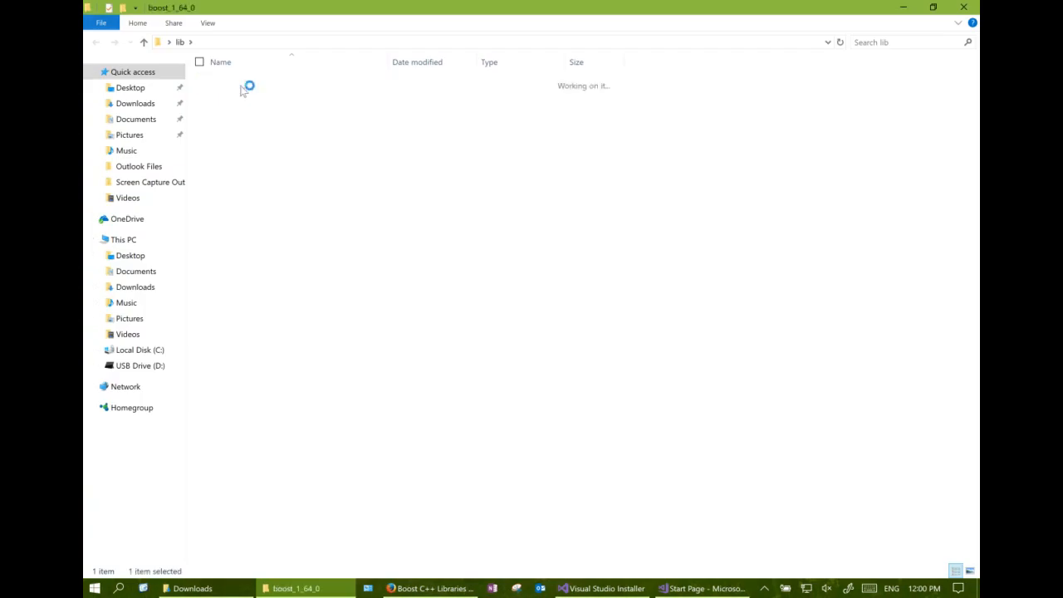
{"action": "double_click", "coordinate": [247, 87]}
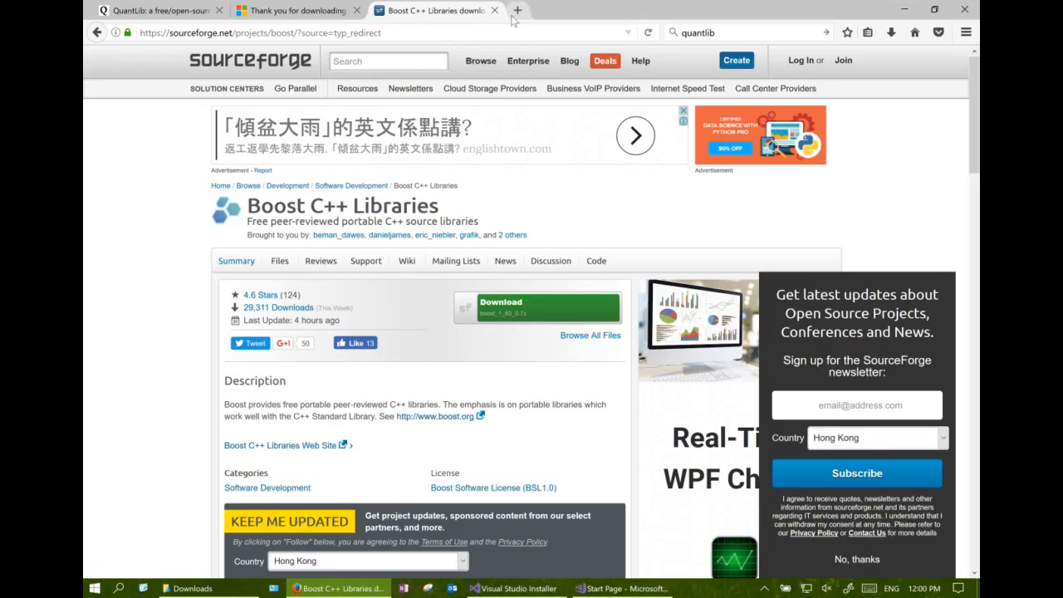
Search quantlib and follow quantlib.org's download page to QuantLib-1.10.zip
{"action": "left_click", "coordinate": [518, 9]}
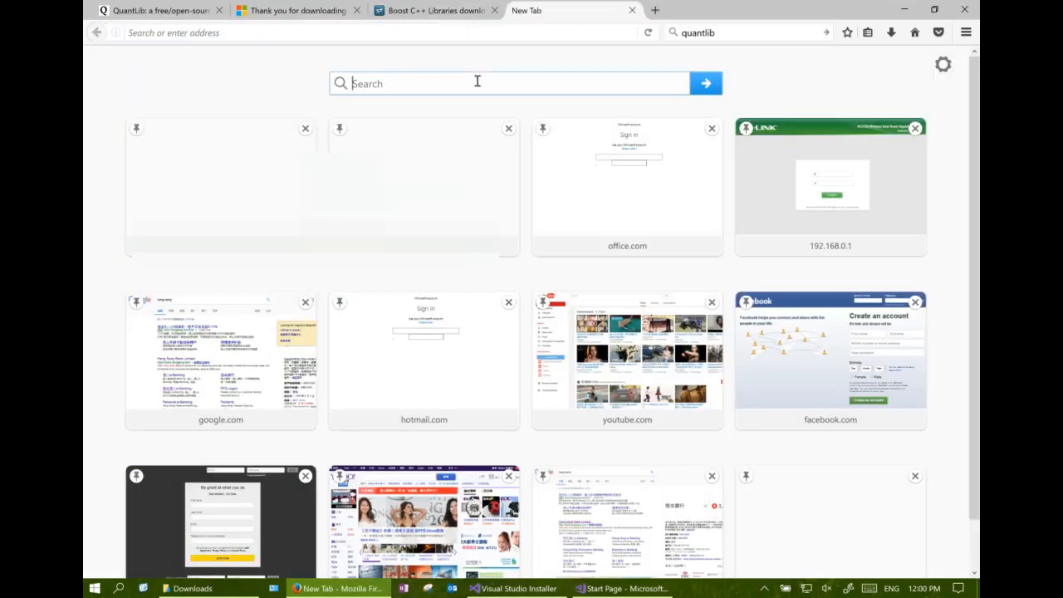
{"action": "type", "text": "quantlib"}
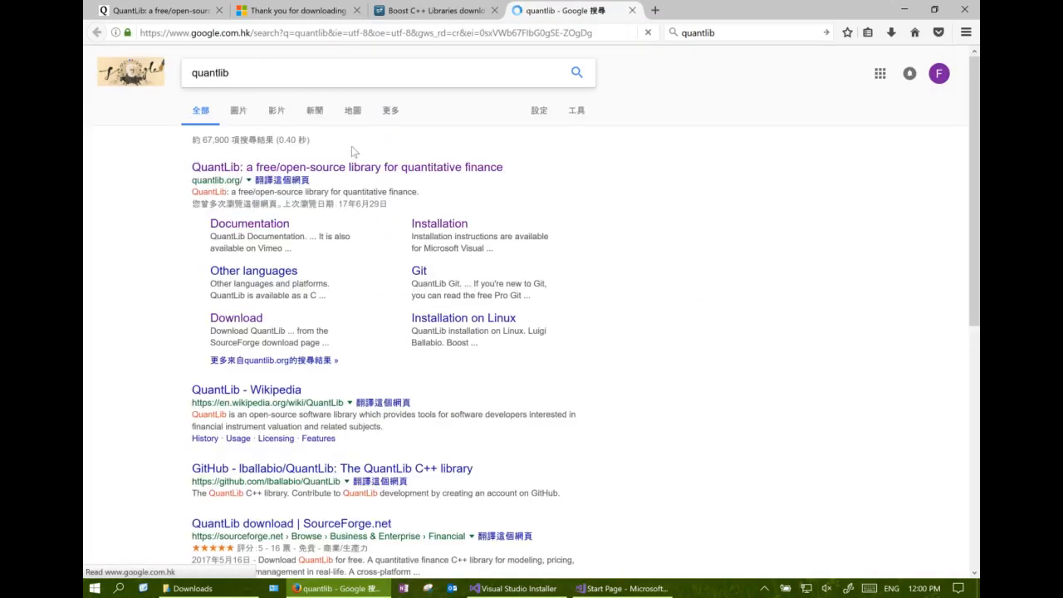
{"action": "left_click", "coordinate": [347, 167]}
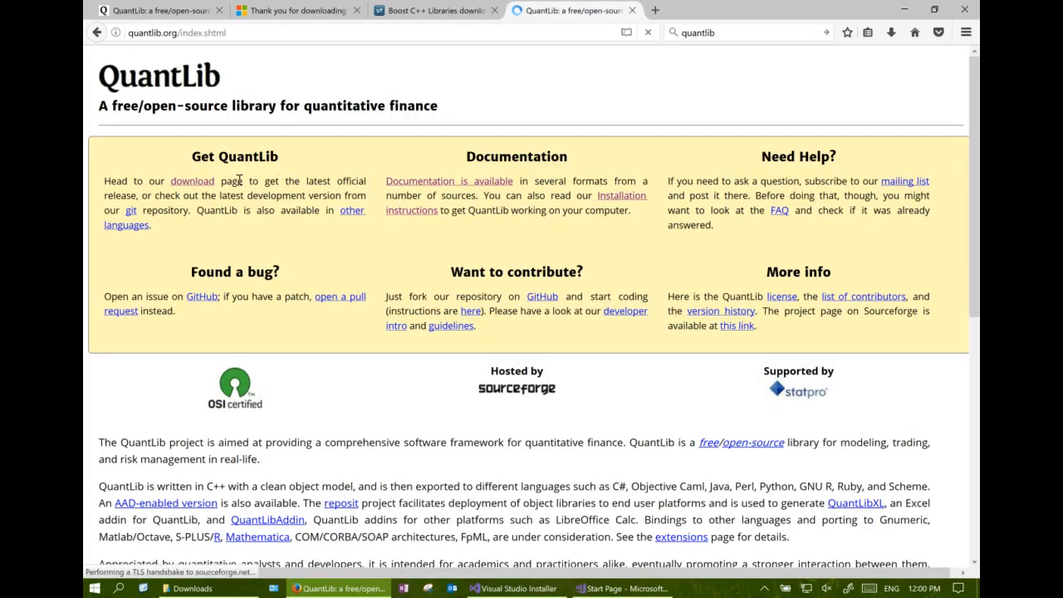
{"action": "left_click", "coordinate": [191, 180]}
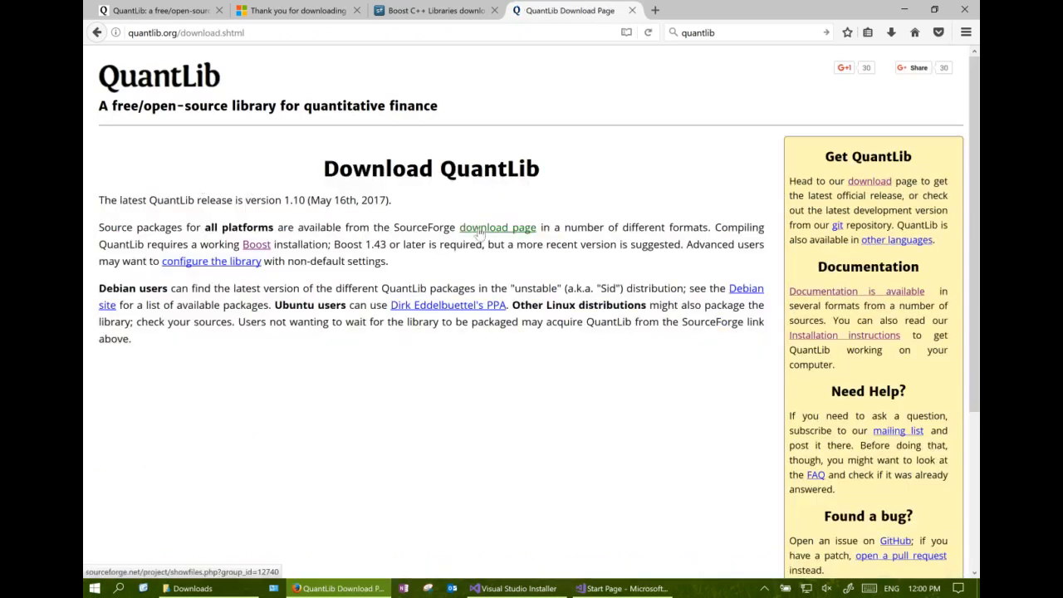
{"action": "left_click", "coordinate": [497, 227]}
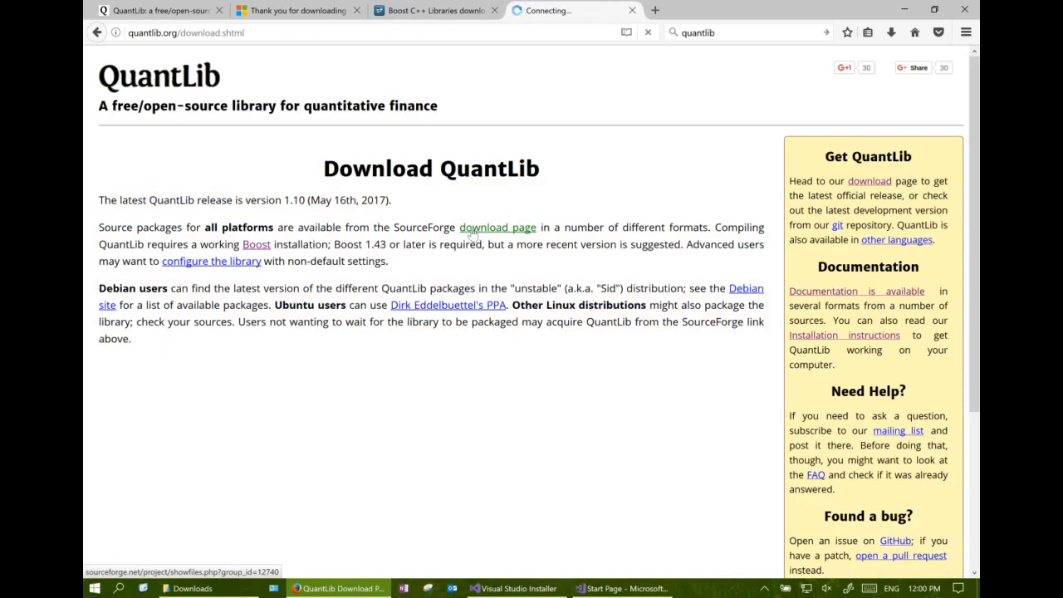
{"action": "left_click", "coordinate": [497, 227]}
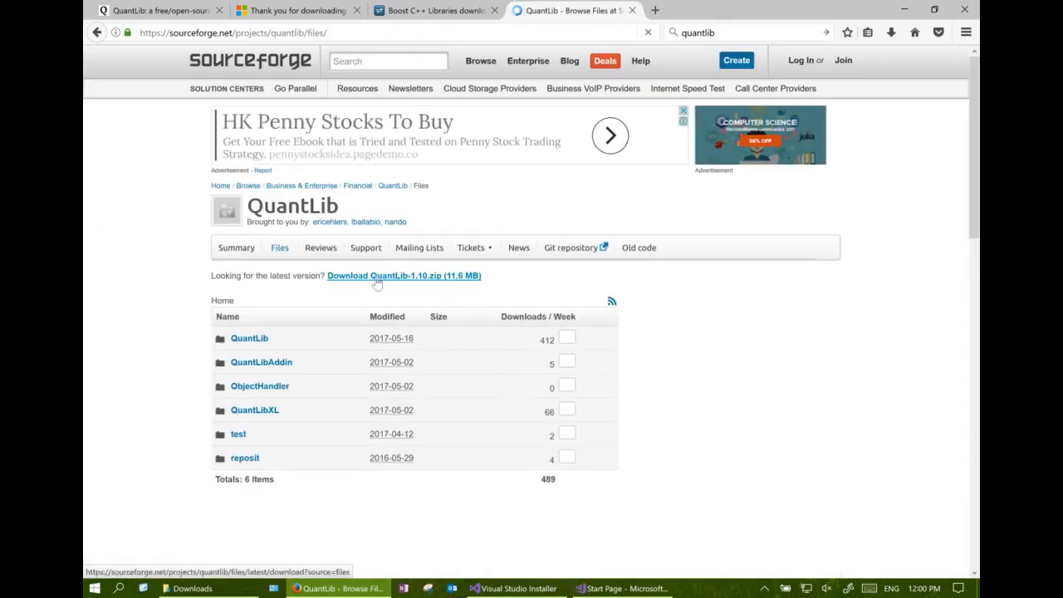
{"action": "left_click", "coordinate": [378, 280]}
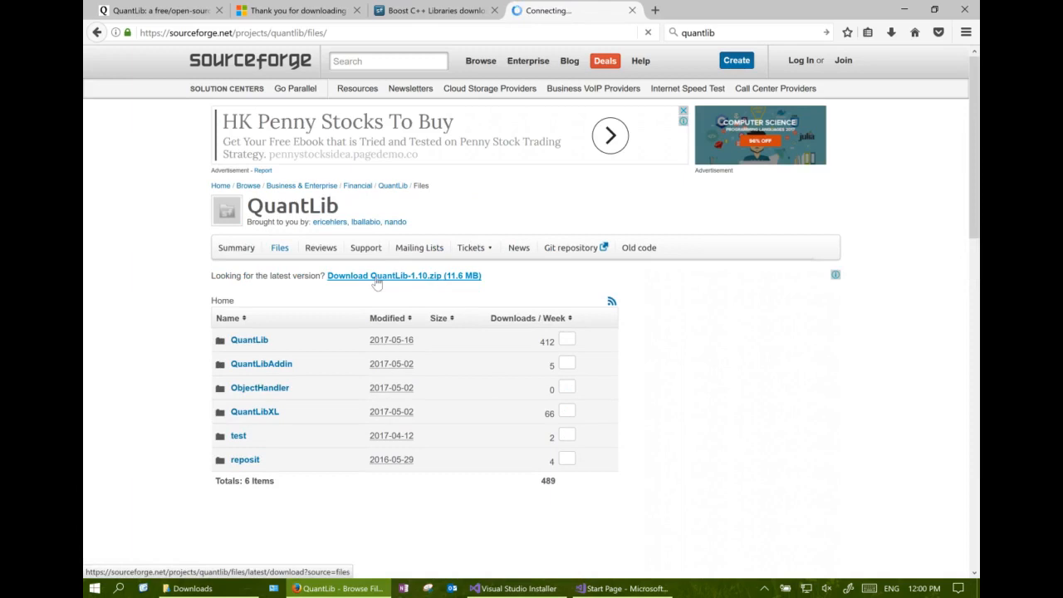
{"action": "left_click", "coordinate": [376, 275]}
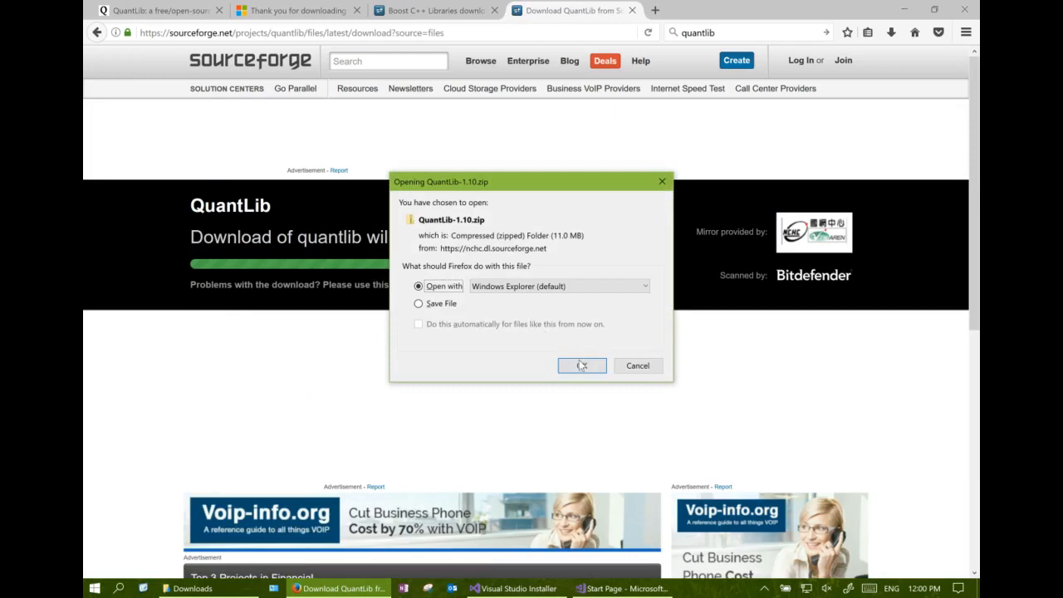
Copy QuantLib-1.10 from the zip into Desktop\lib, open it, and select QuantLib.sln
{"action": "left_click", "coordinate": [581, 365]}
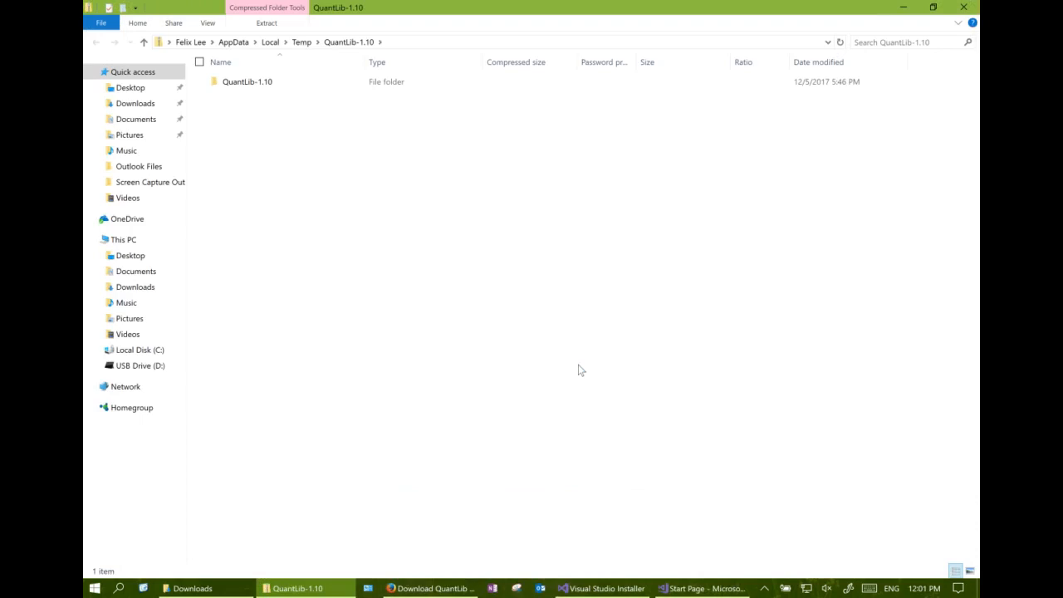
{"action": "left_click", "coordinate": [246, 81]}
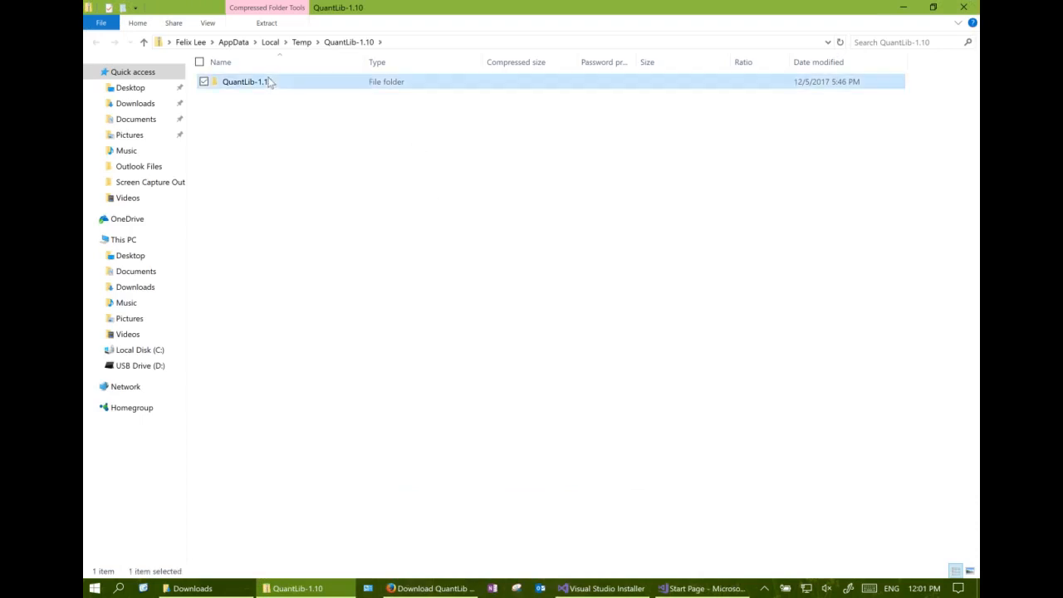
{"action": "right_click", "coordinate": [245, 81]}
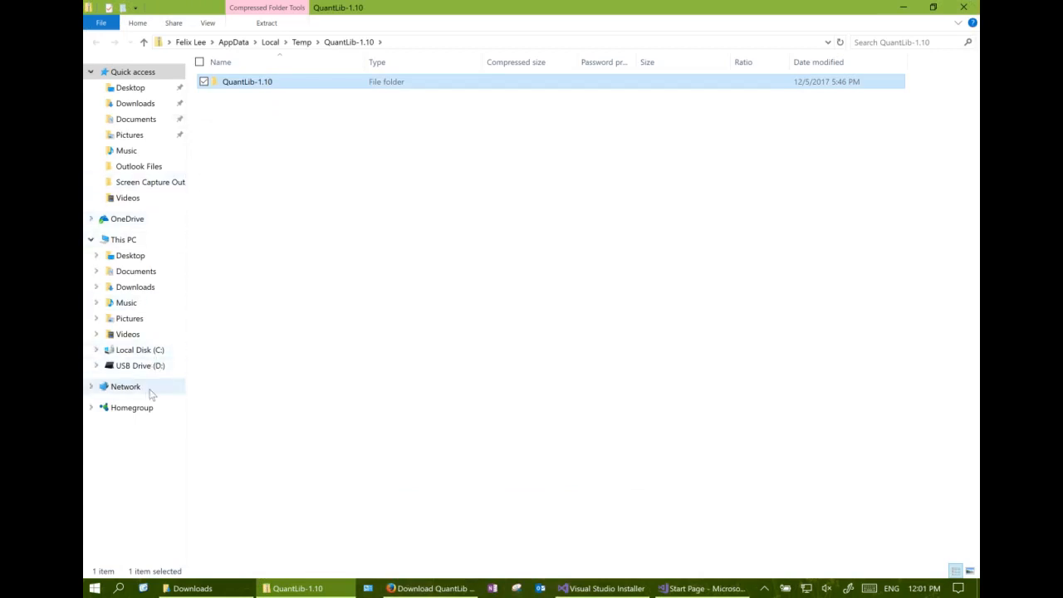
{"action": "left_click", "coordinate": [130, 88]}
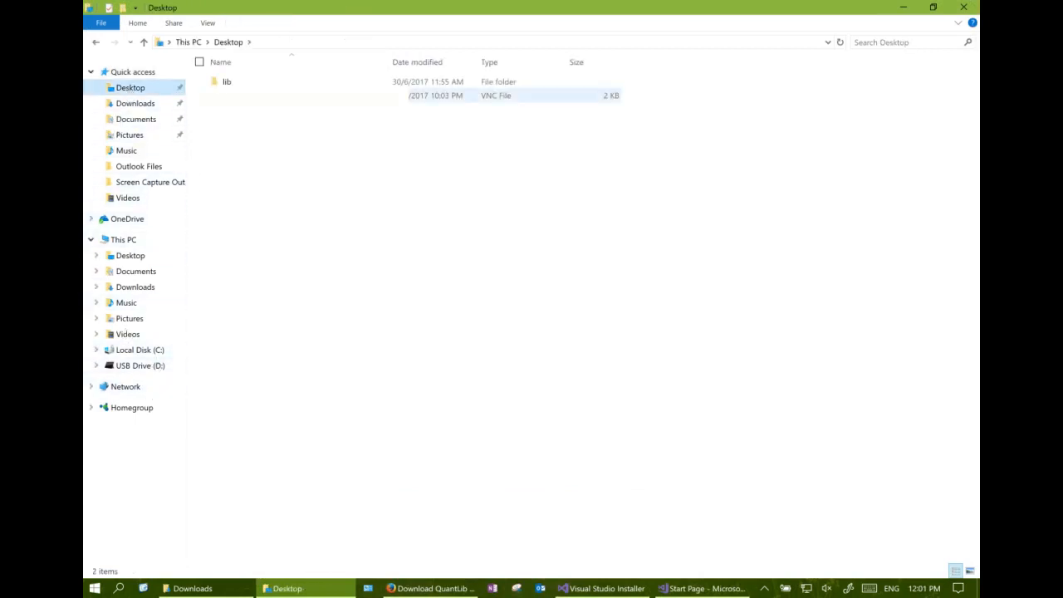
{"action": "double_click", "coordinate": [227, 81]}
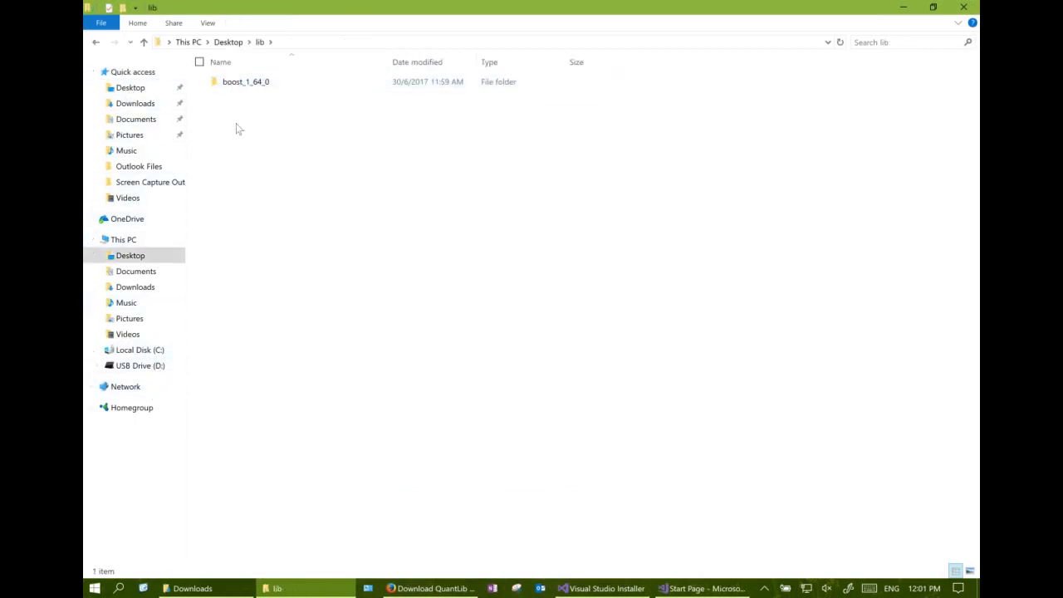
{"action": "mouse_move", "coordinate": [384, 219]}
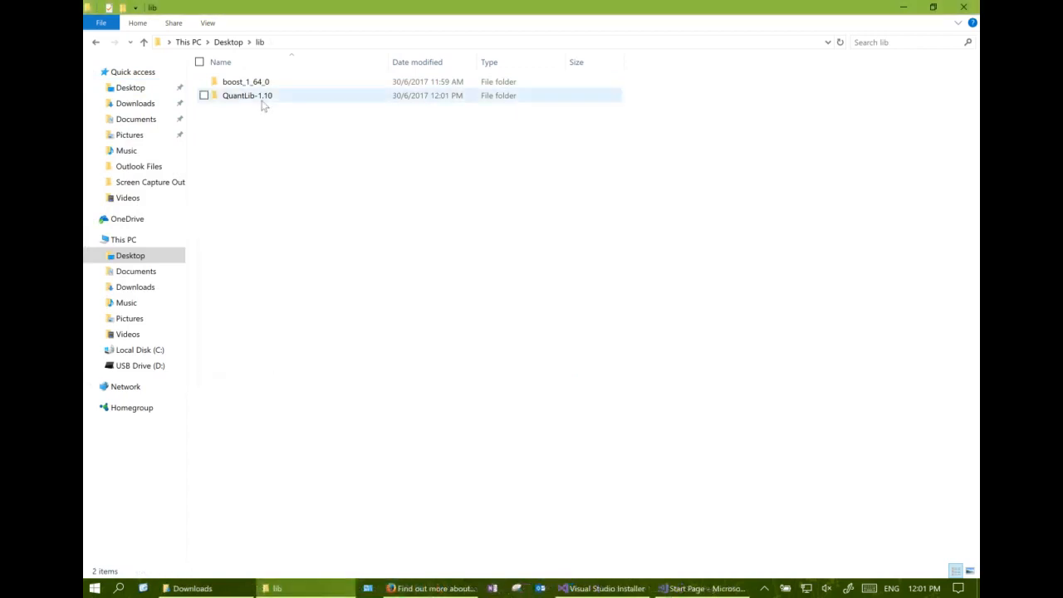
{"action": "double_click", "coordinate": [247, 95]}
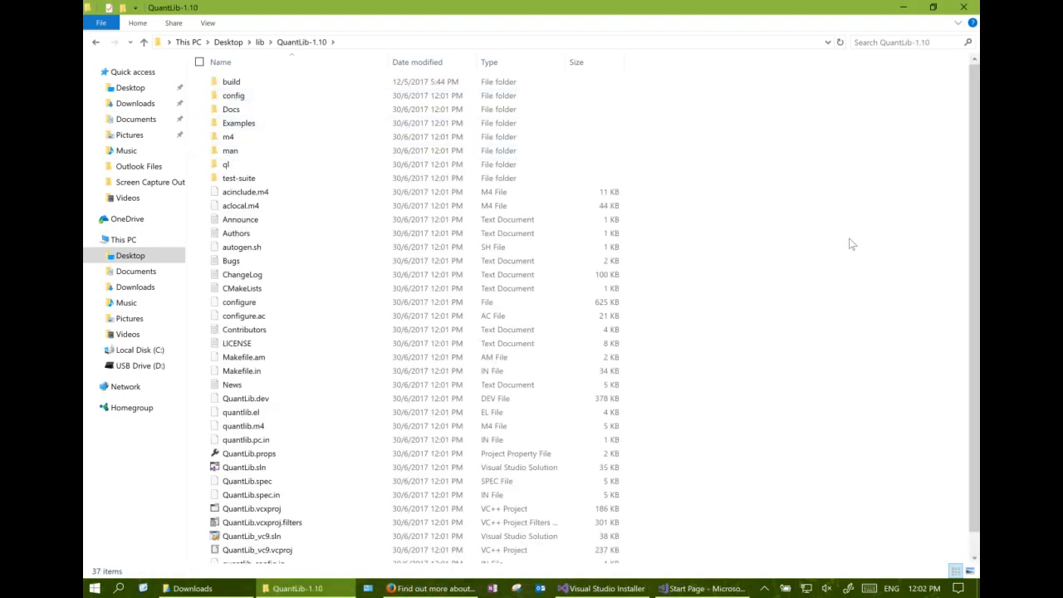
{"action": "mouse_move", "coordinate": [765, 334]}
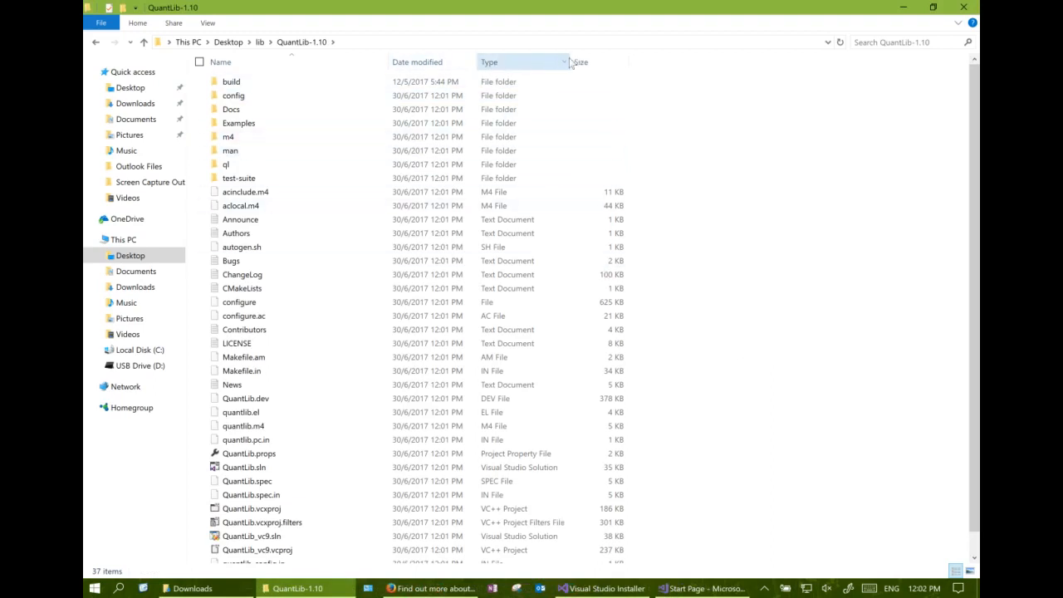
{"action": "left_click", "coordinate": [243, 467]}
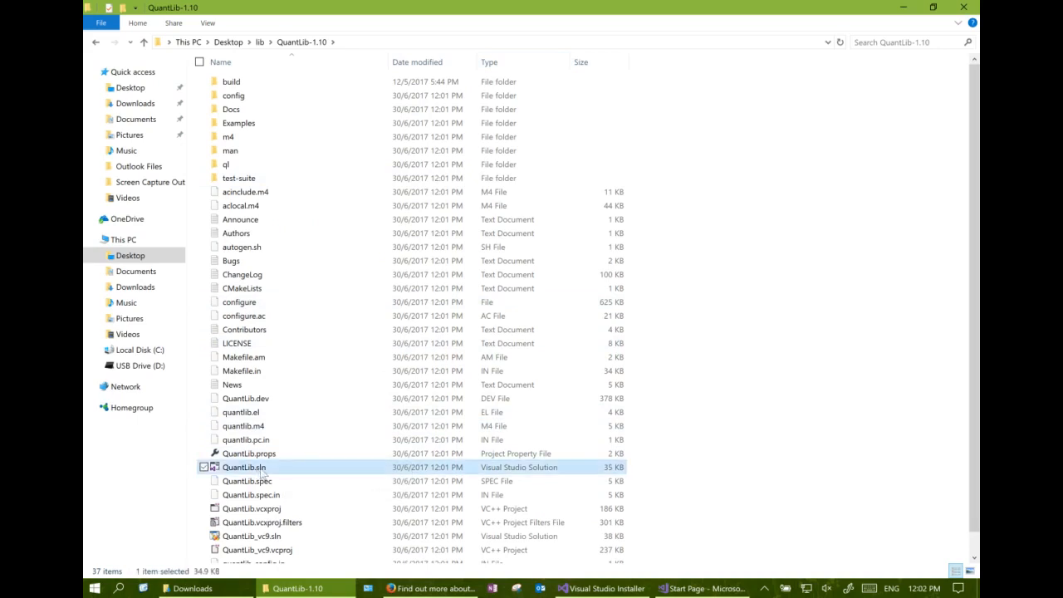
Open QuantLib.sln, unticking 'Ask me for every project in this solution', then confirm
{"action": "double_click", "coordinate": [244, 467]}
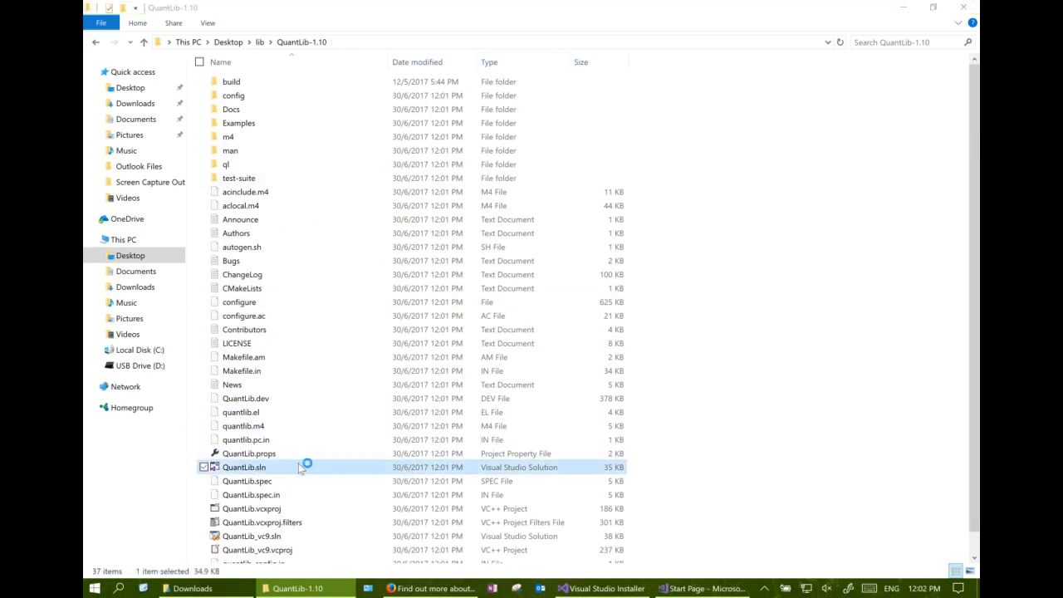
{"action": "double_click", "coordinate": [244, 467]}
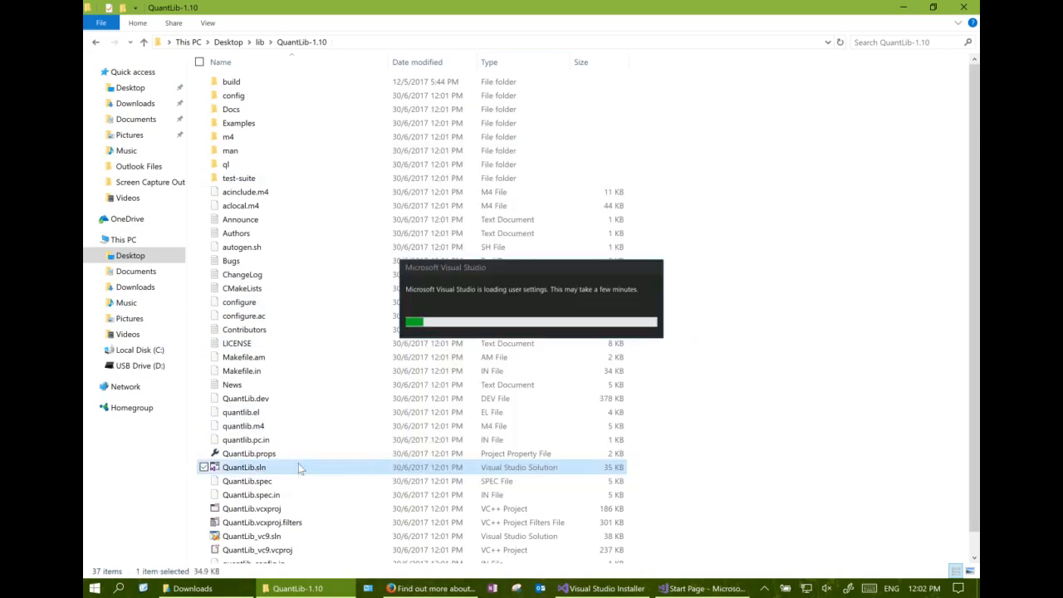
{"action": "double_click", "coordinate": [244, 467]}
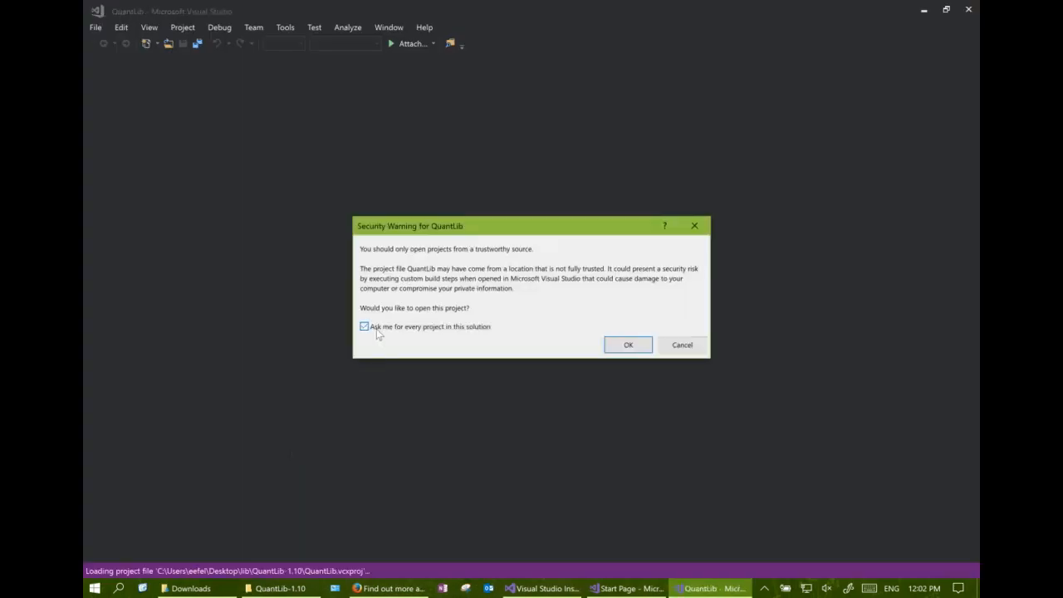
{"action": "left_click", "coordinate": [364, 326]}
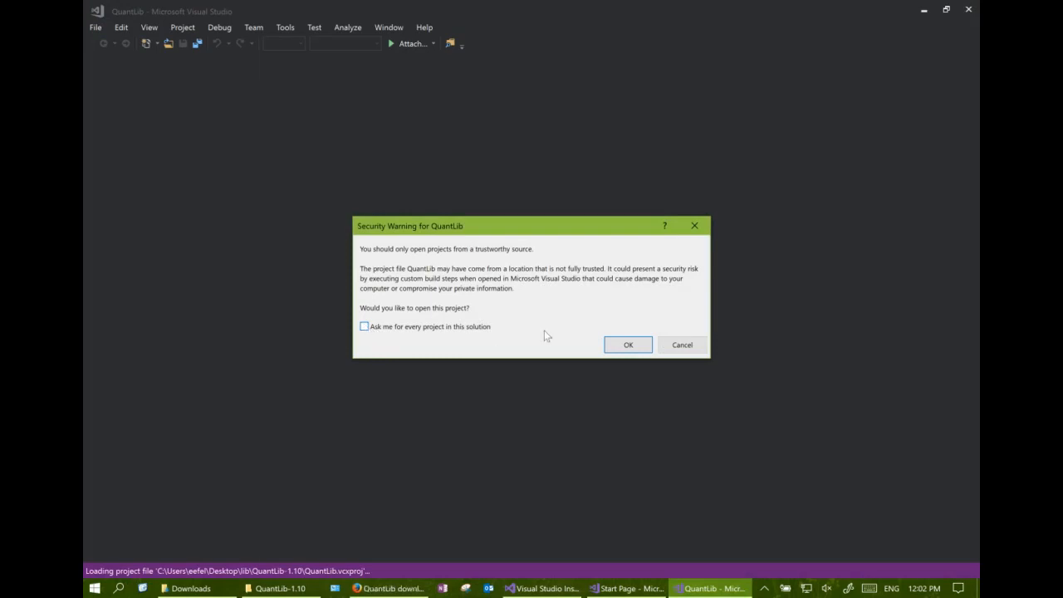
{"action": "mouse_move", "coordinate": [658, 364]}
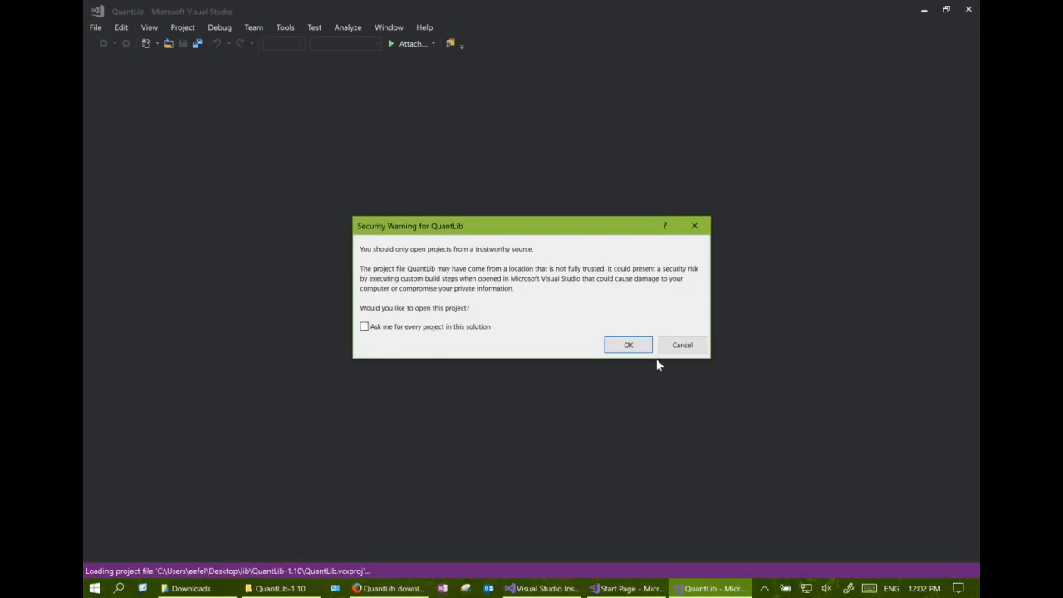
{"action": "left_click", "coordinate": [628, 344]}
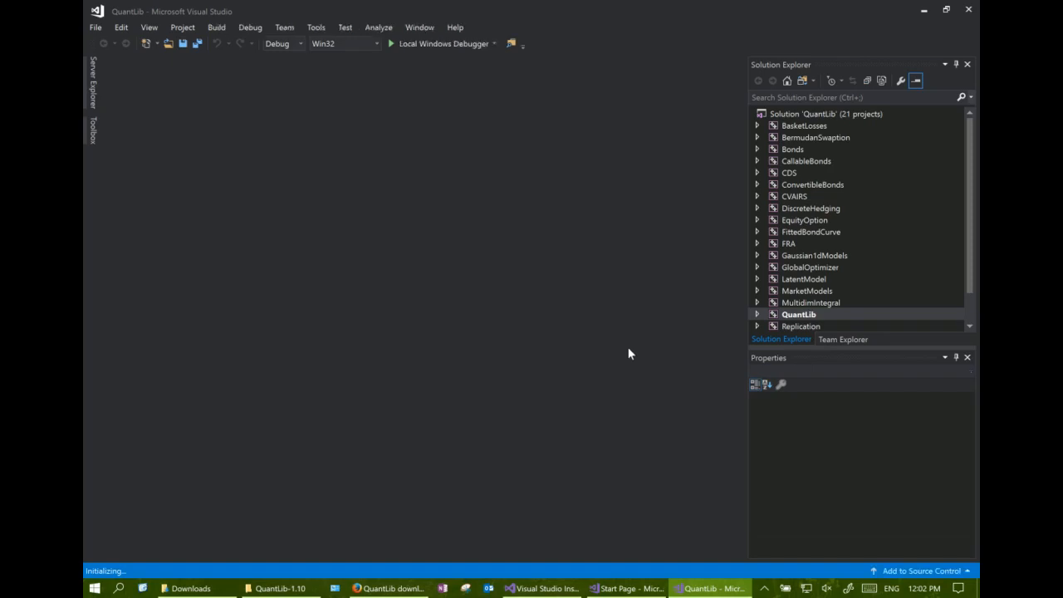
Select the QuantLib projects in Solution Explorer
{"action": "left_click", "coordinate": [798, 314]}
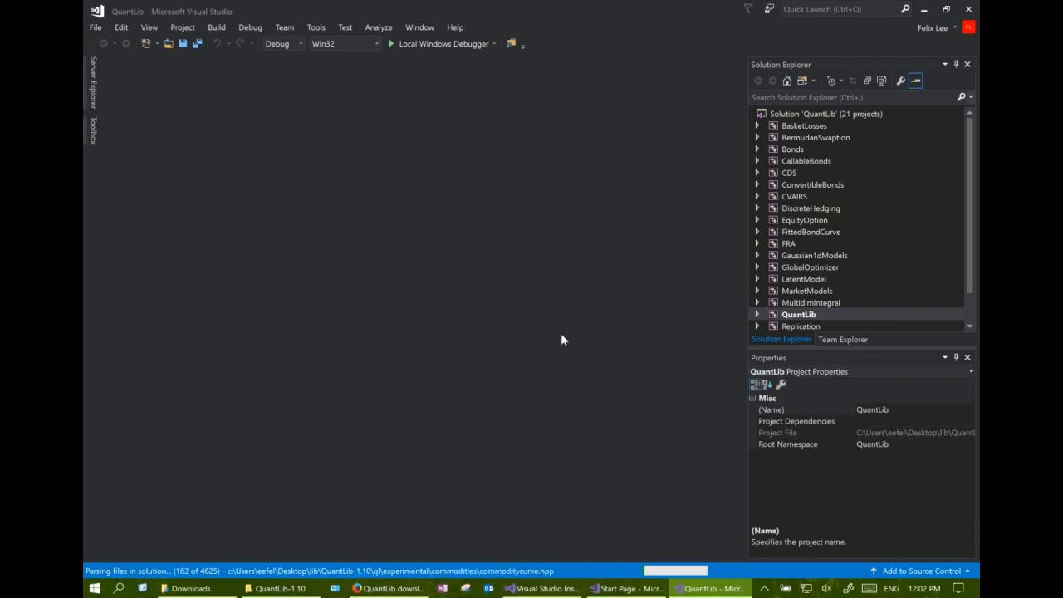
{"action": "mouse_move", "coordinate": [835, 128]}
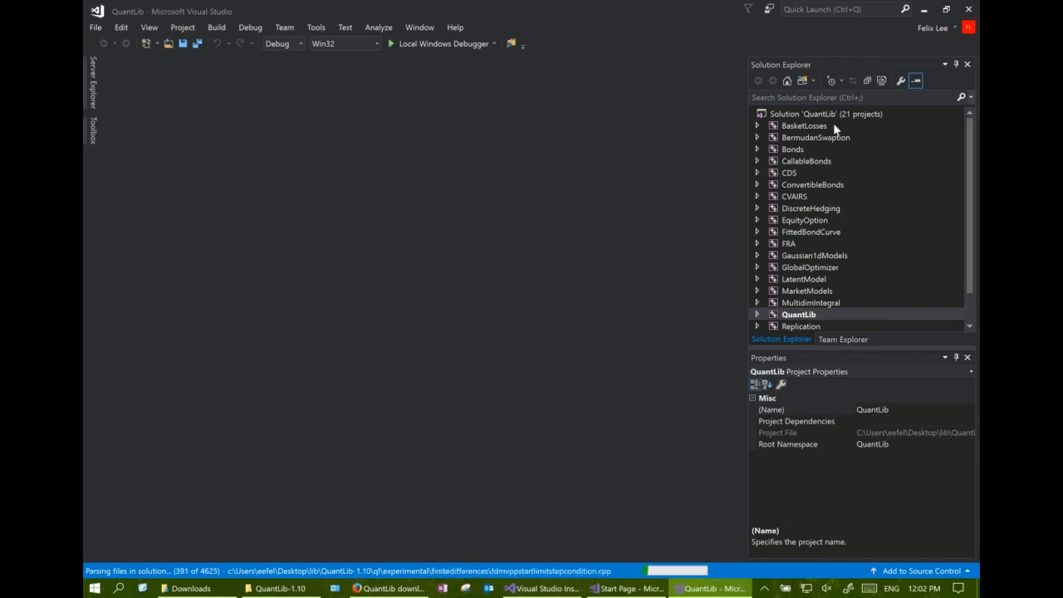
{"action": "scroll", "scroll_direction": "down", "scroll_amount": 3}
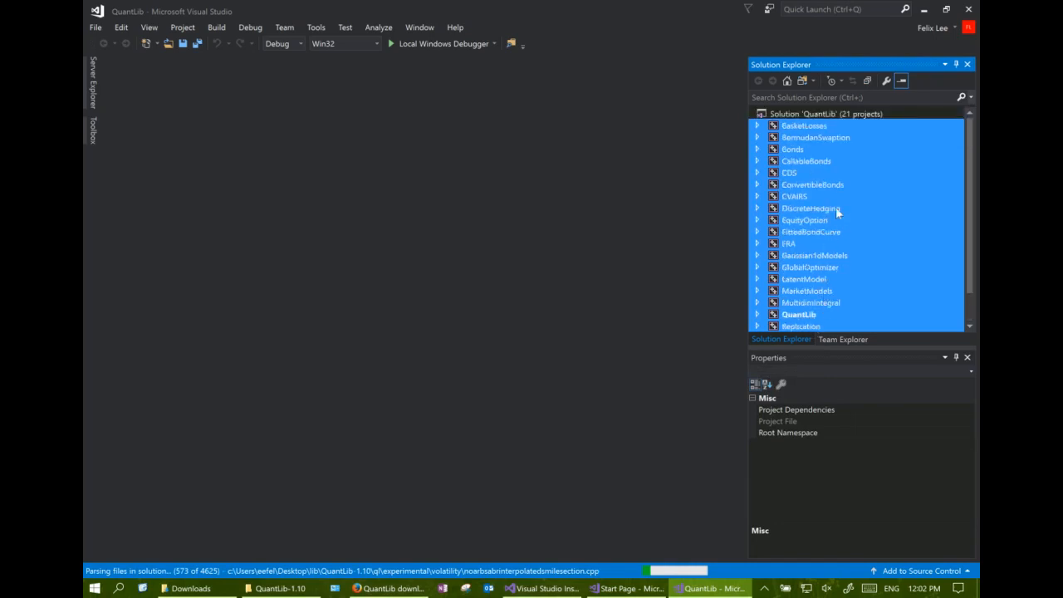
{"action": "mouse_move", "coordinate": [884, 80]}
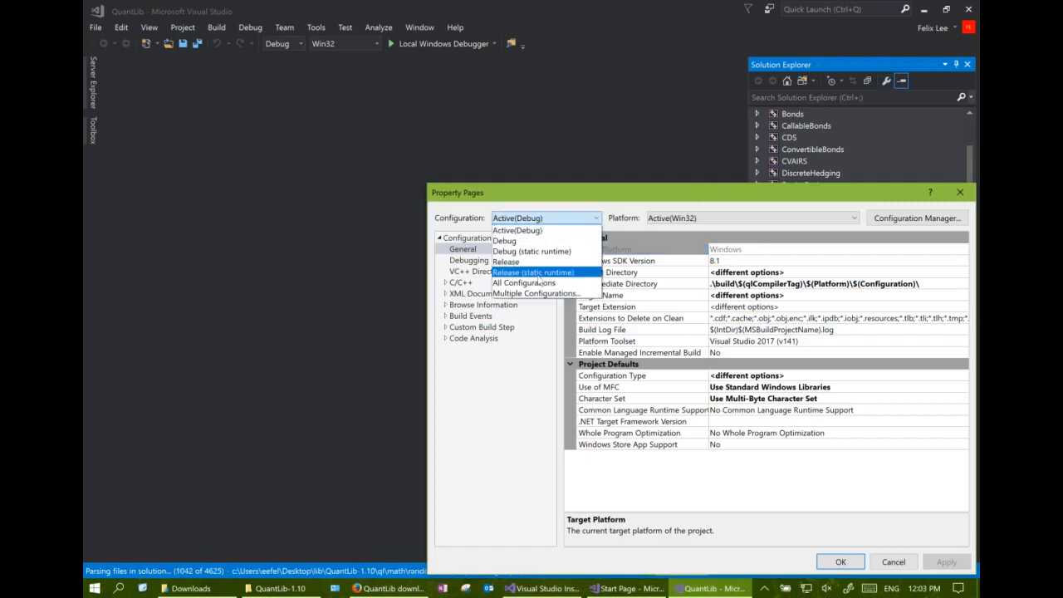
Scope Property Pages to All Configurations and All Platforms, then open VC++ Include Directories
{"action": "left_click", "coordinate": [525, 282]}
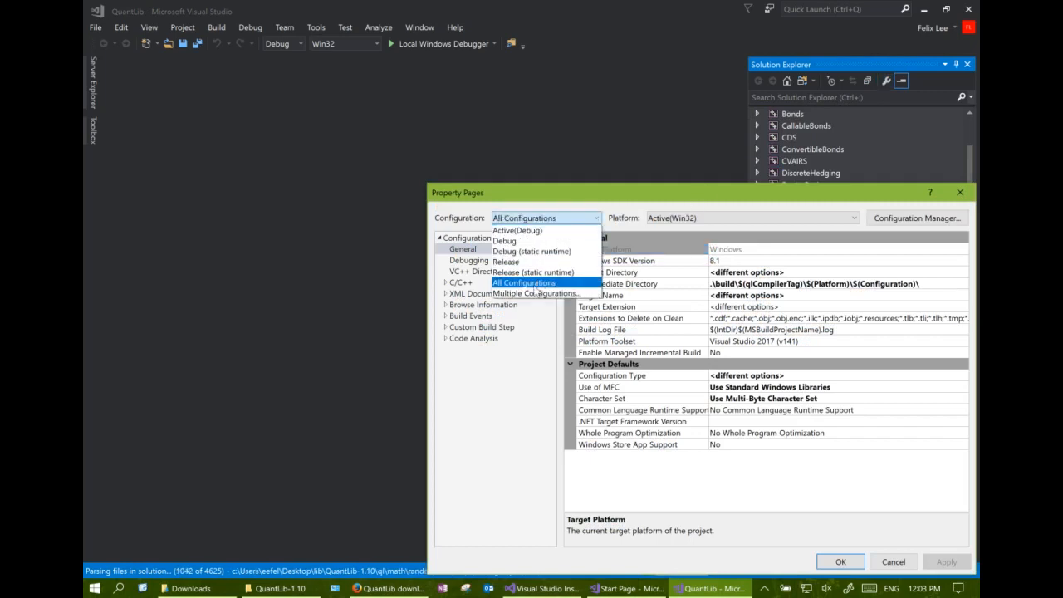
{"action": "left_click", "coordinate": [524, 283]}
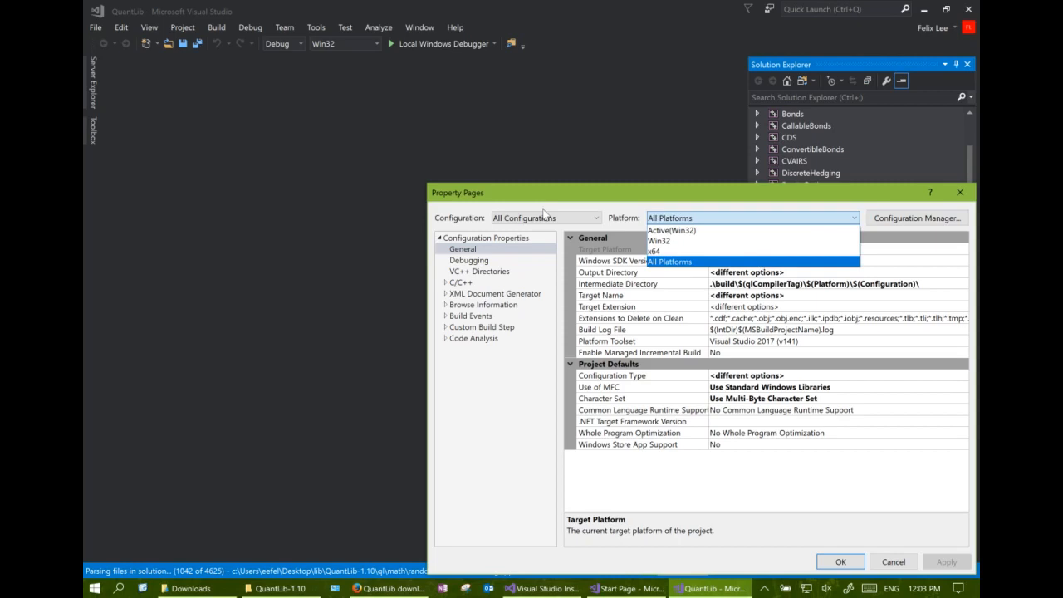
{"action": "left_click", "coordinate": [670, 261]}
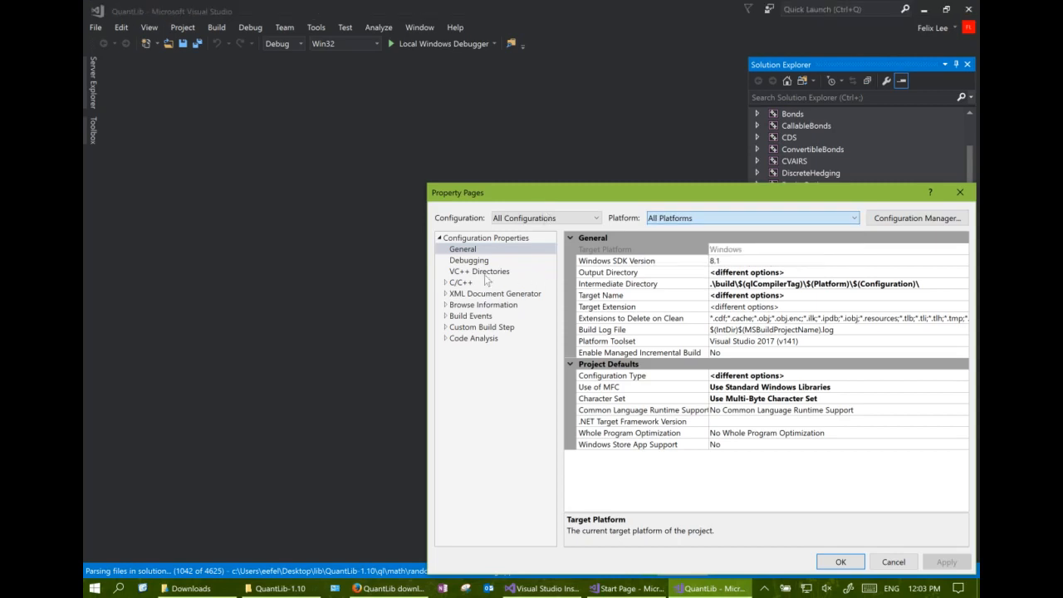
{"action": "left_click", "coordinate": [478, 270]}
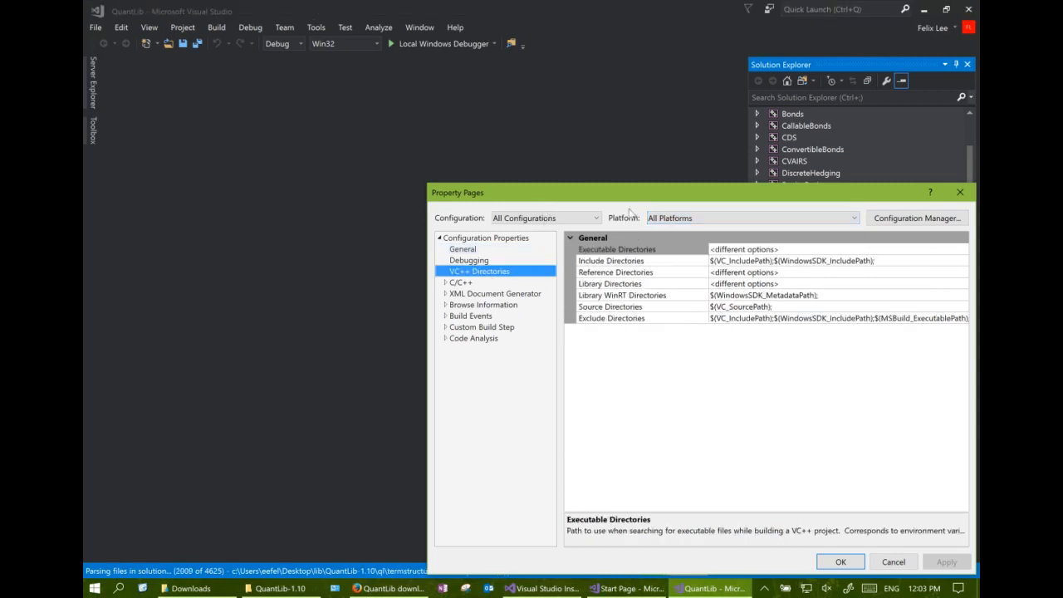
{"action": "left_click", "coordinate": [631, 261]}
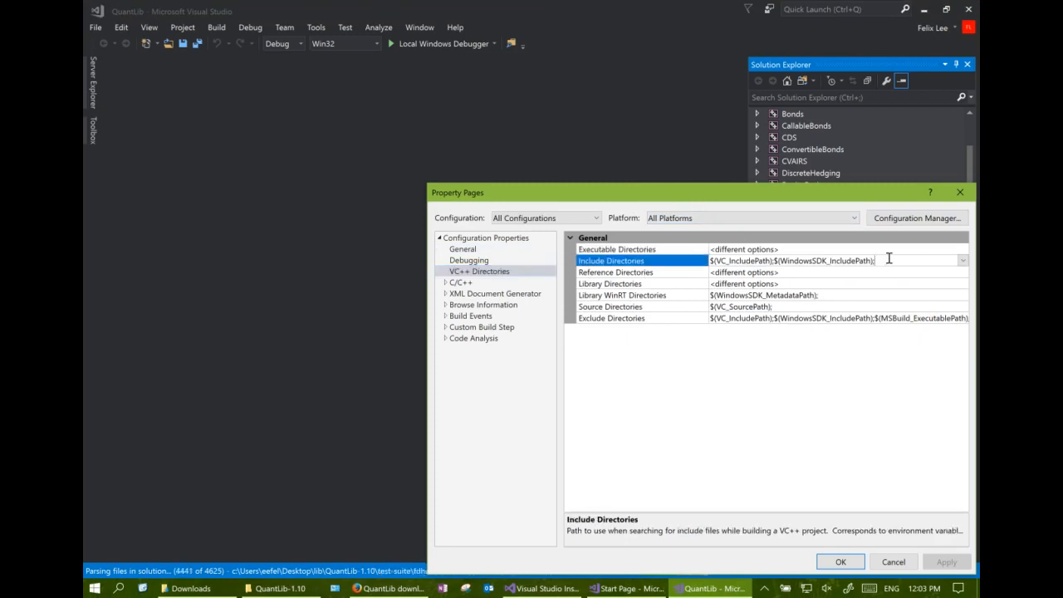
Add the boost_1_64_0 folder to Include Directories
{"action": "left_click", "coordinate": [961, 259]}
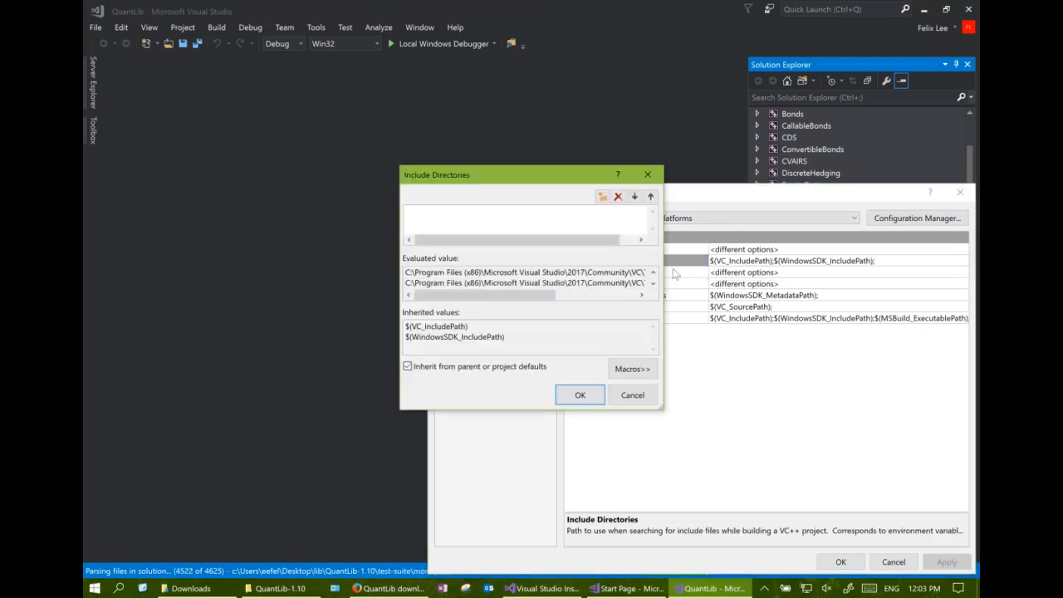
{"action": "left_click", "coordinate": [604, 196]}
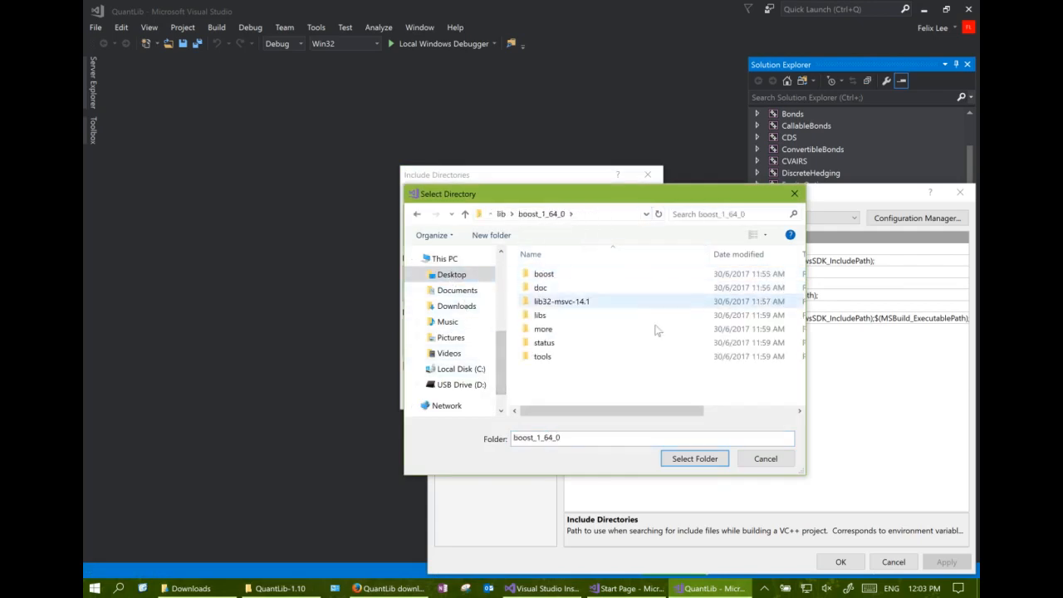
{"action": "left_click", "coordinate": [694, 459]}
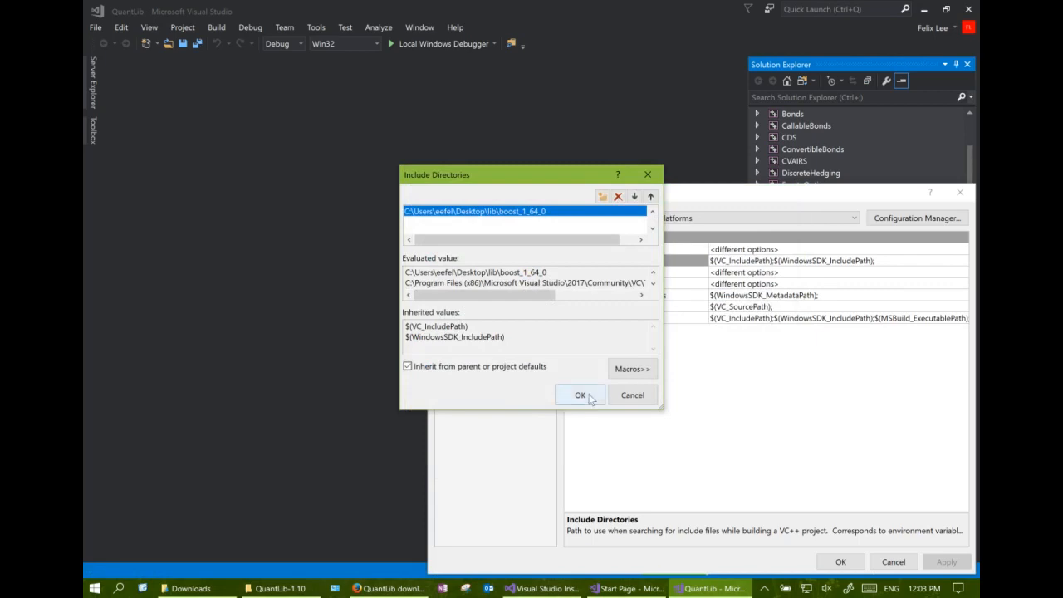
{"action": "left_click", "coordinate": [579, 394]}
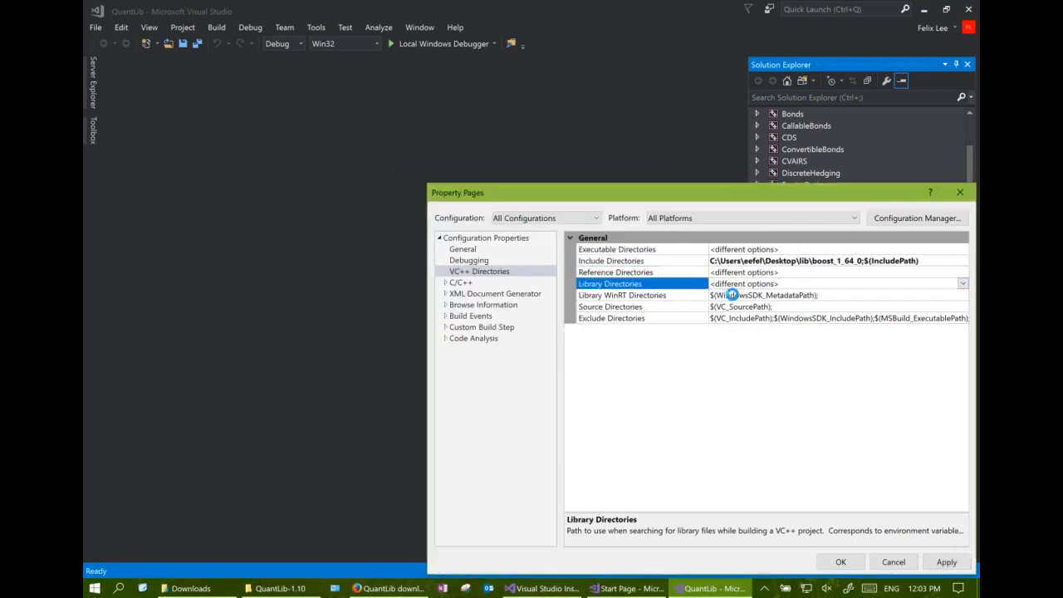
Add boost_1_64_0\lib32-msvc-14.1 to Library Directories and apply the settings with OK
{"action": "left_click", "coordinate": [955, 284]}
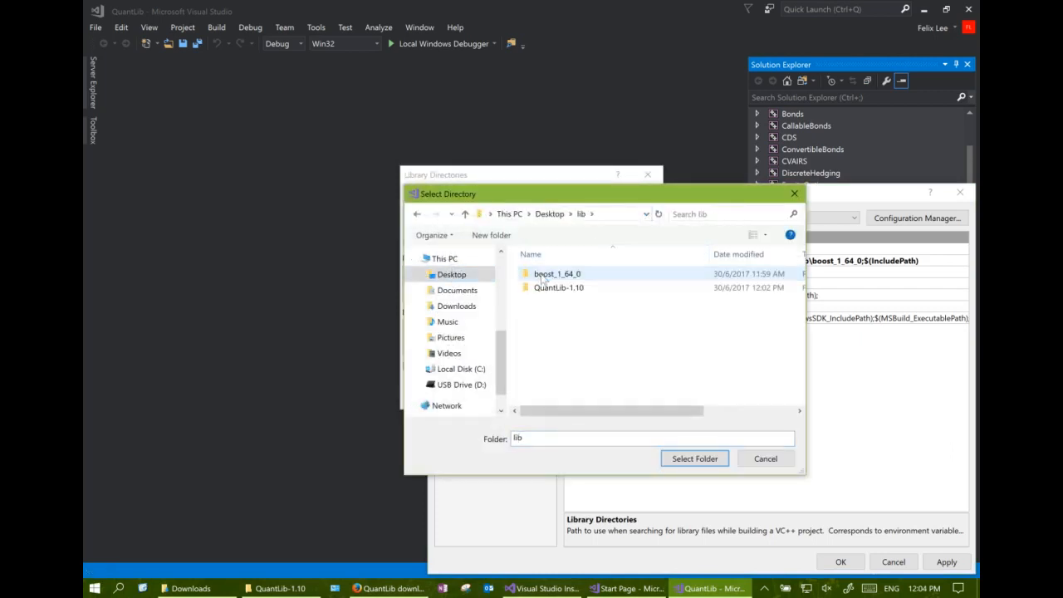
{"action": "double_click", "coordinate": [557, 273]}
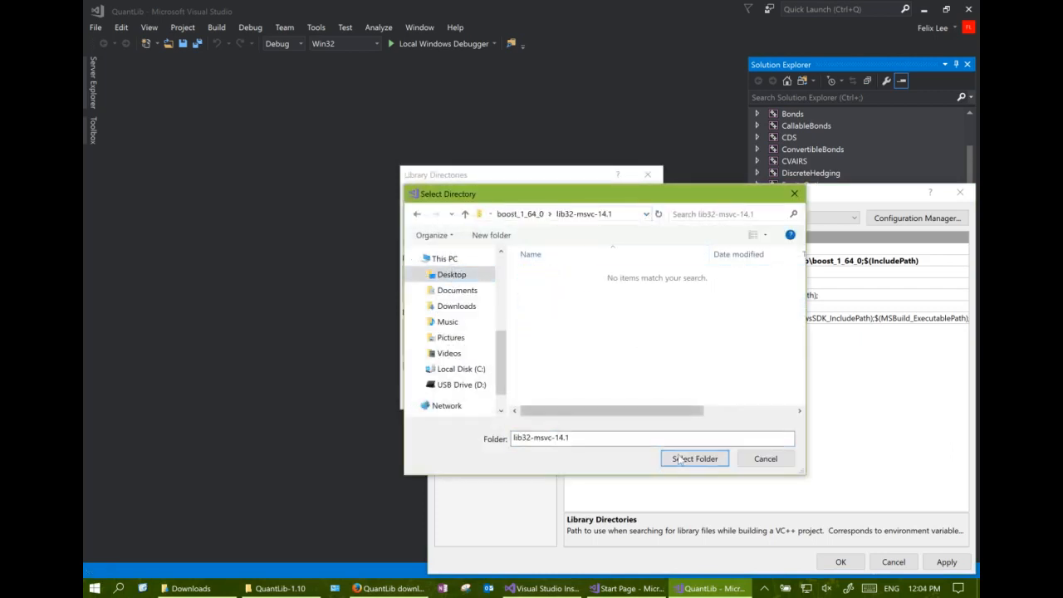
{"action": "left_click", "coordinate": [694, 458]}
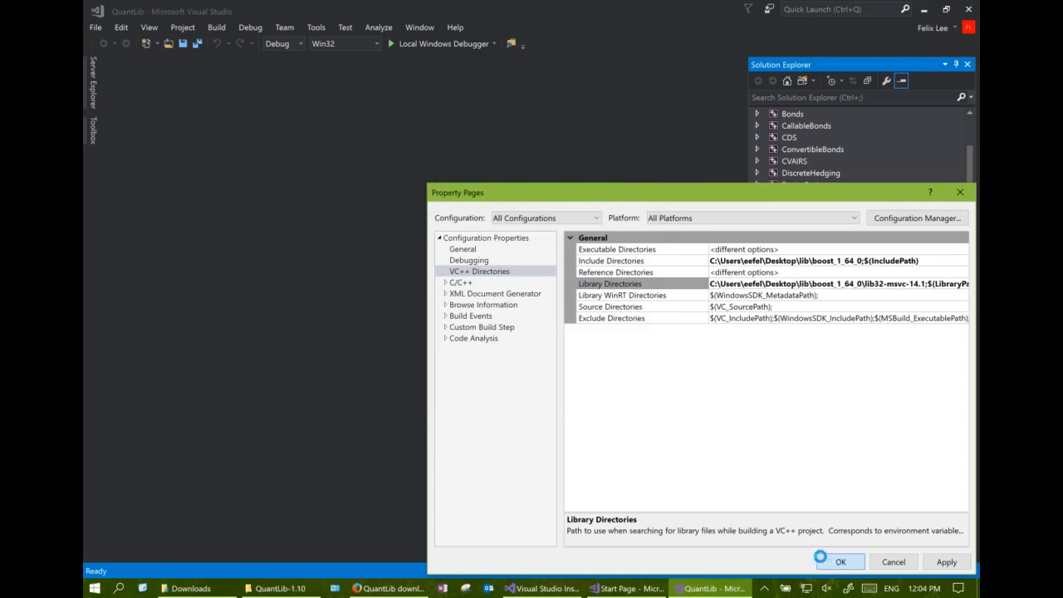
{"action": "left_click", "coordinate": [843, 561]}
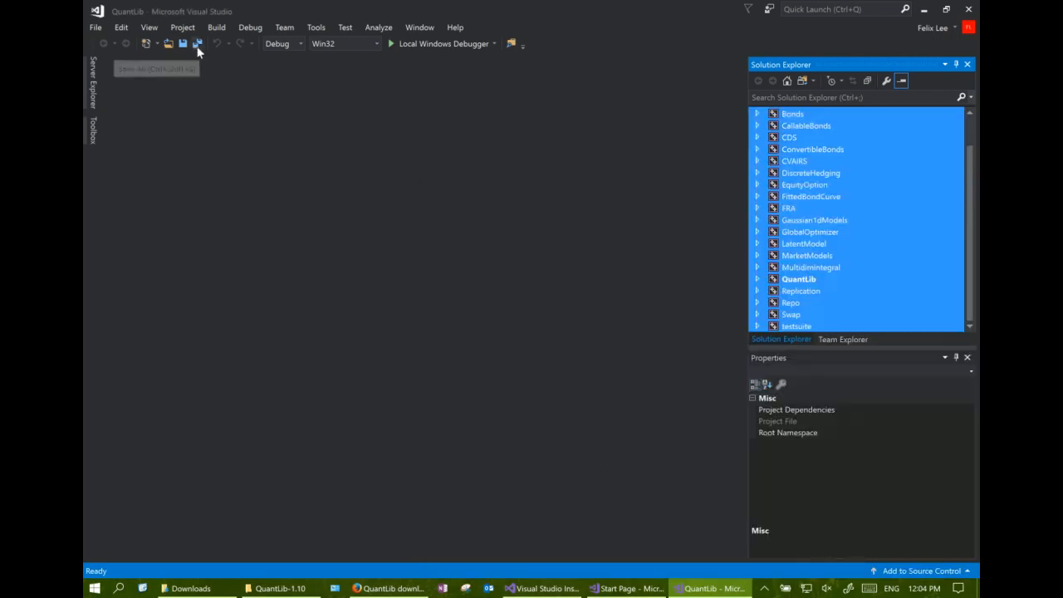
Save all changes, then unload every selected project except QuantLib
{"action": "left_click", "coordinate": [197, 44]}
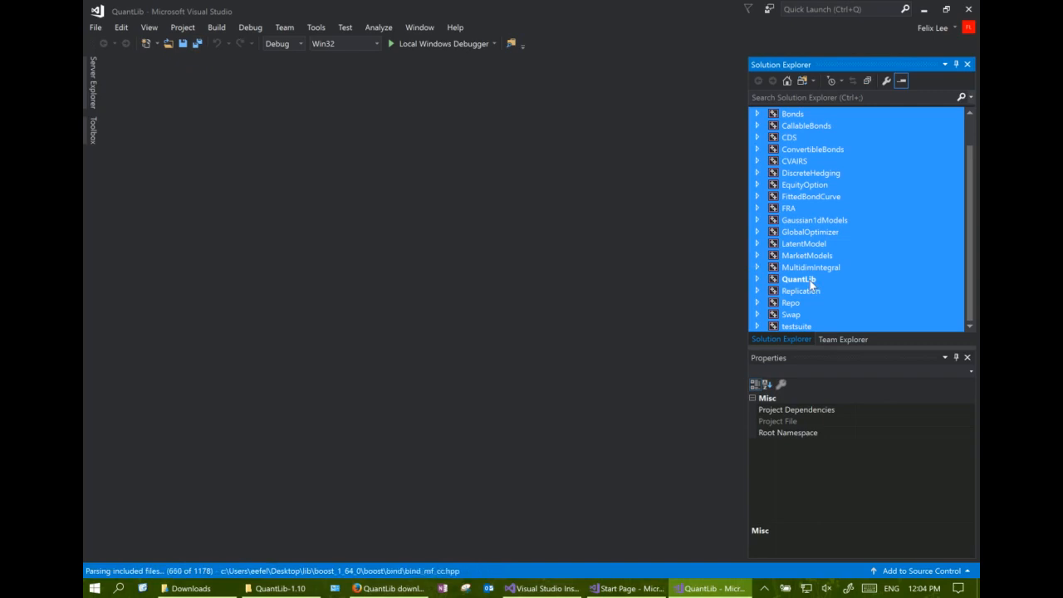
{"action": "right_click", "coordinate": [797, 279]}
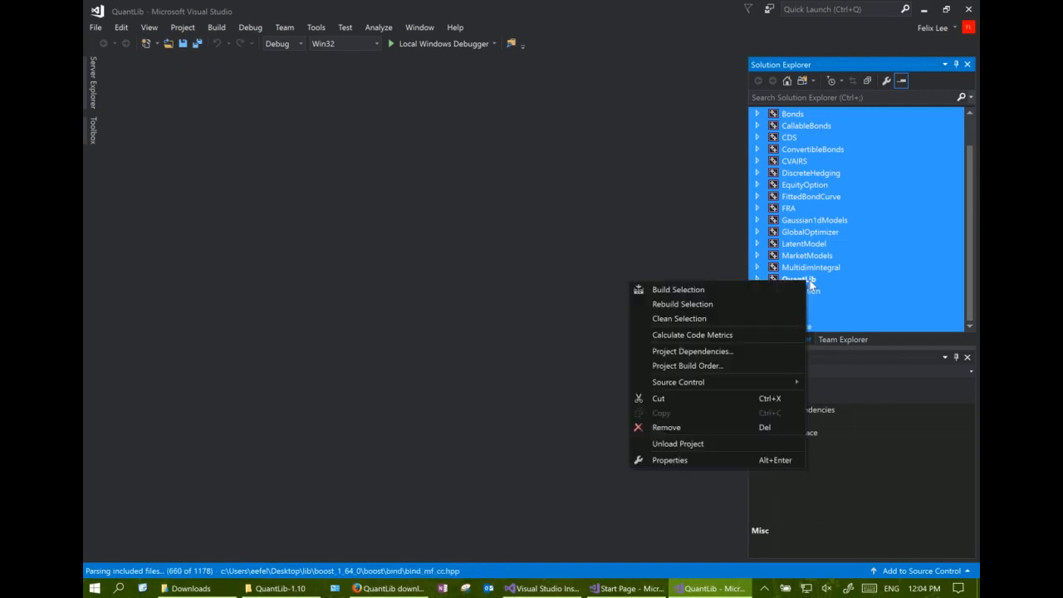
{"action": "mouse_move", "coordinate": [818, 281]}
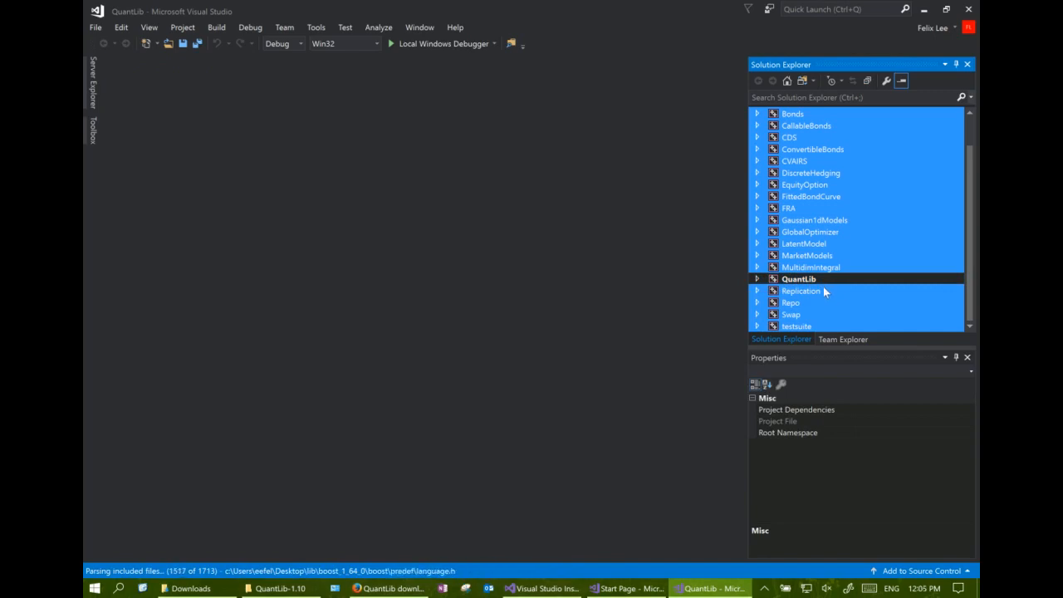
{"action": "mouse_move", "coordinate": [877, 255]}
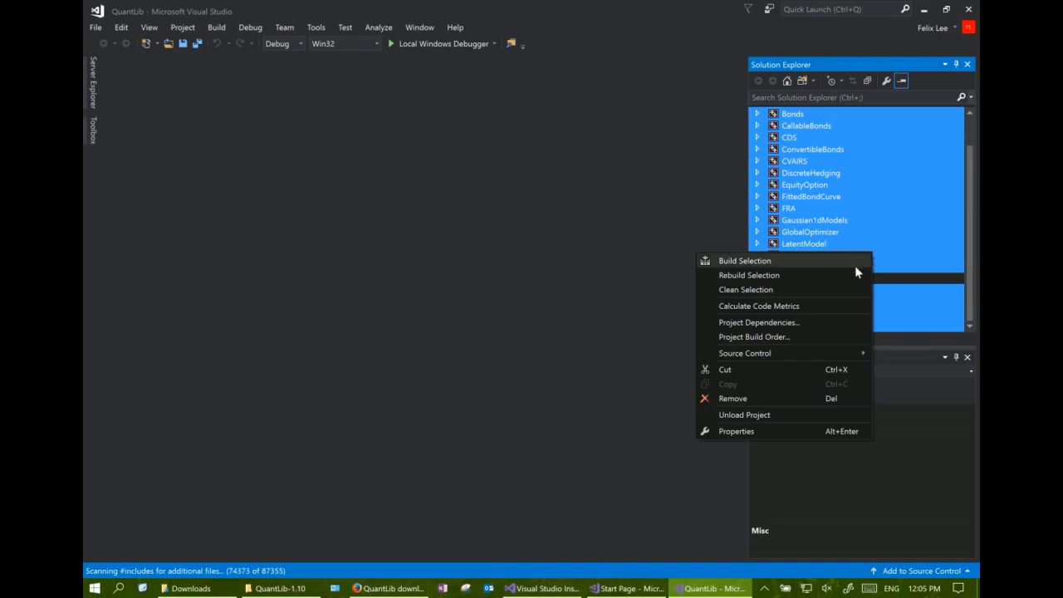
{"action": "left_click", "coordinate": [744, 415]}
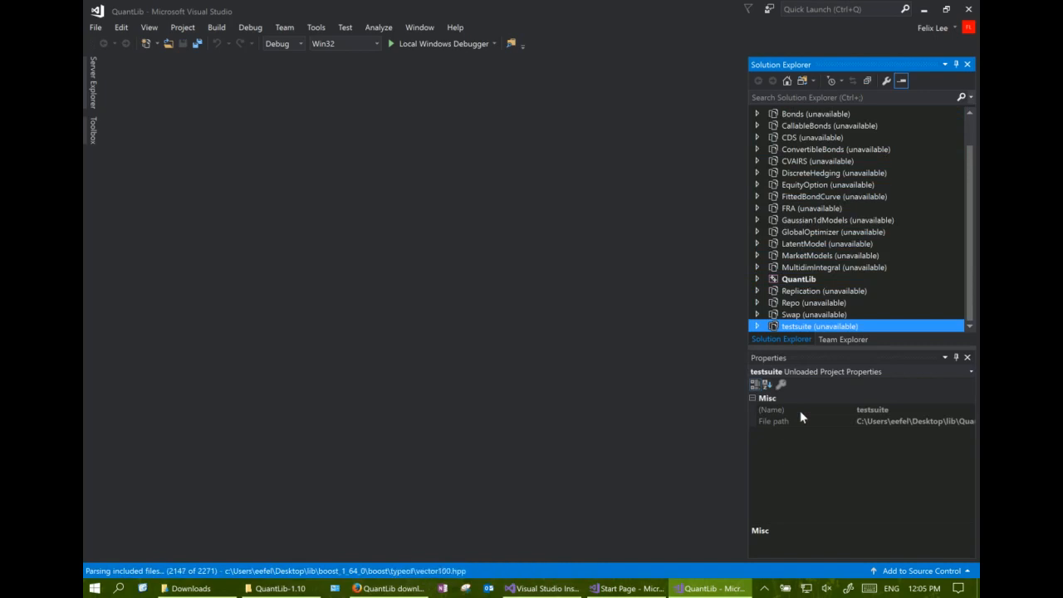
{"action": "mouse_move", "coordinate": [784, 409]}
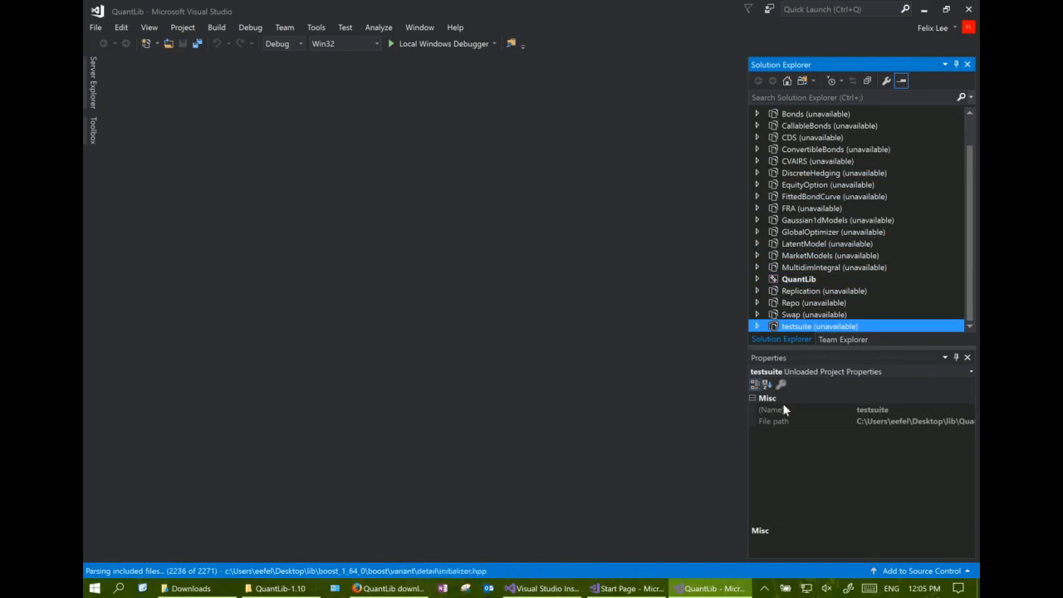
{"action": "mouse_move", "coordinate": [225, 43]}
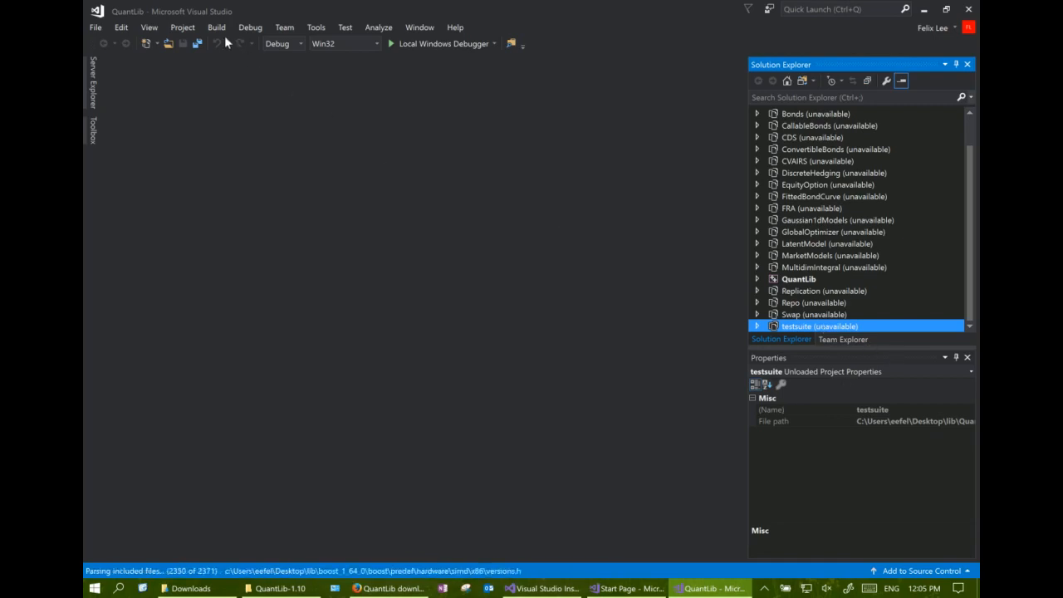
Build the solution and inspect the Error List entry: Windows SDK 8.1 not found
{"action": "left_click", "coordinate": [215, 27]}
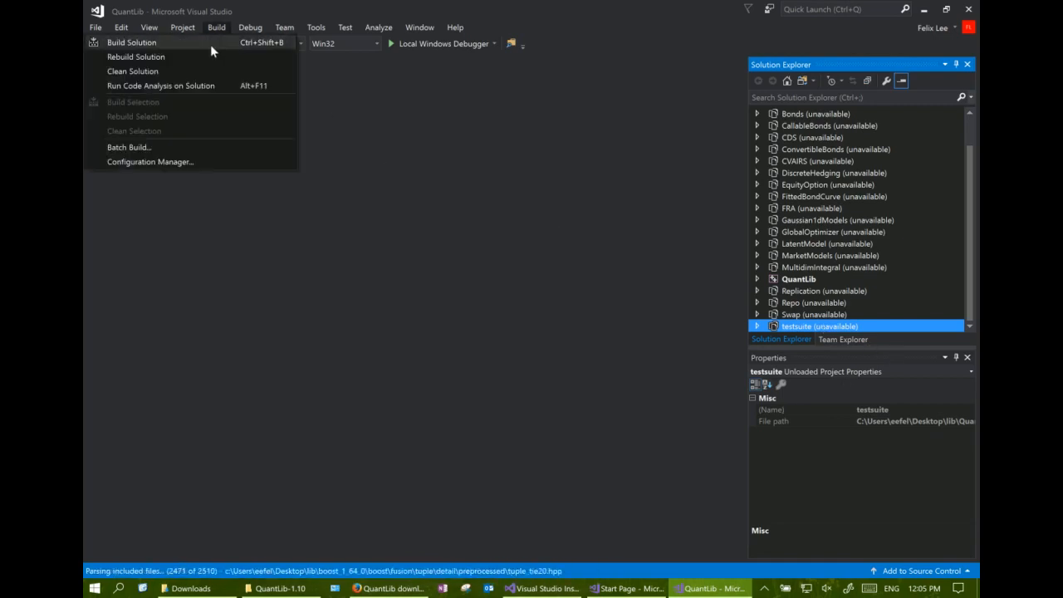
{"action": "left_click", "coordinate": [137, 43]}
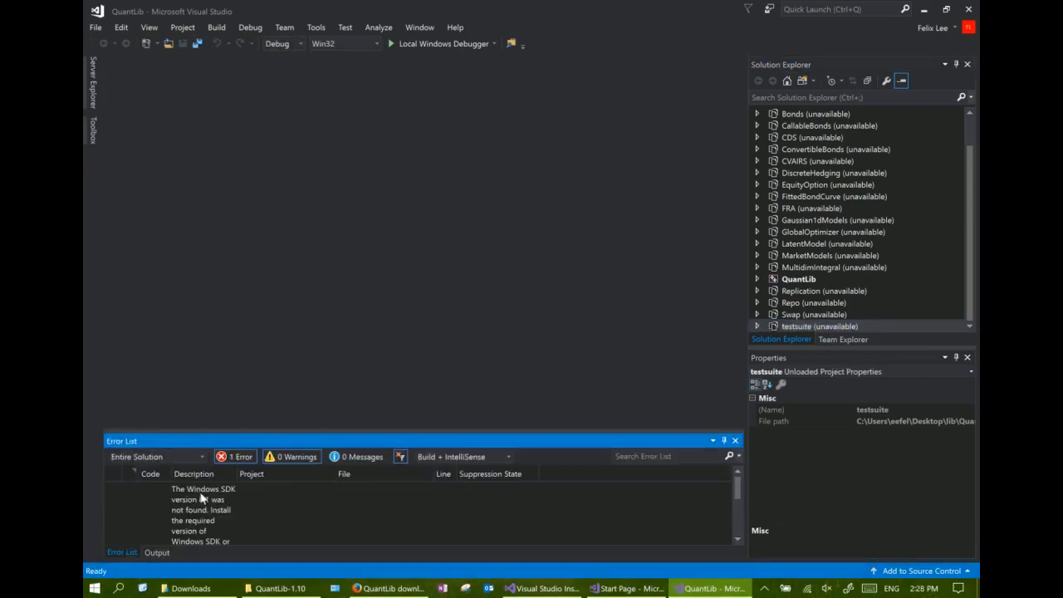
{"action": "left_click", "coordinate": [199, 511]}
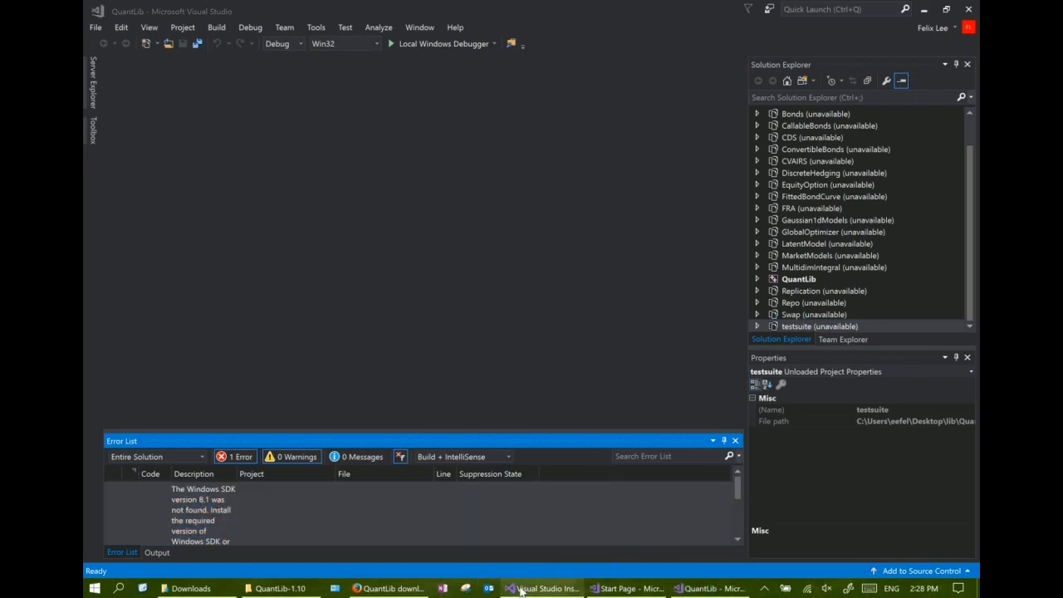
Modify the Community 2017 installation to include the Windows 8.1 SDK and UCRT SDK
{"action": "left_click", "coordinate": [543, 589]}
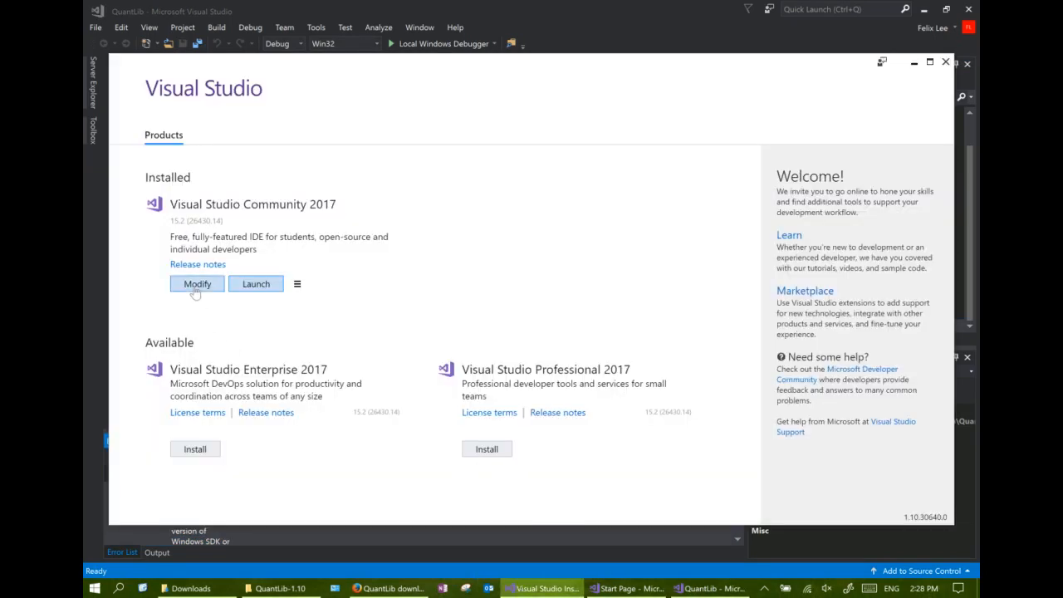
{"action": "left_click", "coordinate": [197, 283]}
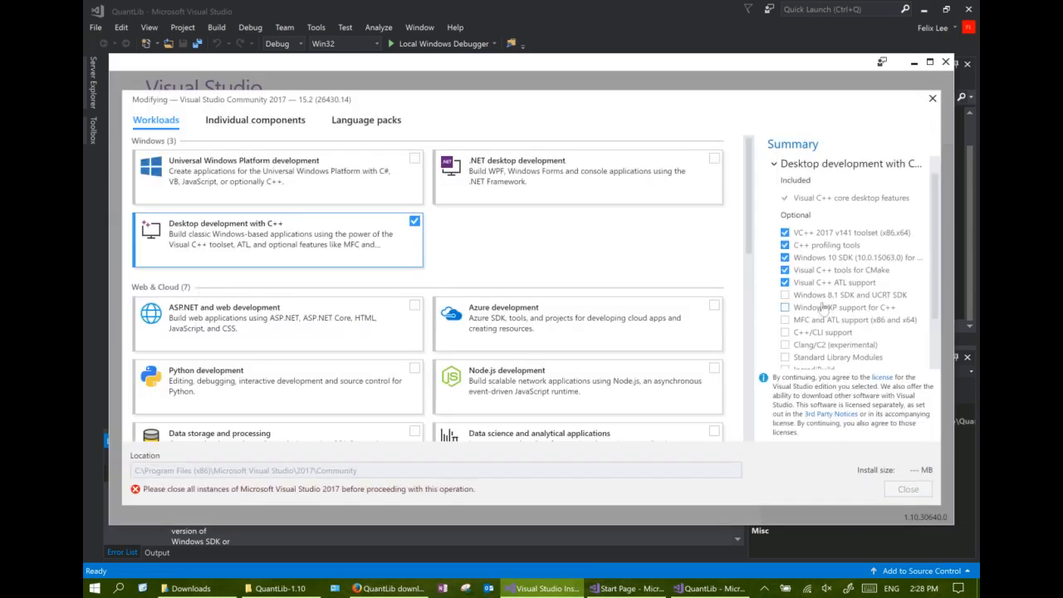
{"action": "scroll", "scroll_direction": "down", "scroll_amount": 3}
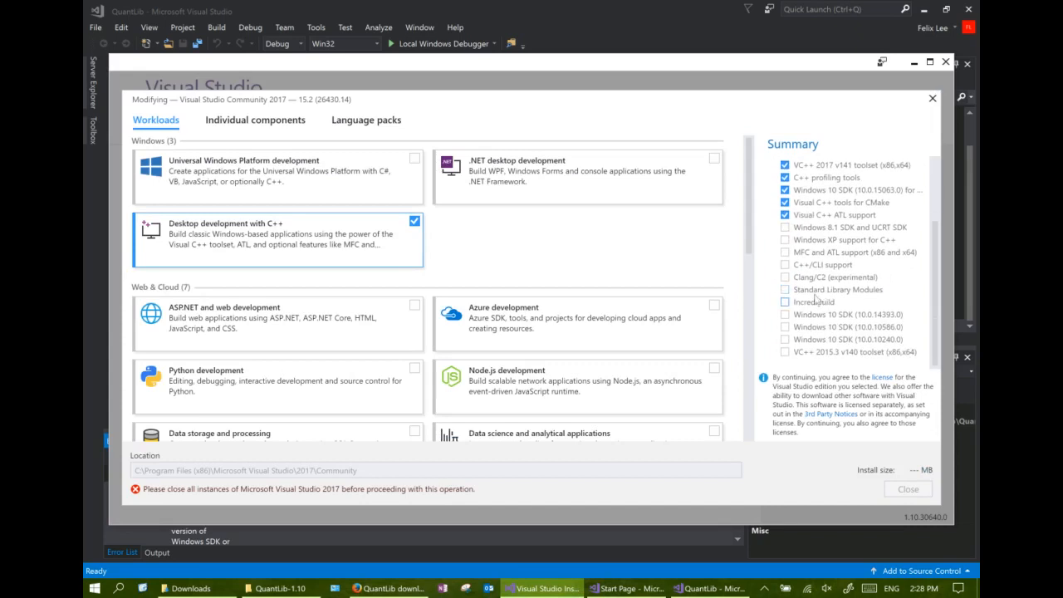
{"action": "left_click", "coordinate": [784, 227]}
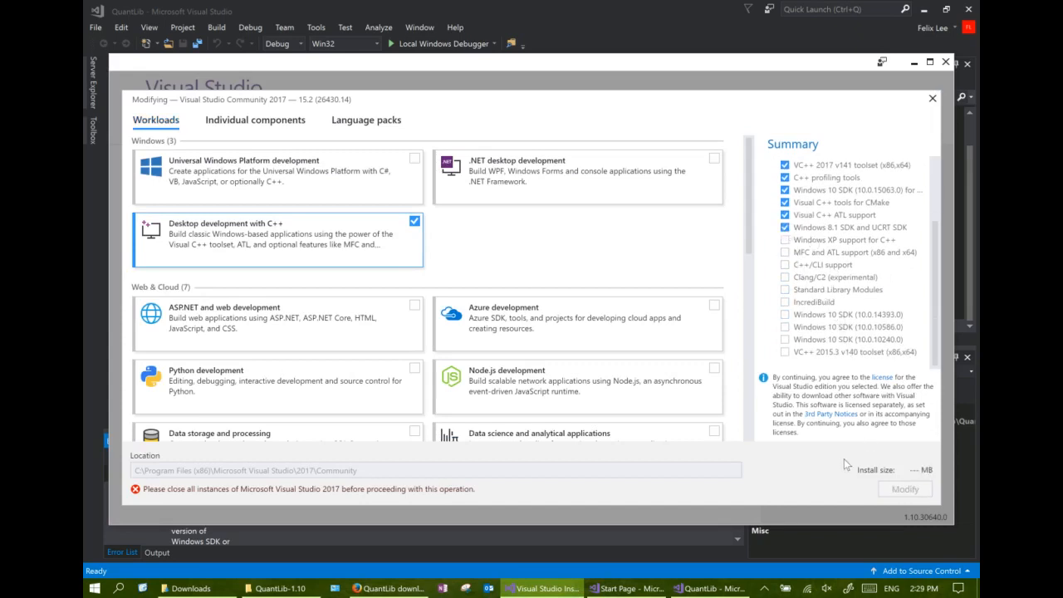
{"action": "mouse_move", "coordinate": [542, 447]}
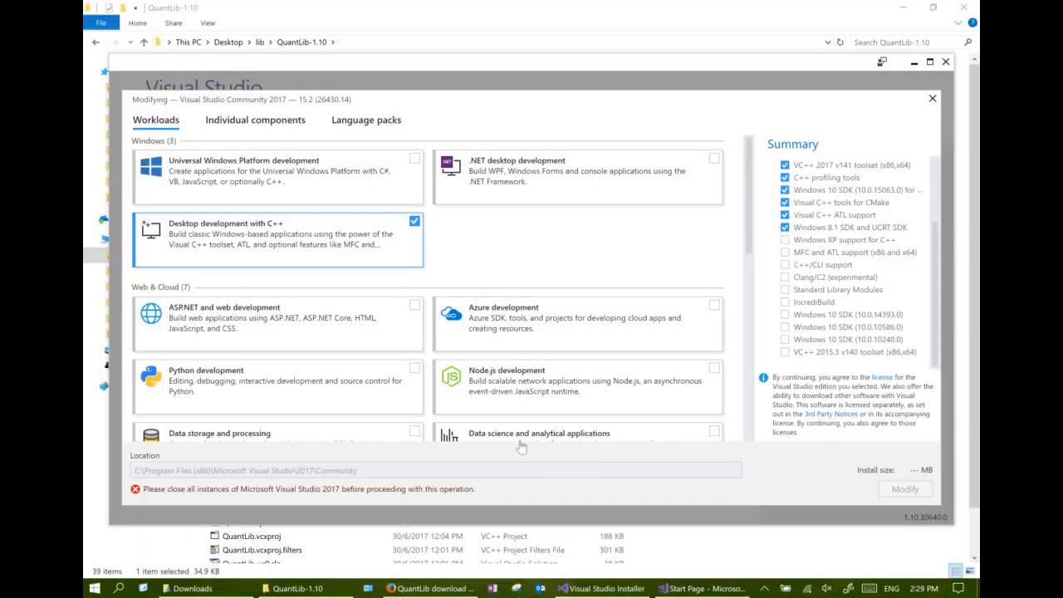
{"action": "mouse_move", "coordinate": [402, 508]}
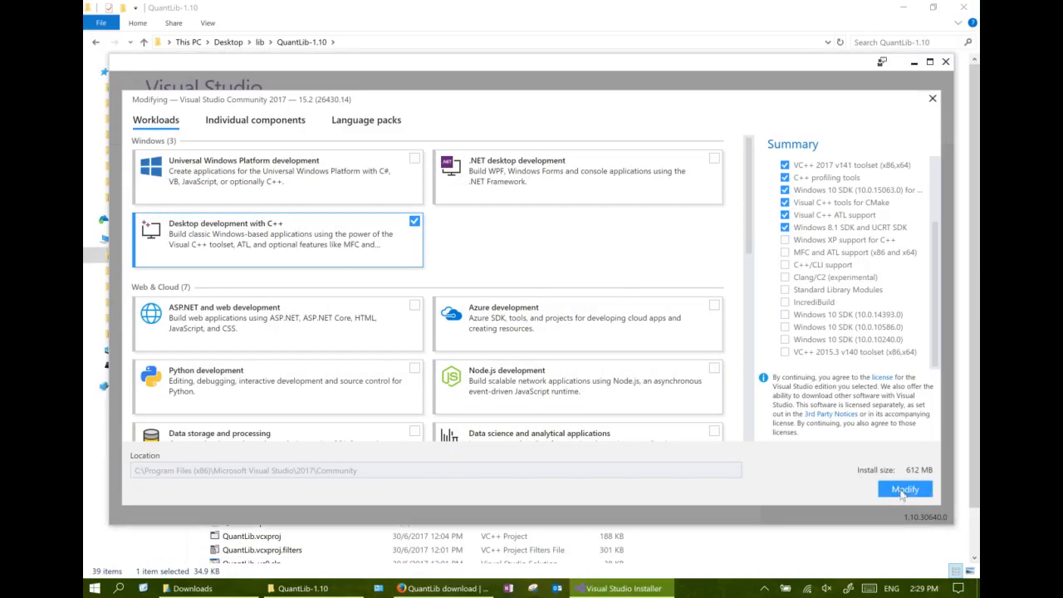
{"action": "left_click", "coordinate": [920, 490]}
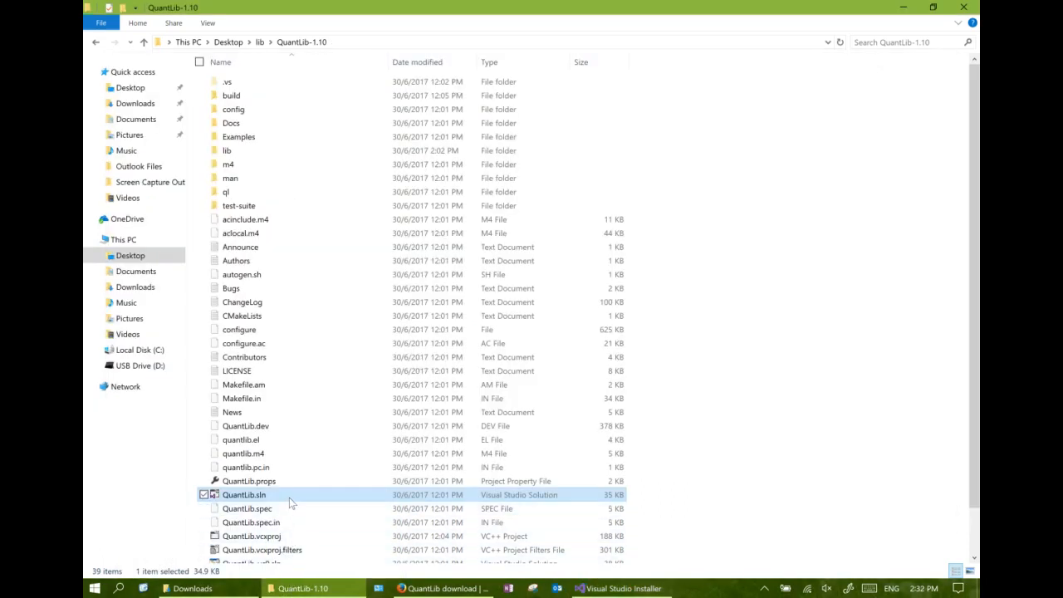
Reopen QuantLib.sln and rebuild it until 'Rebuild All: 1 succeeded' produces QuantLib-vc141-mt-gd.lib
{"action": "double_click", "coordinate": [243, 494]}
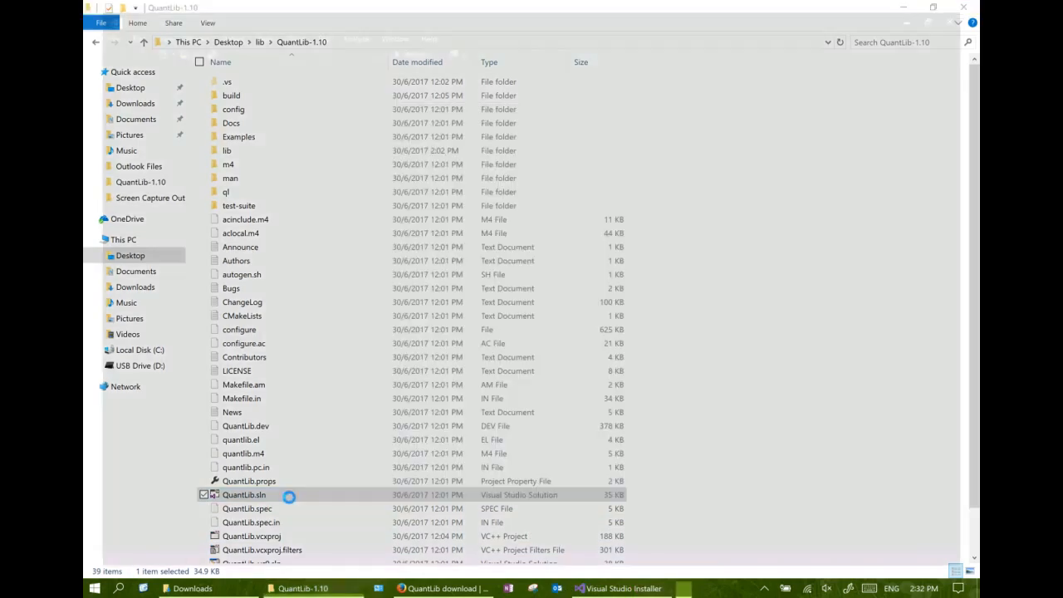
{"action": "double_click", "coordinate": [244, 495]}
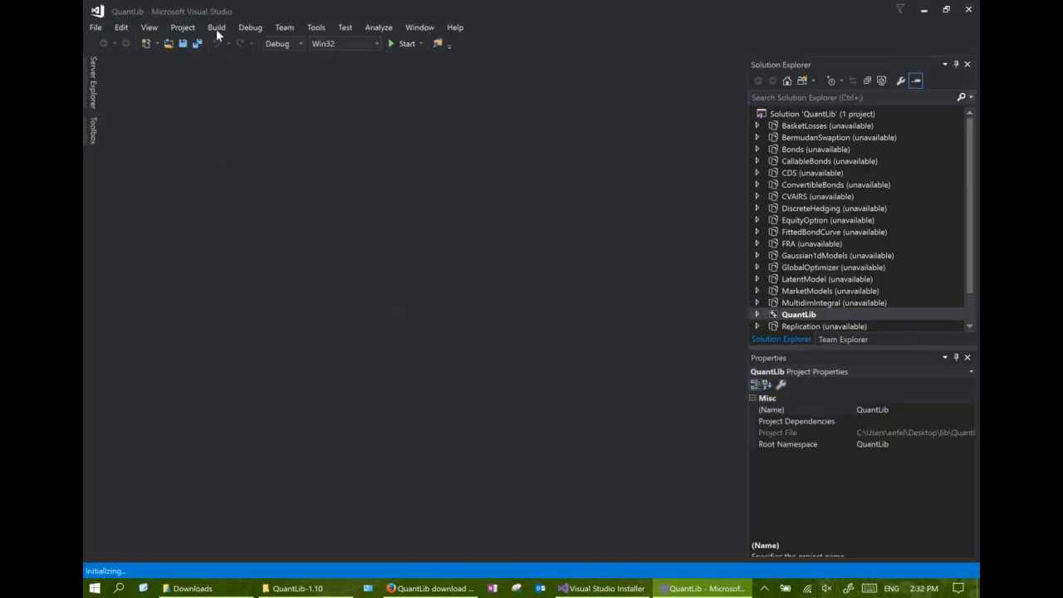
{"action": "left_click", "coordinate": [217, 27]}
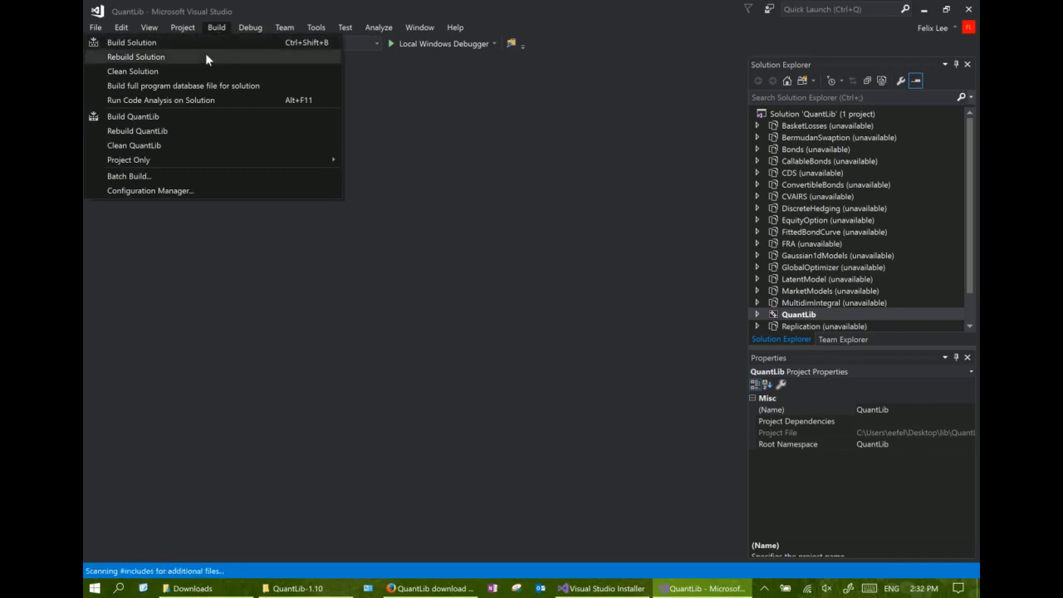
{"action": "left_click", "coordinate": [135, 56]}
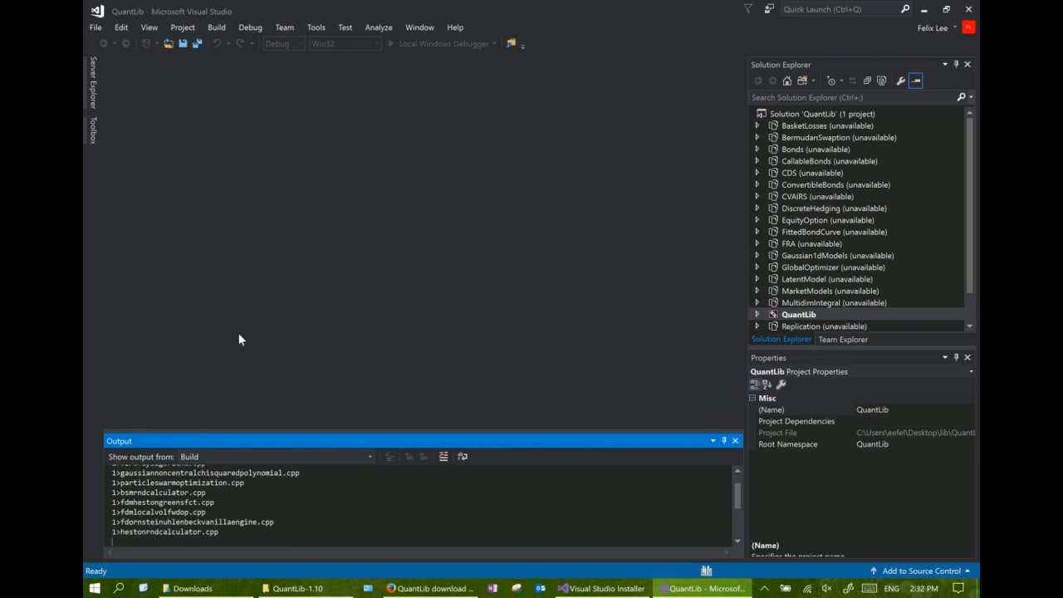
{"action": "scroll", "scroll_direction": "down", "scroll_amount": 3}
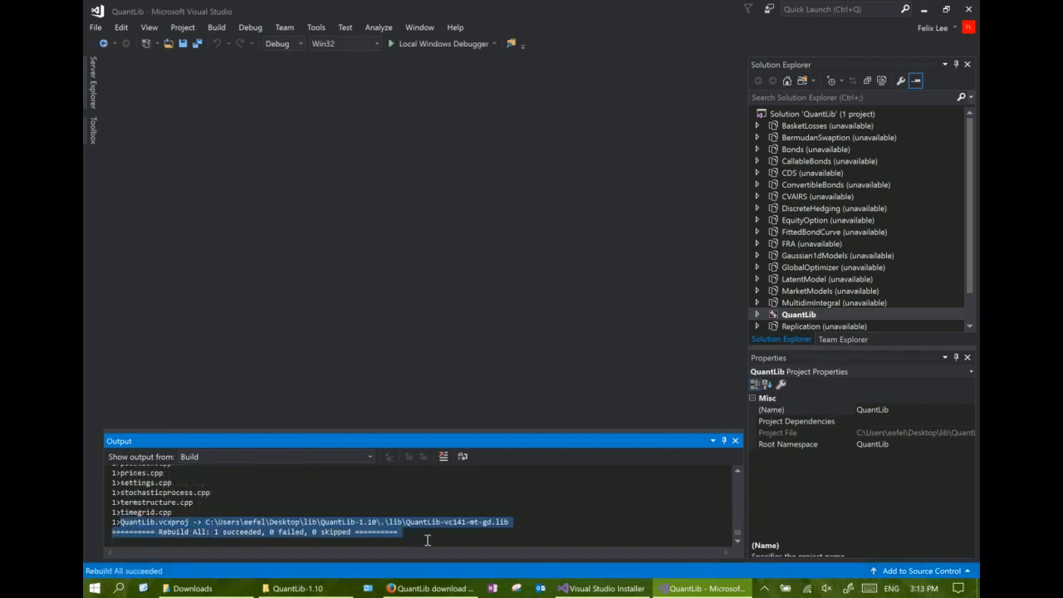
{"action": "mouse_move", "coordinate": [427, 519]}
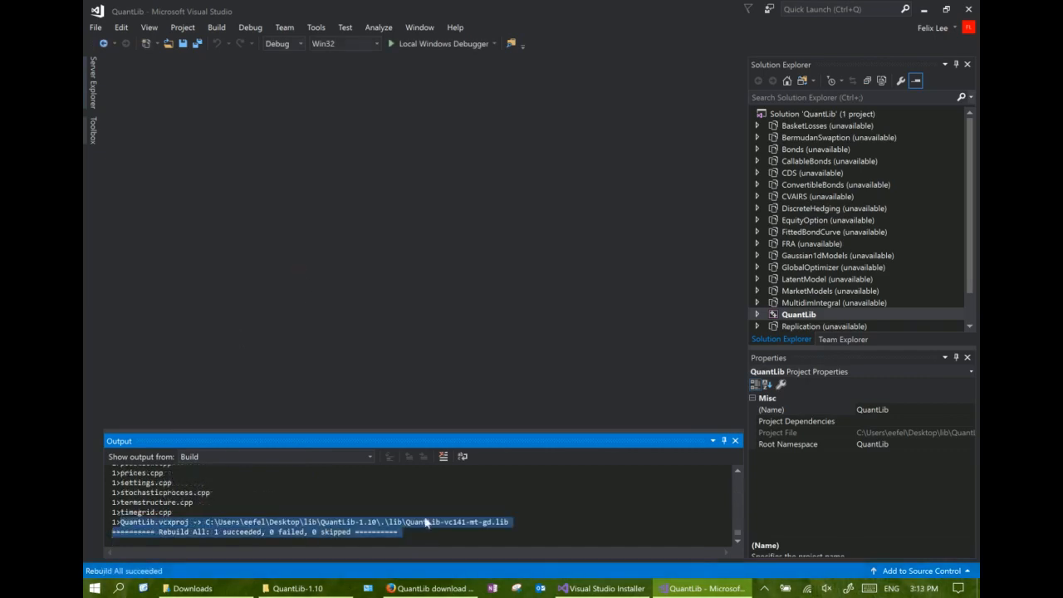
{"action": "left_click", "coordinate": [286, 588]}
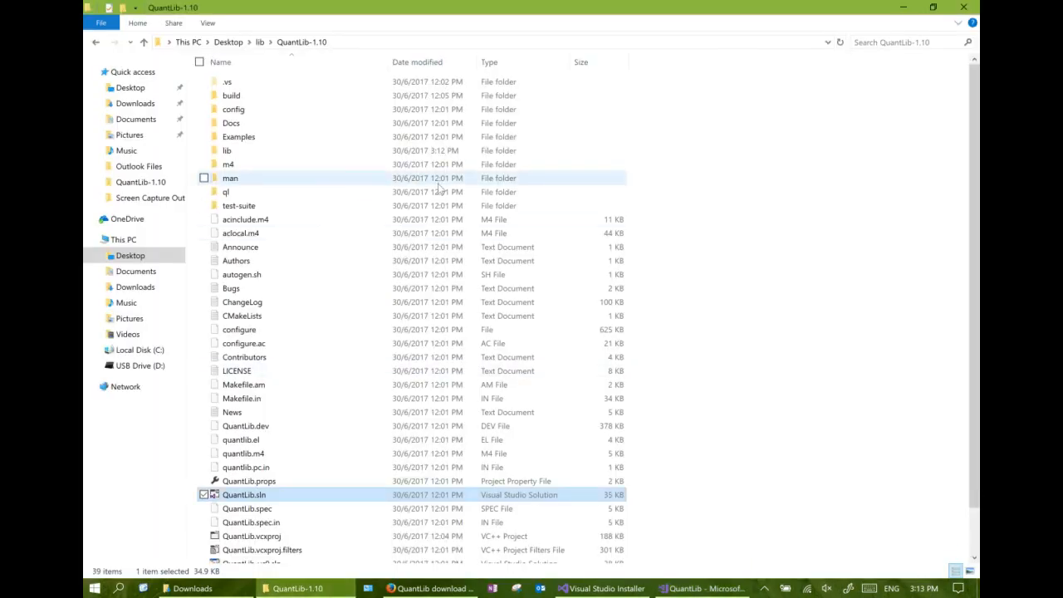
Confirm the 882 MB QuantLib-vc141-mt-gd.lib is in the lib folder, then return to Visual Studio
{"action": "double_click", "coordinate": [227, 151]}
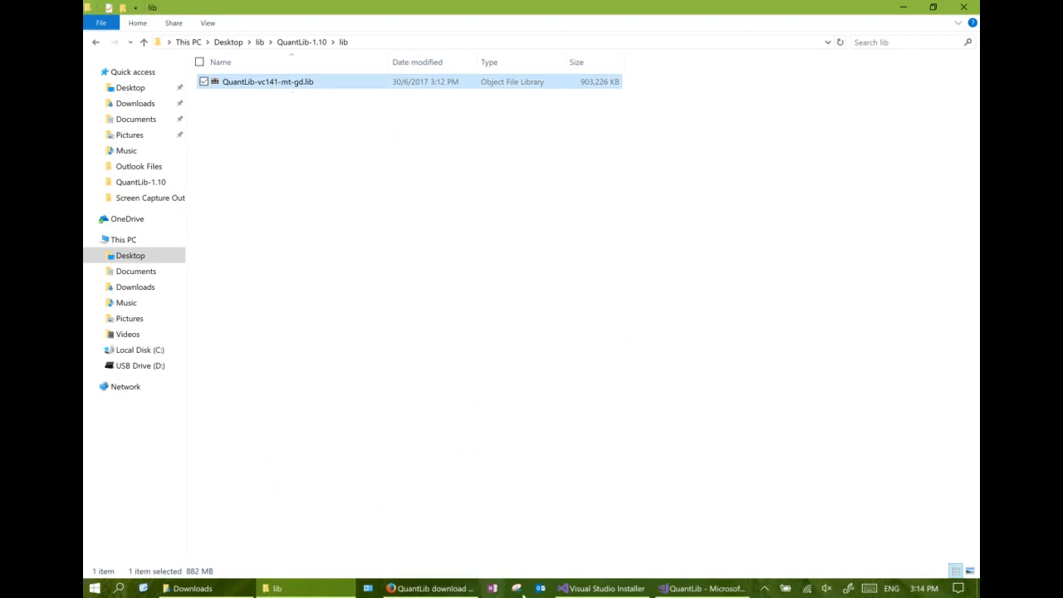
{"action": "left_click", "coordinate": [697, 586]}
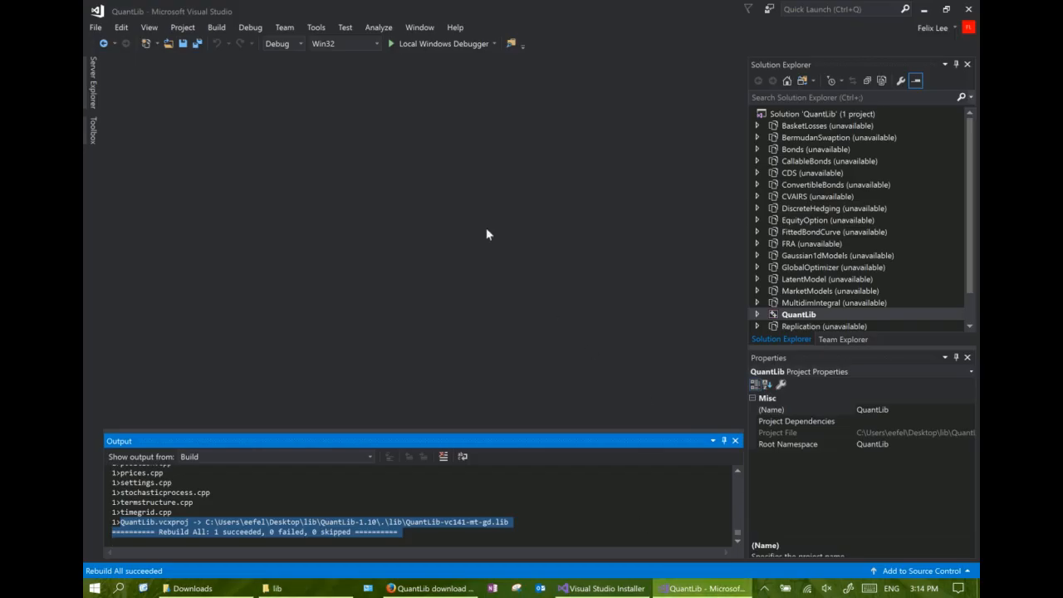
Rebuild the QuantLib solution in the Release configuration to produce QuantLib-vc141-mt.lib
{"action": "left_click", "coordinate": [299, 43]}
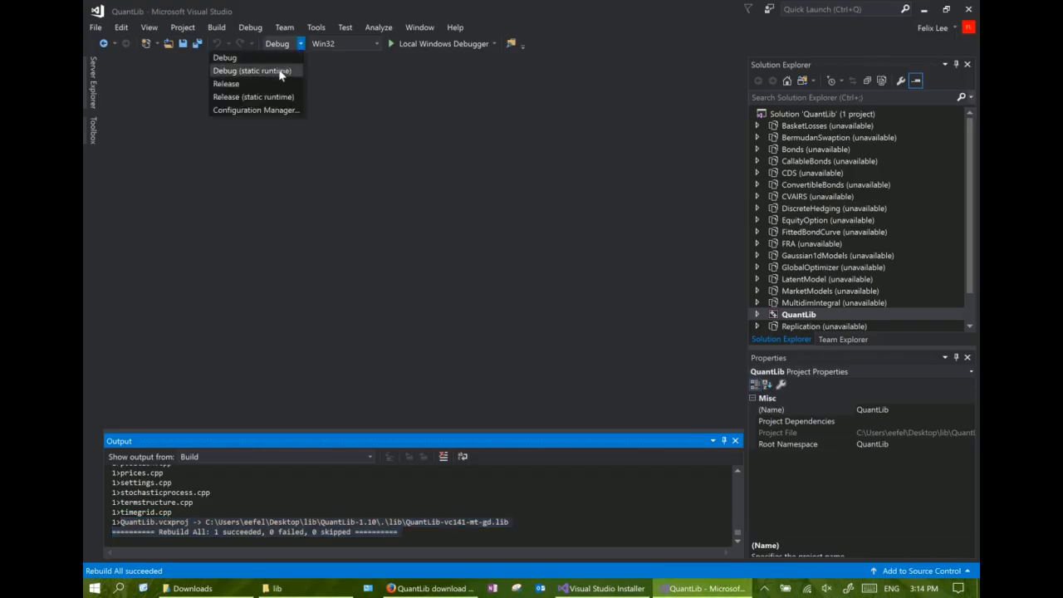
{"action": "left_click", "coordinate": [226, 83]}
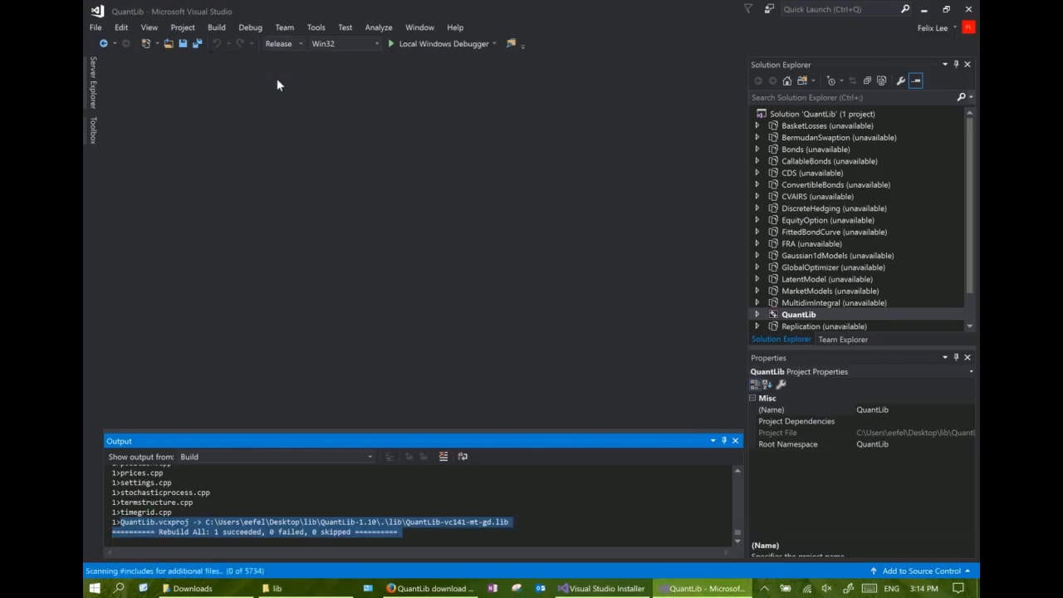
{"action": "left_click", "coordinate": [217, 27]}
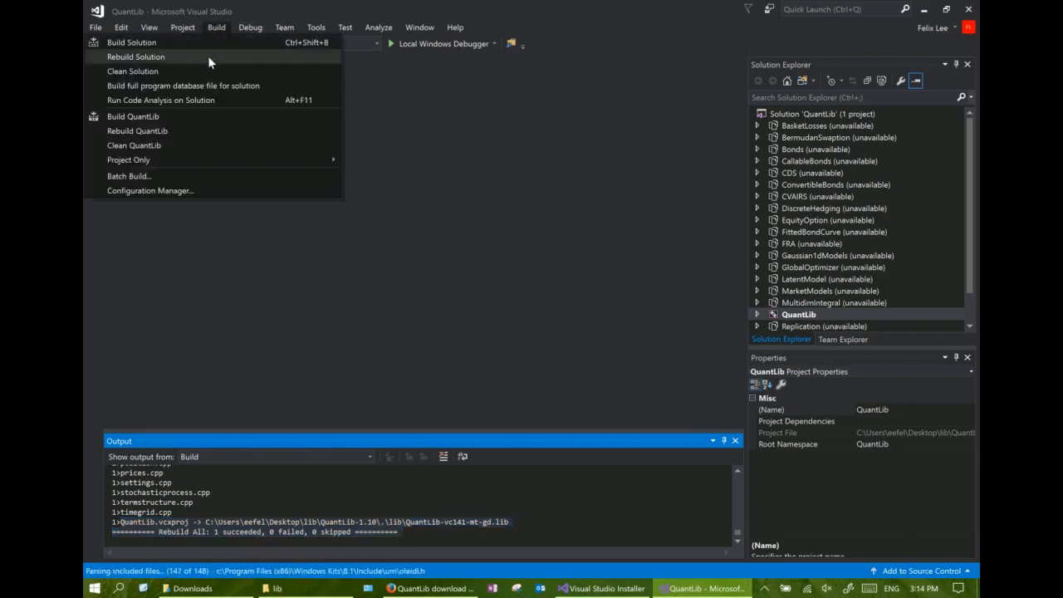
{"action": "left_click", "coordinate": [135, 57]}
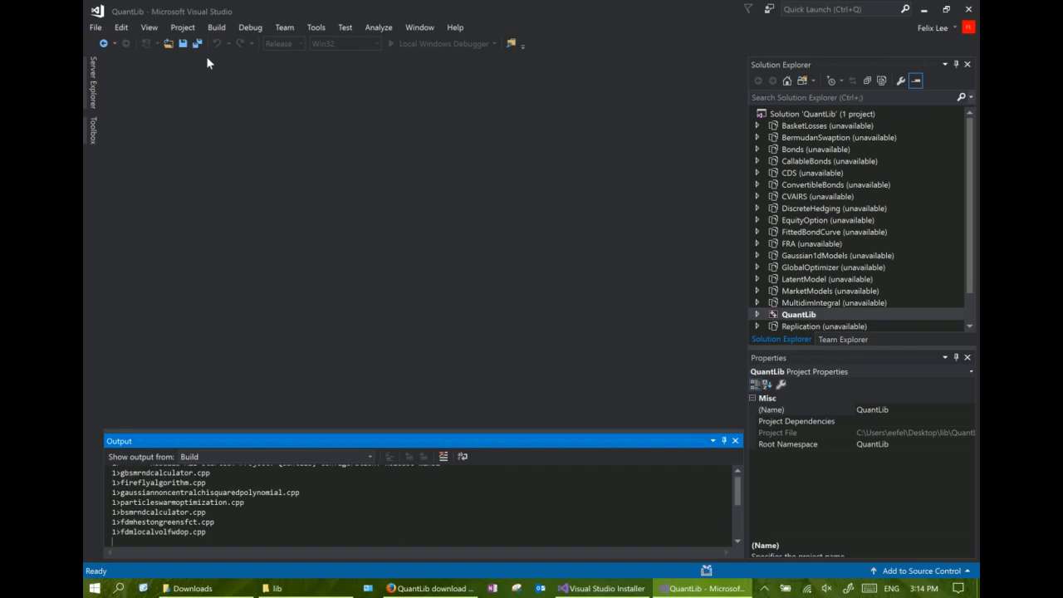
{"action": "scroll", "scroll_direction": "down", "scroll_amount": 3}
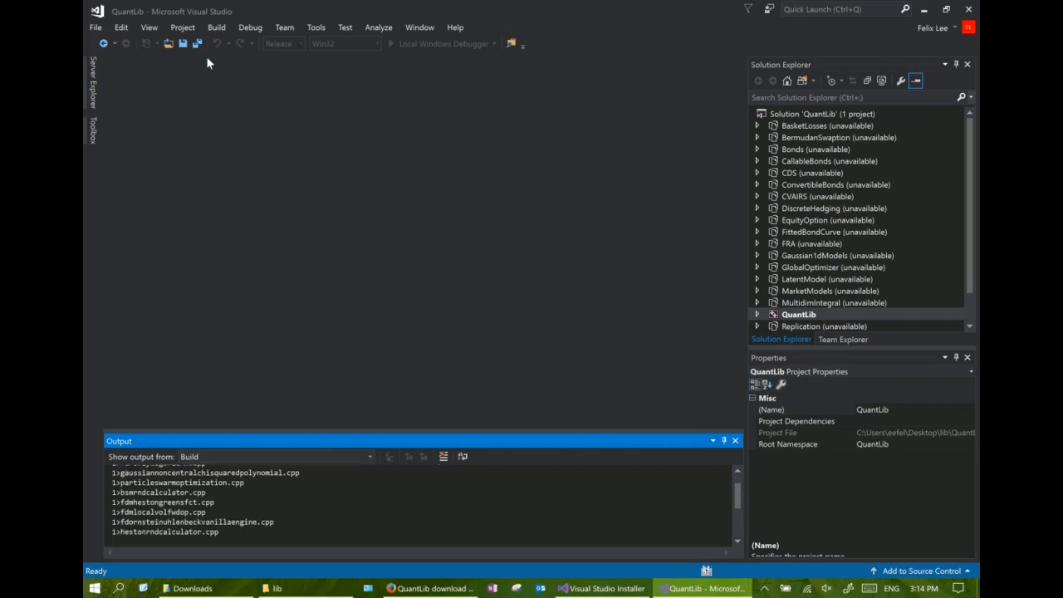
{"action": "scroll", "scroll_direction": "down", "scroll_amount": 3}
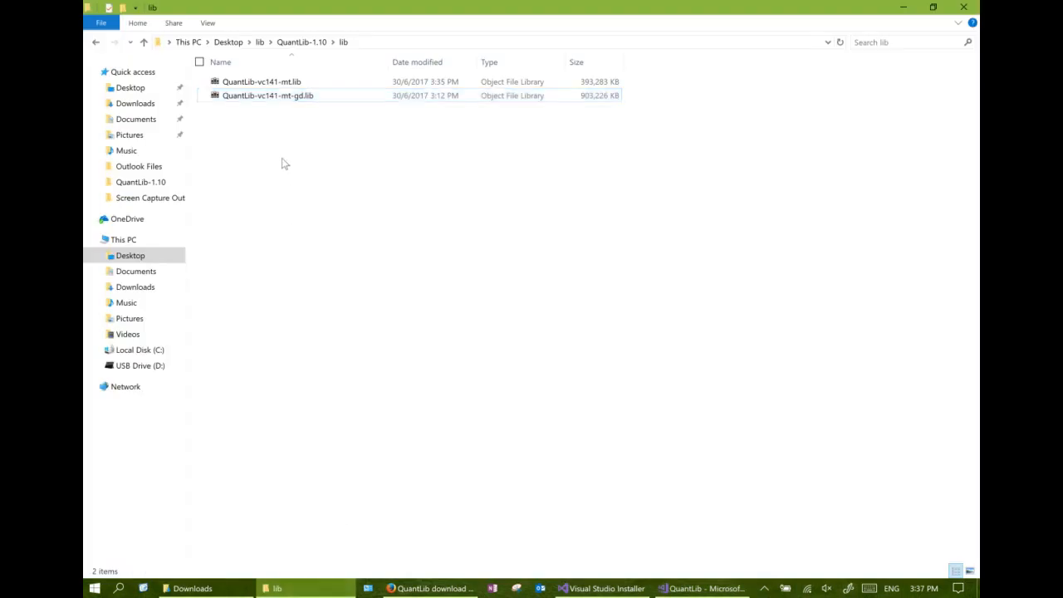
Verify QuantLib-vc141-mt.lib sits beside QuantLib-vc141-mt-gd.lib, then return to Visual Studio
{"action": "left_click", "coordinate": [261, 81]}
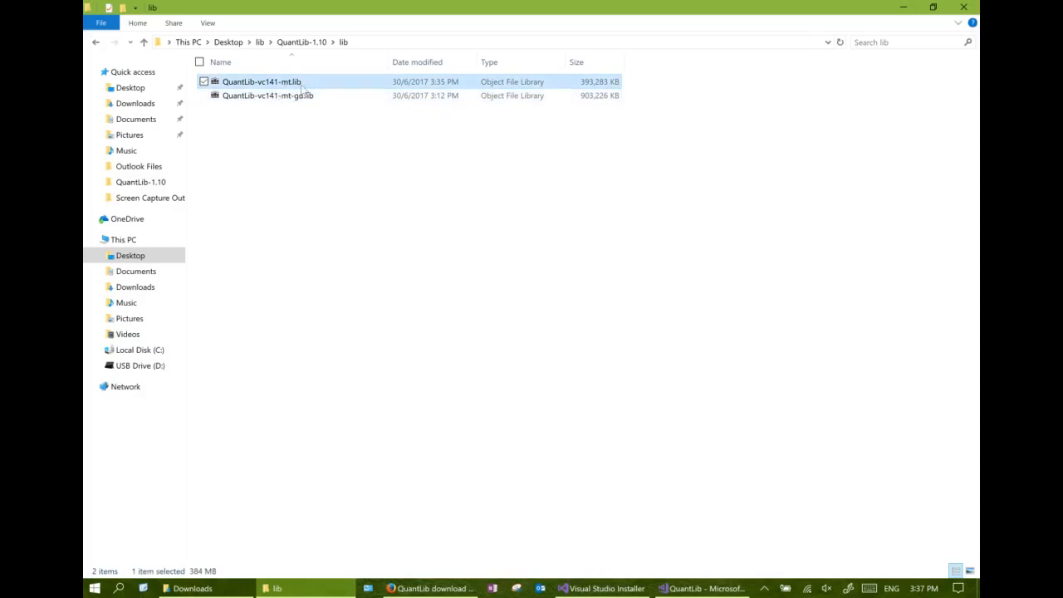
{"action": "left_click", "coordinate": [330, 261]}
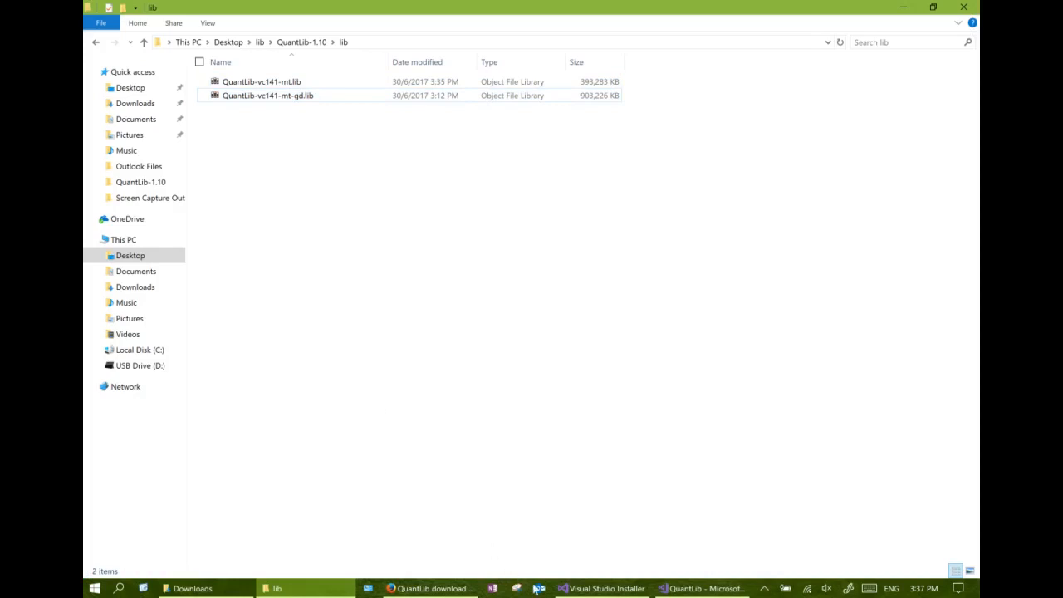
{"action": "left_click", "coordinate": [699, 588]}
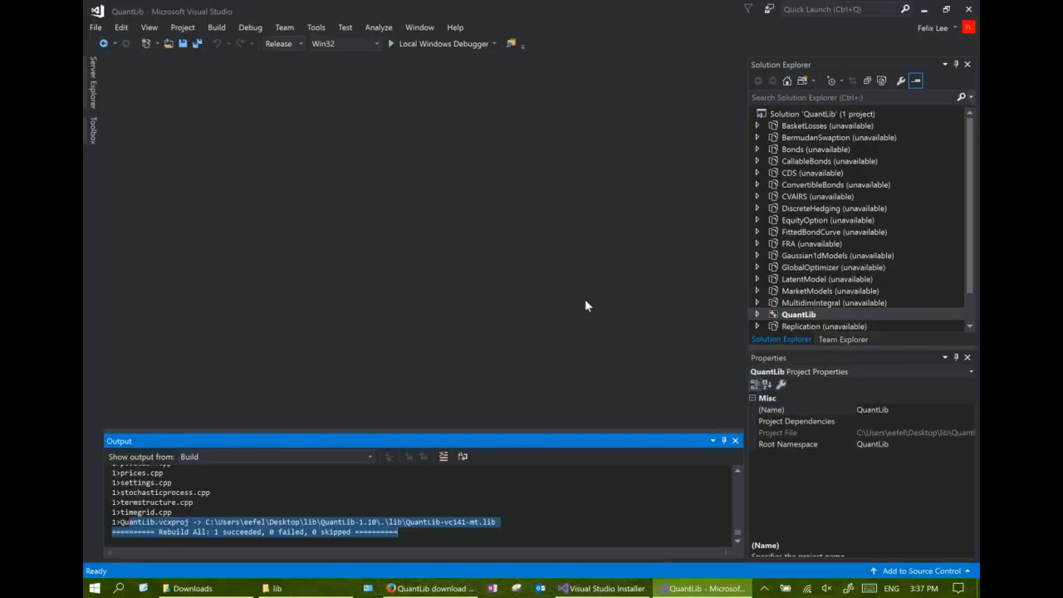